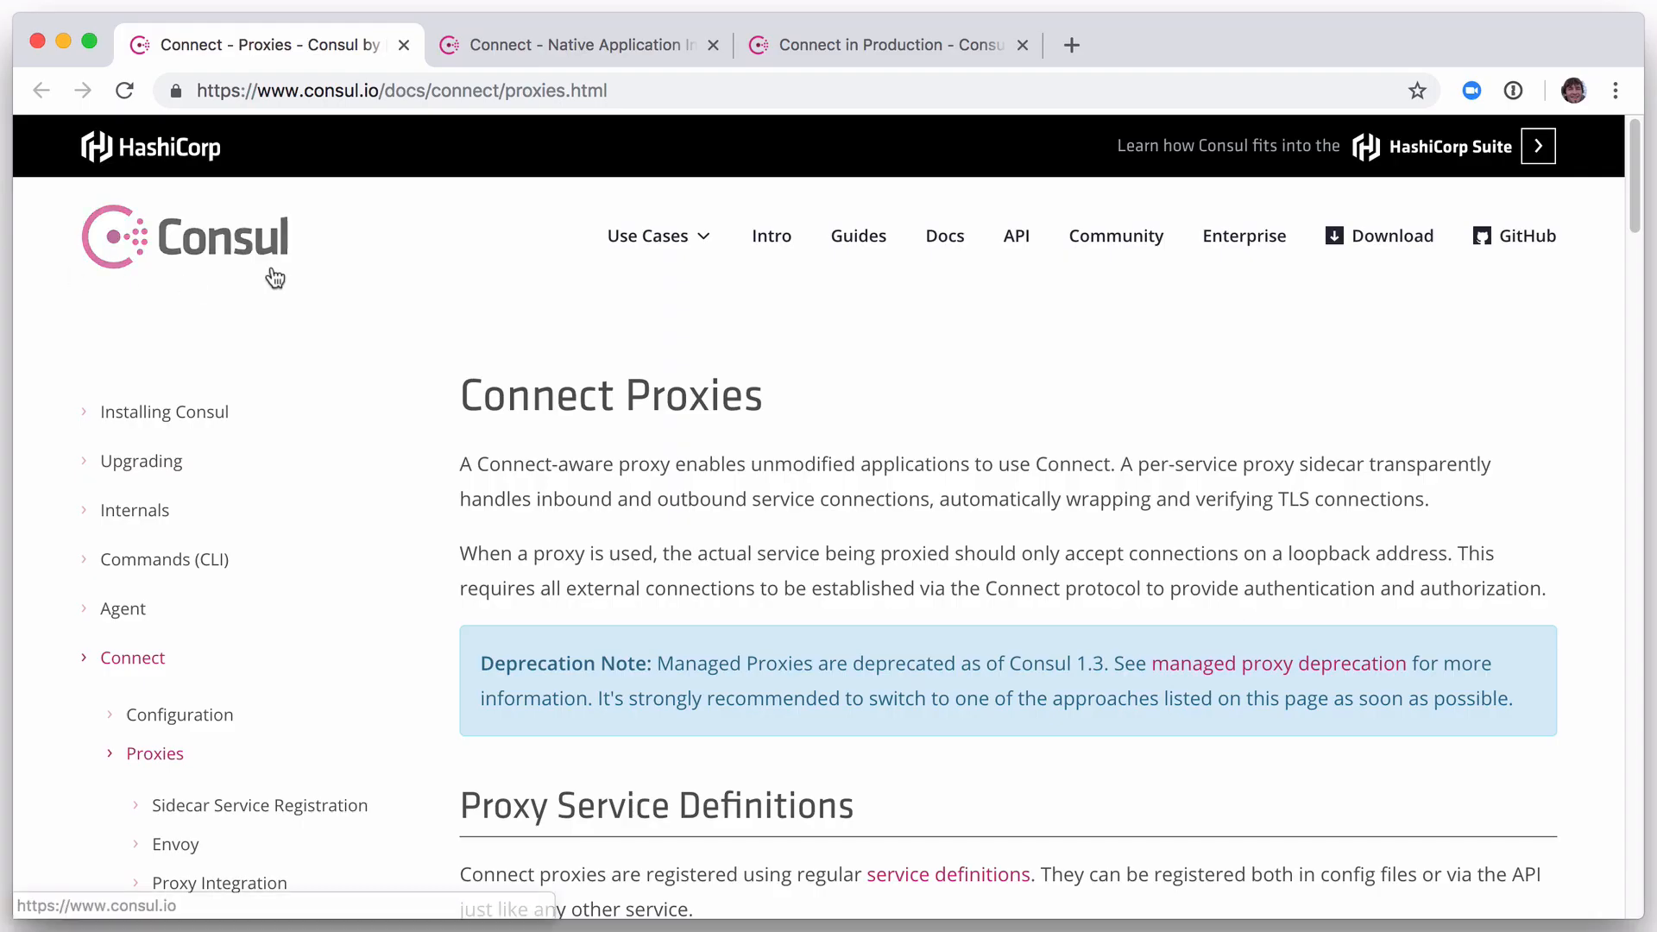
- Review the Connect-Native App Integration docs page, then move to the terminal shell
left_click(572, 45)
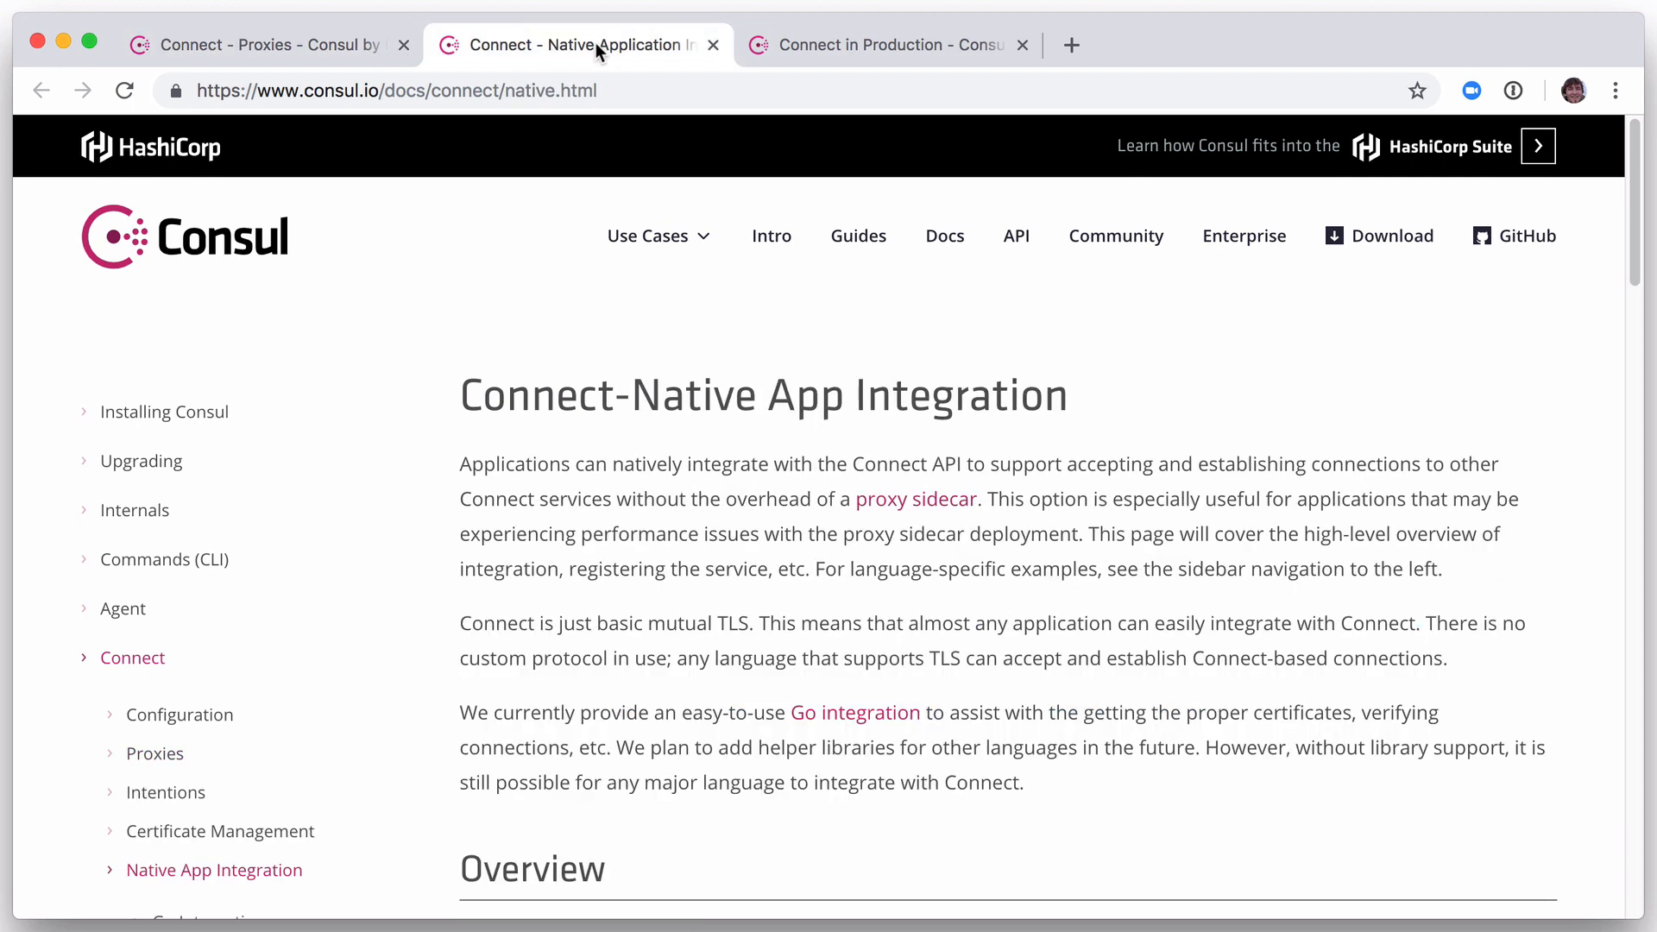
mouse_move(877, 191)
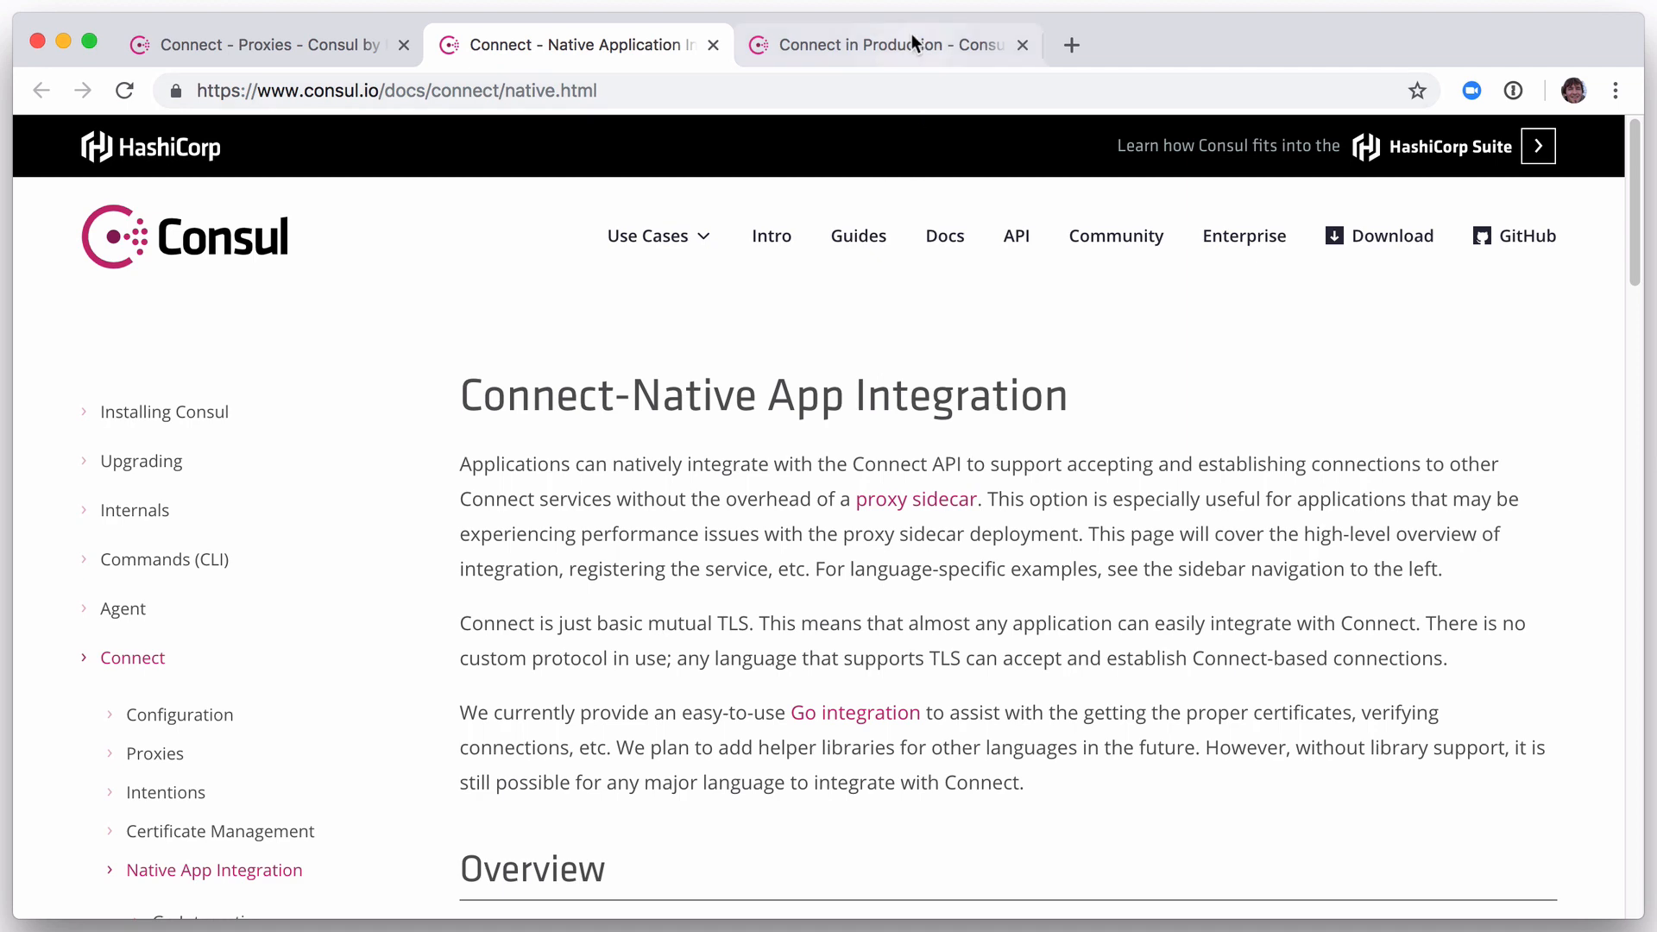
left_click(887, 45)
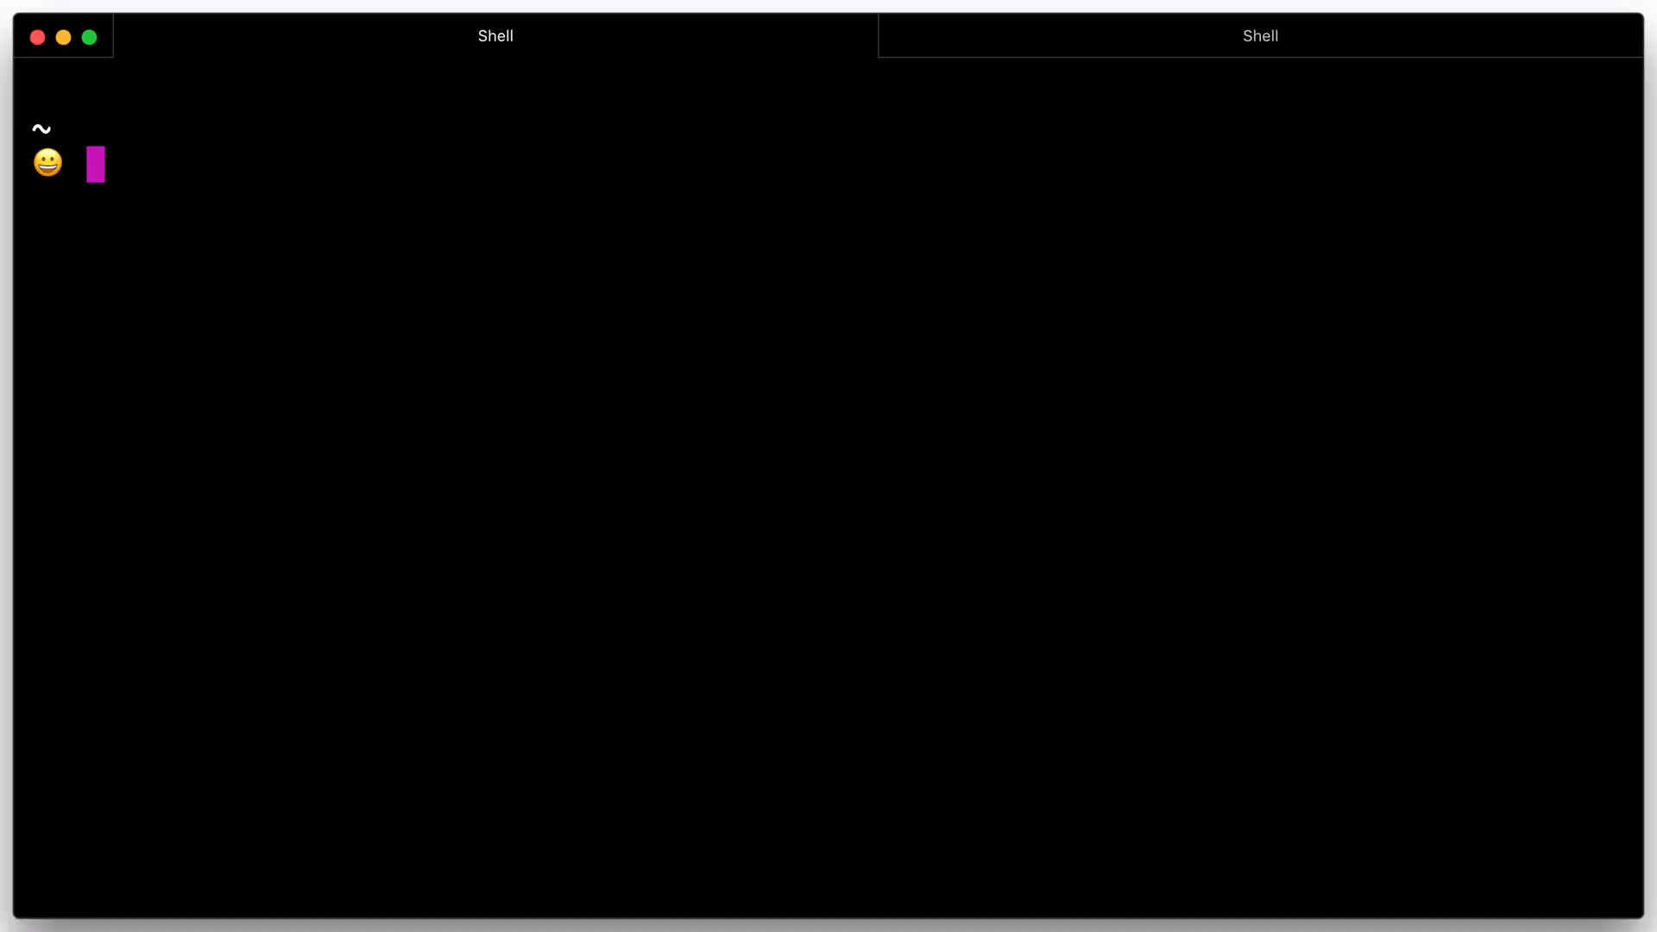
- Launch a Consul dev agent with -config-dir=./consul.d and -node=machine
type("consul agent")
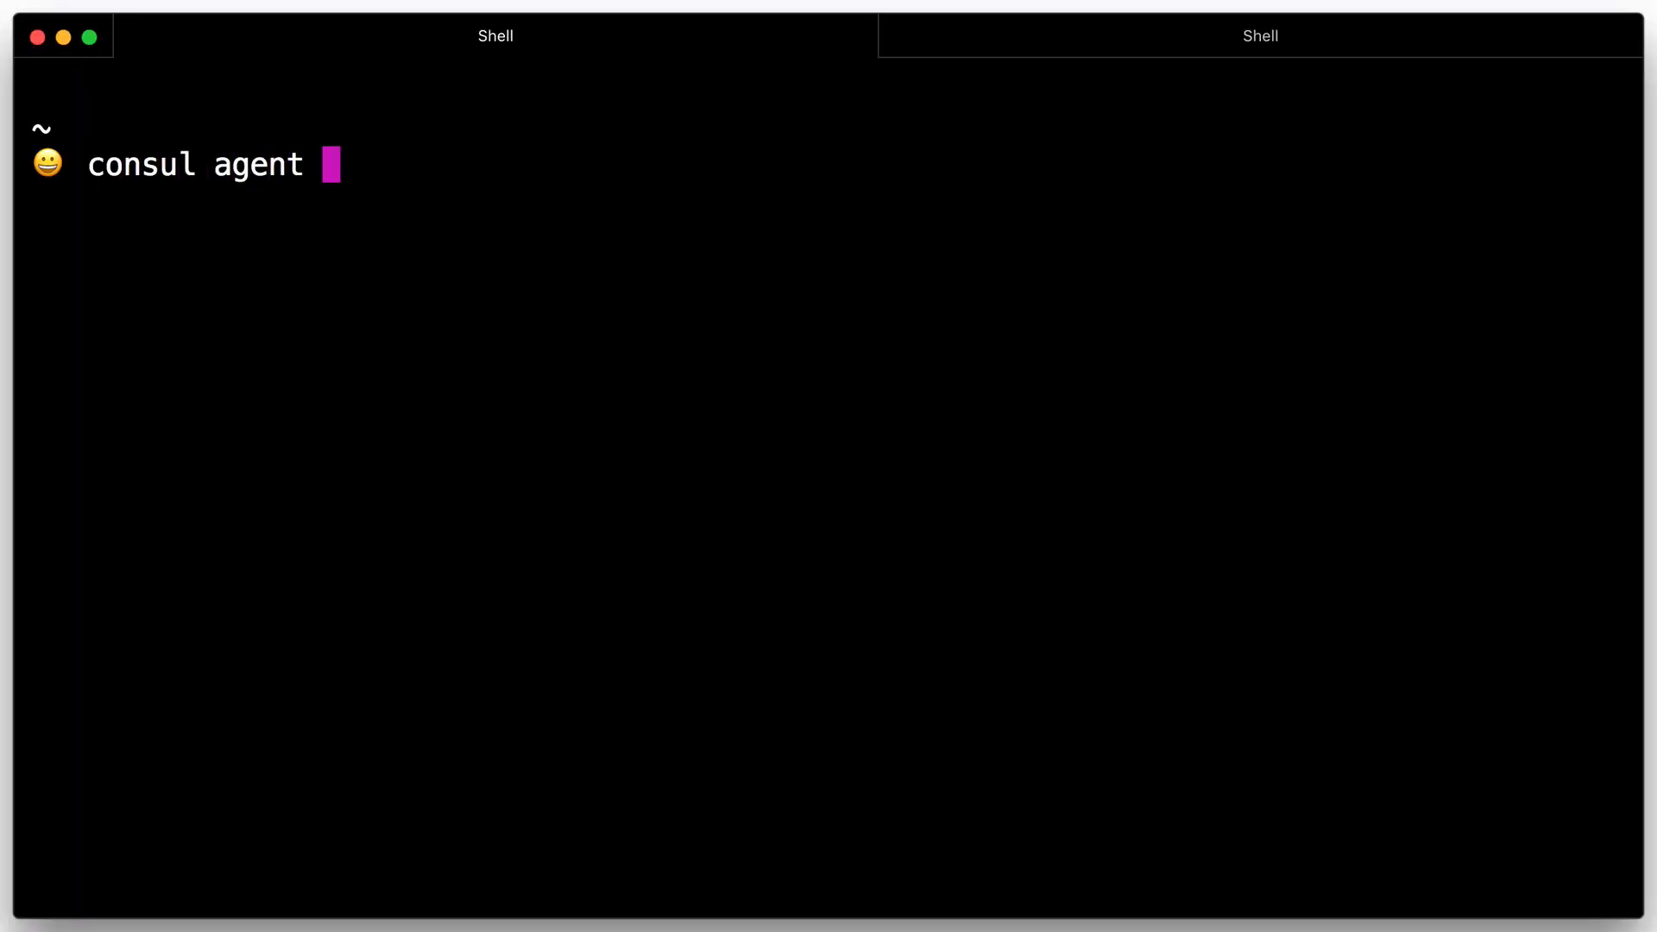
type("-dev -config-di")
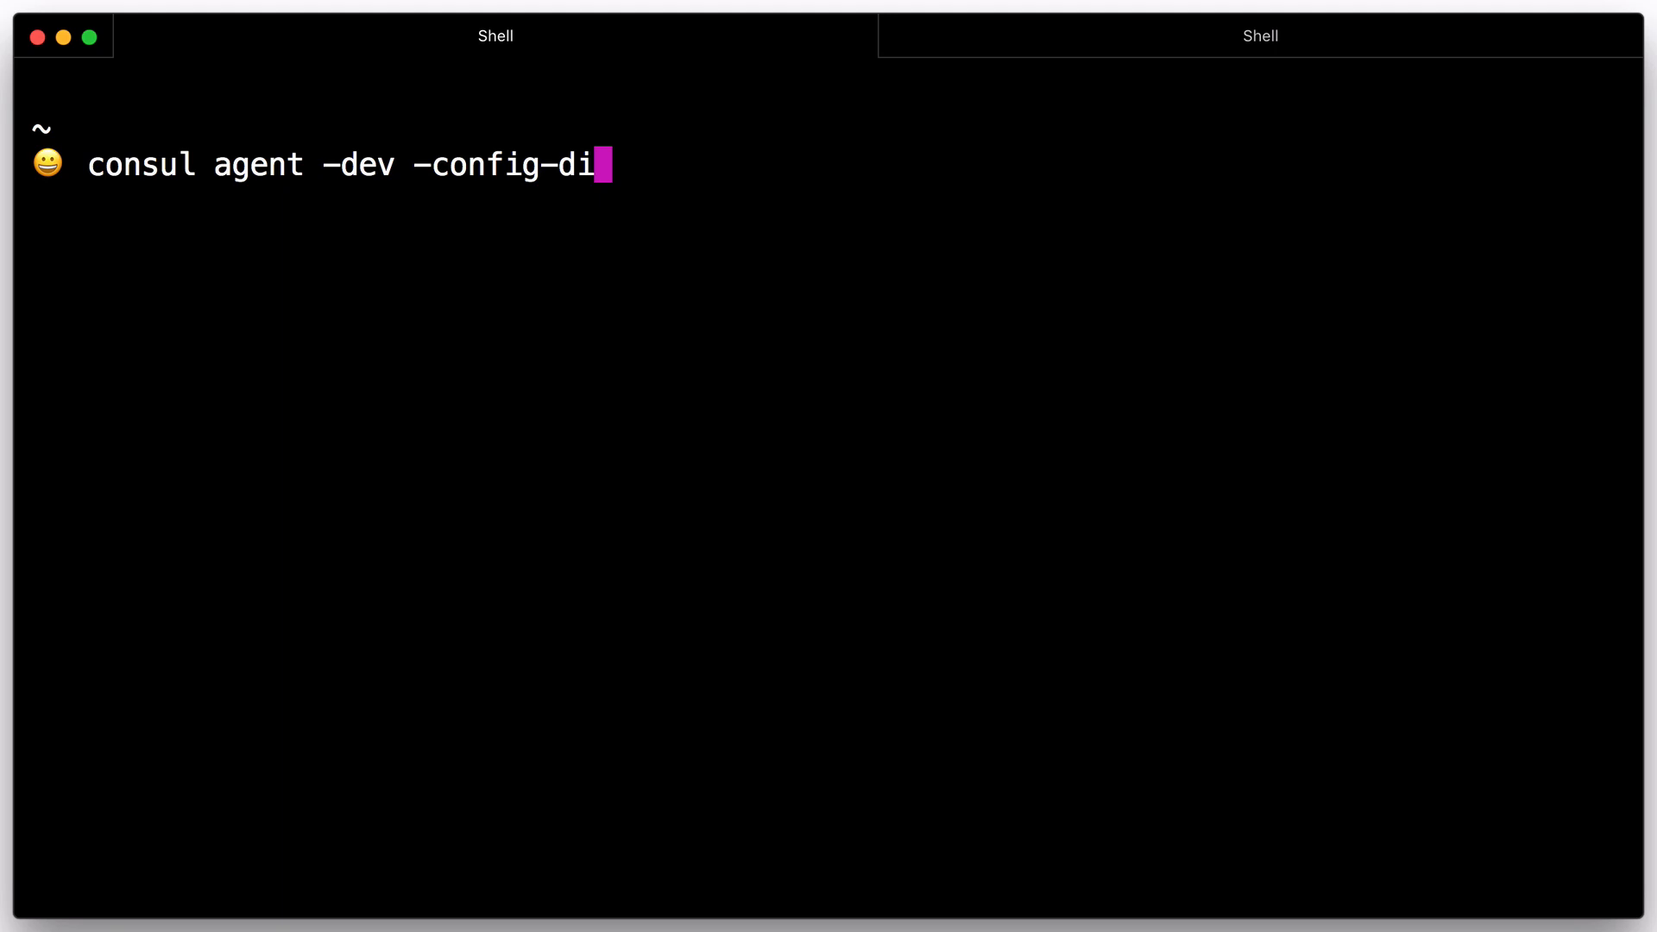
type("r=./consul.d -node=machin")
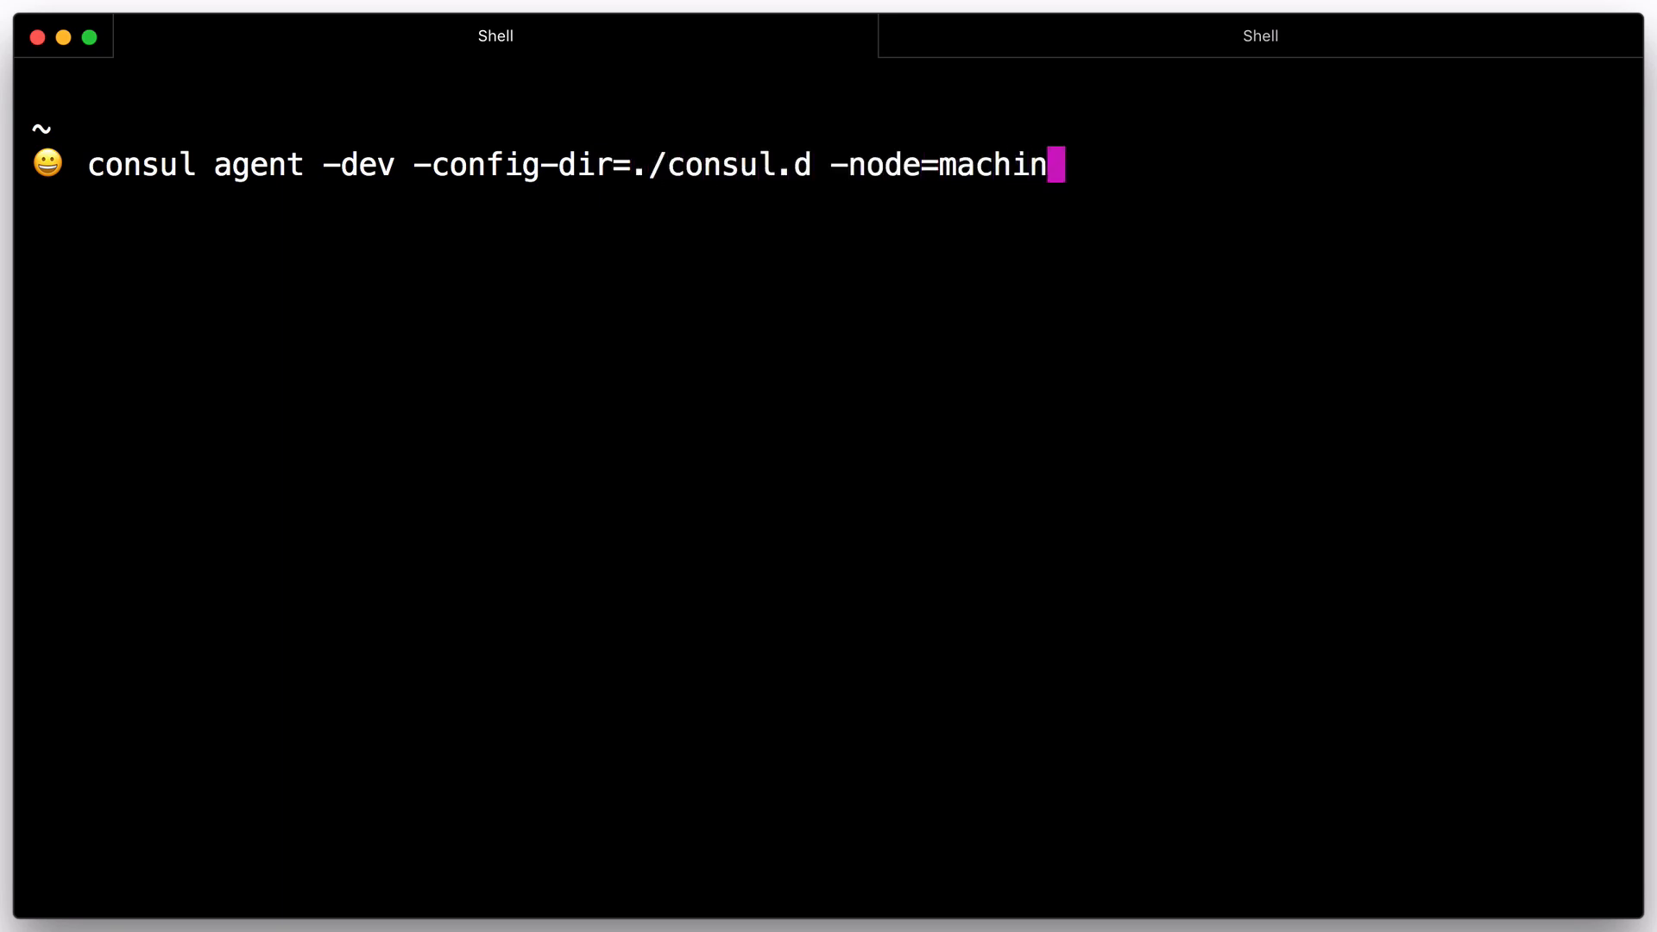
type("e")
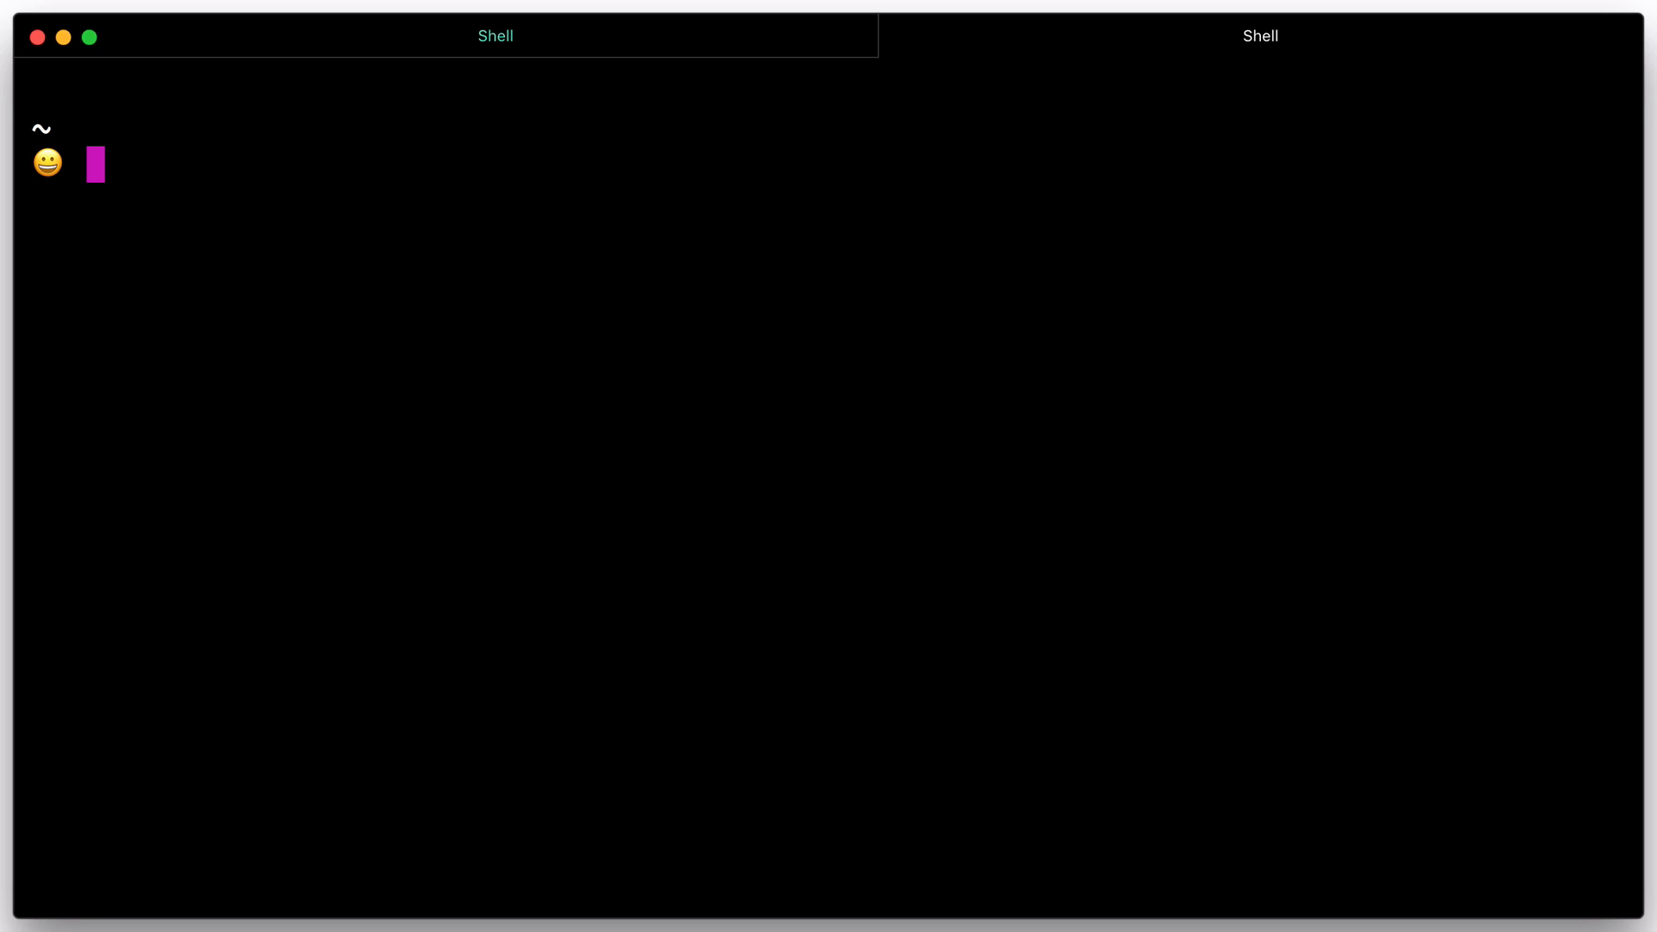
- Start a socat echo service: socat -v tcp-l:8181,fork exec:"/bin/cat"
type("socat -")
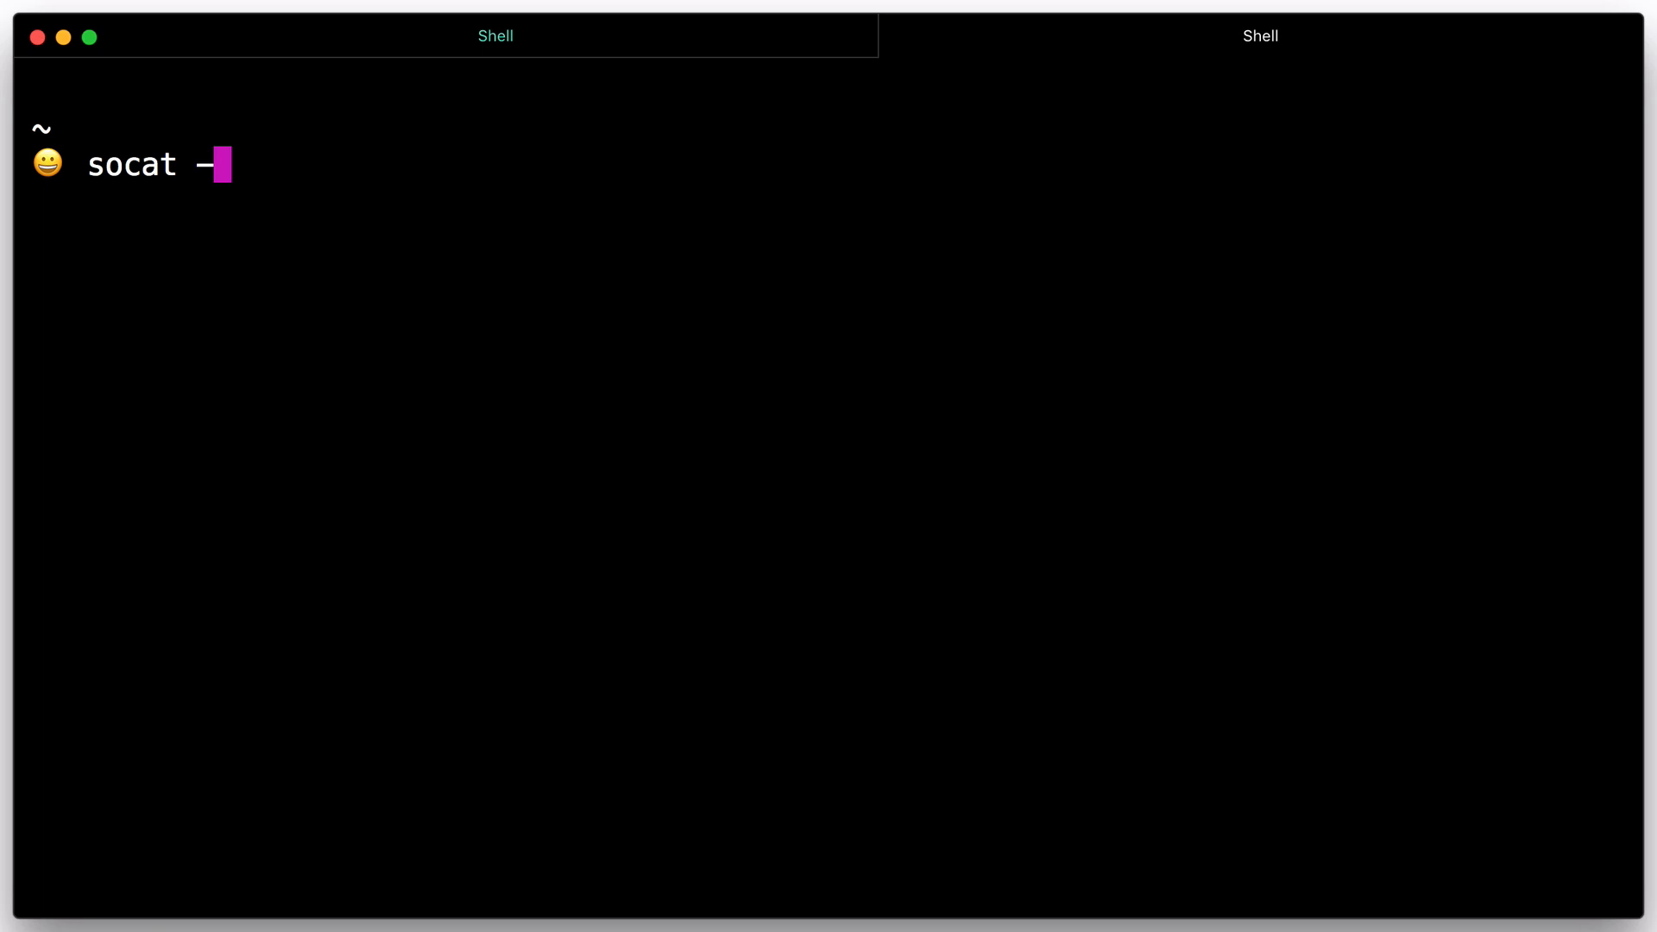
type("v tcp-")
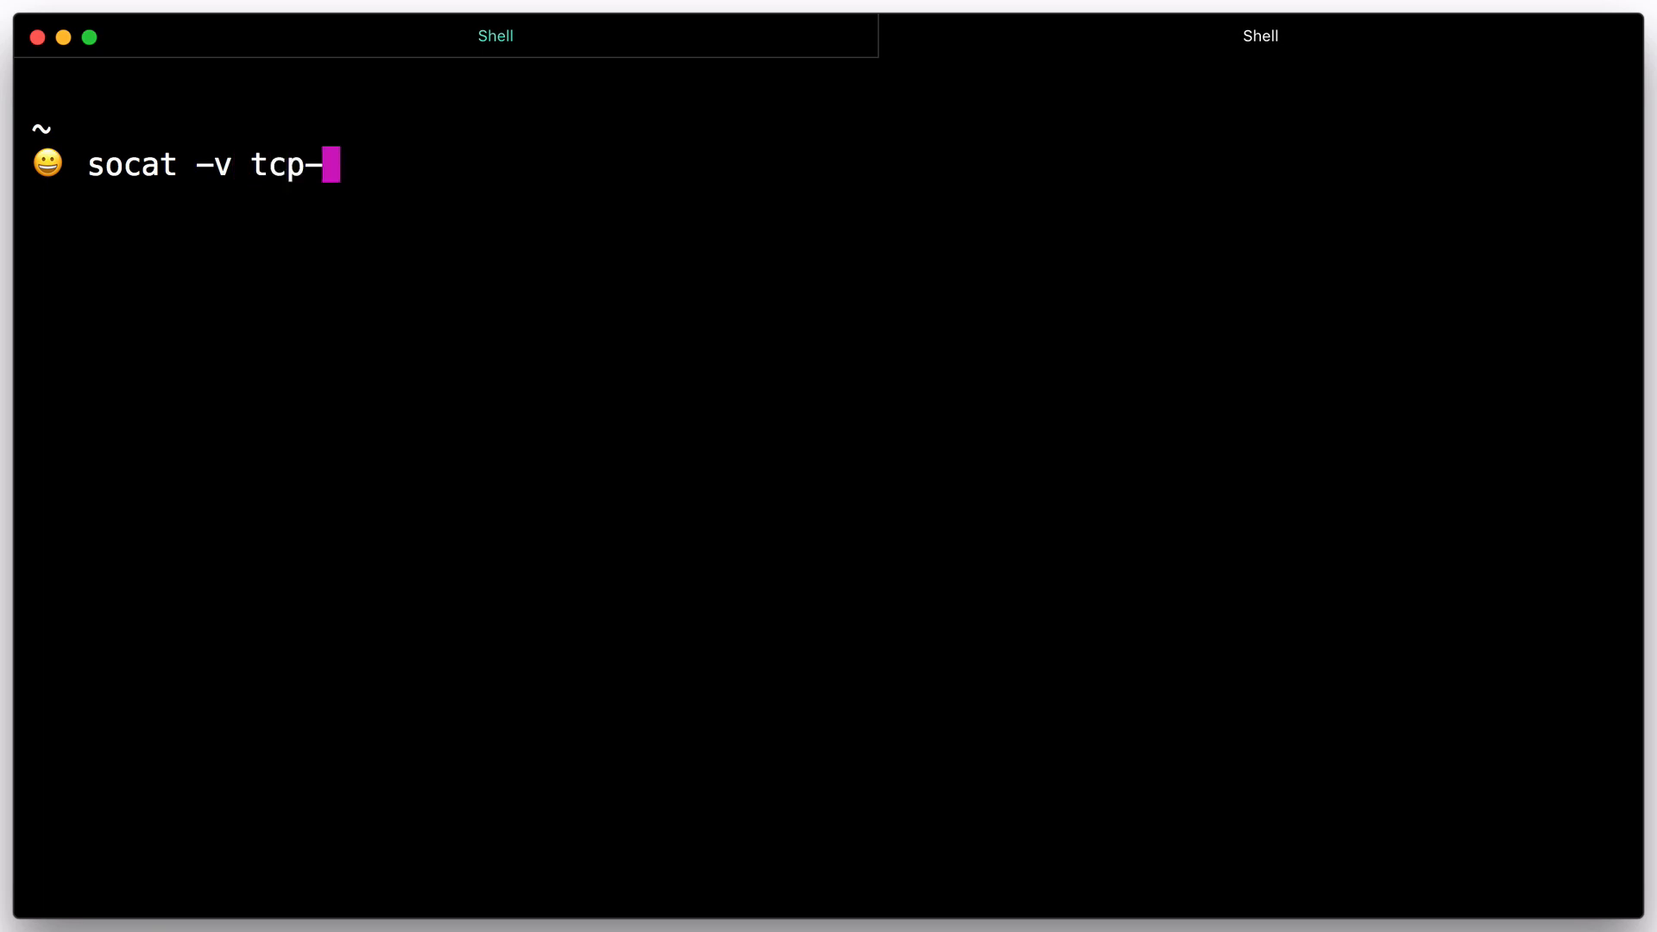
type("l")
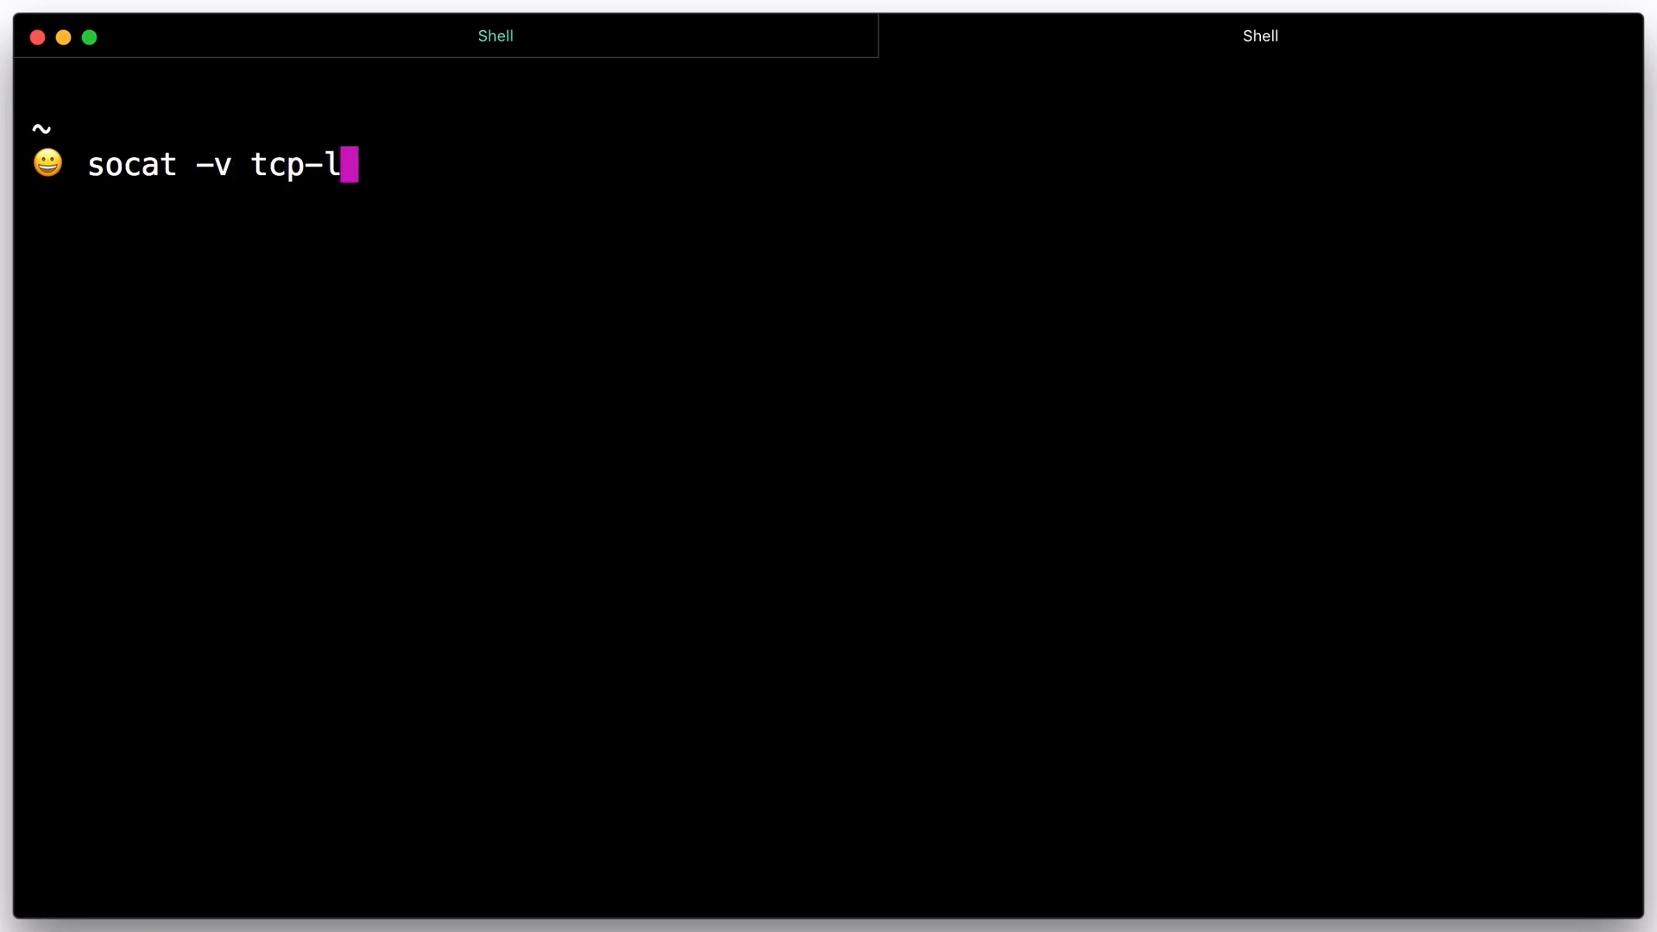
type(":8")
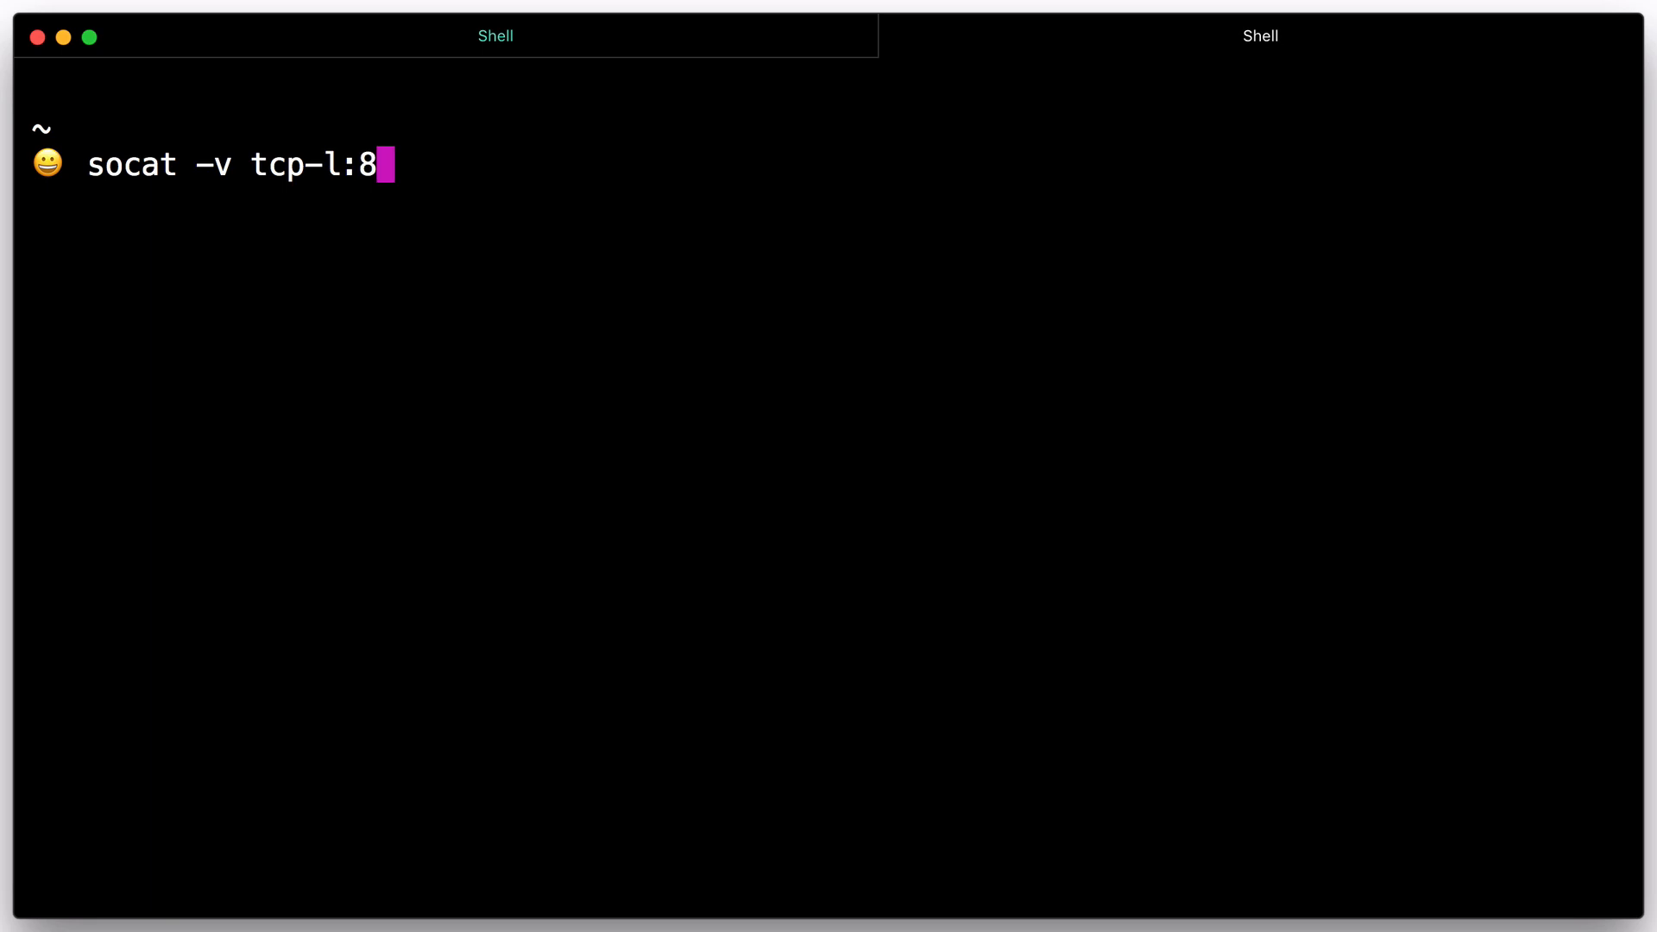
type("181,fork ex")
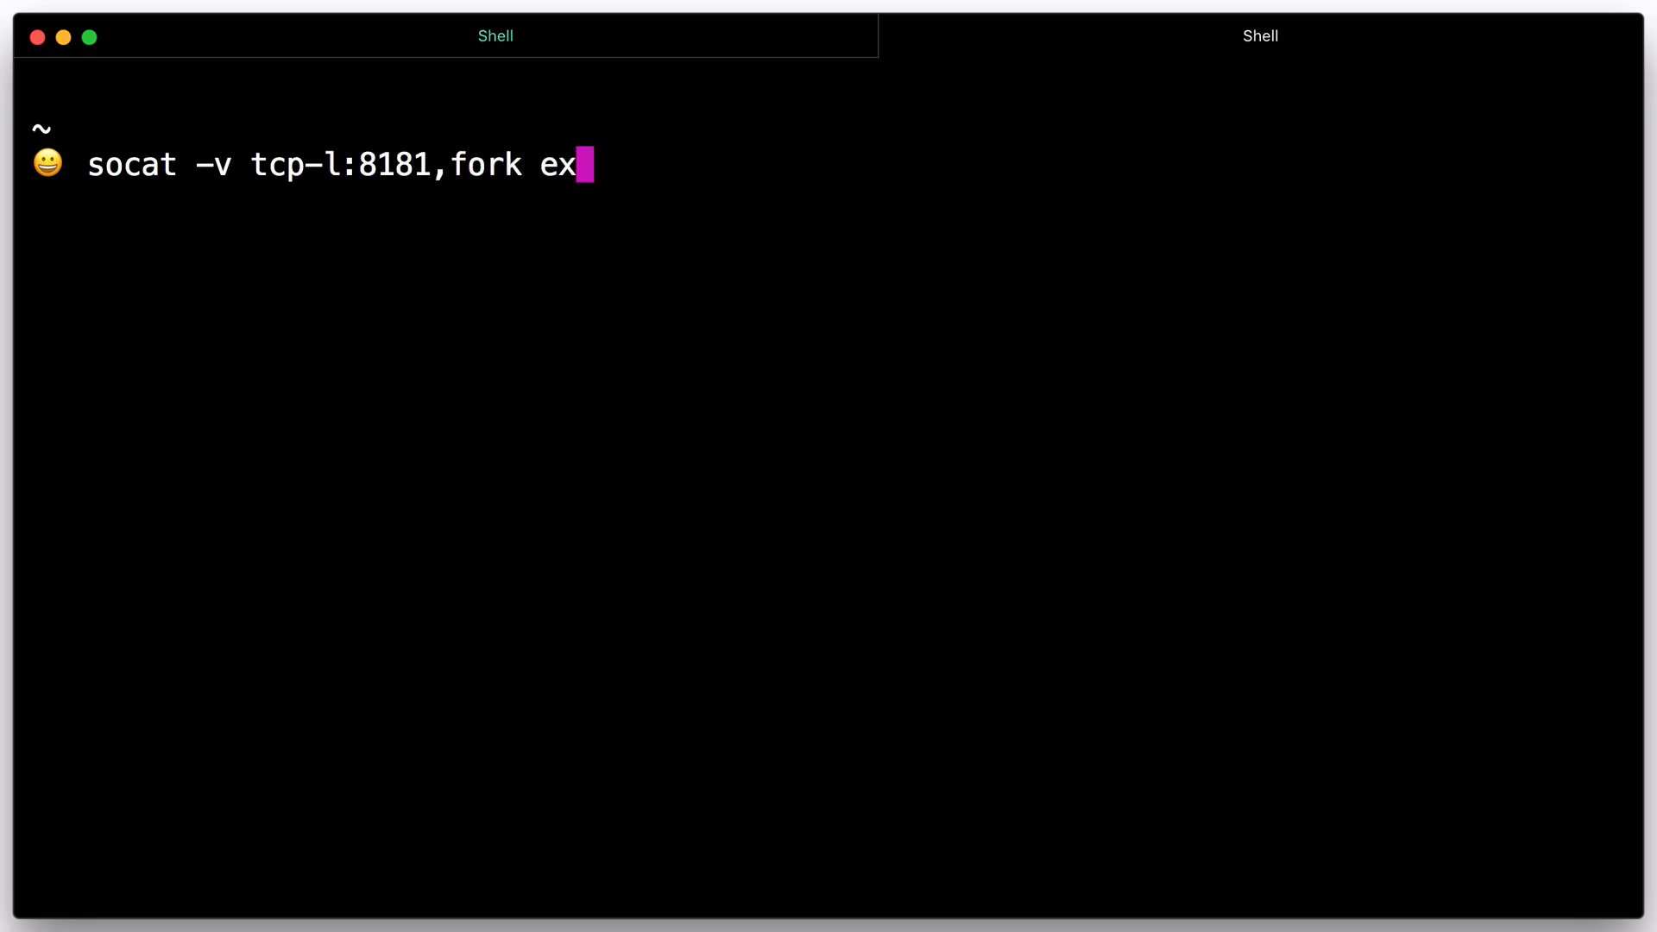
type("ec:\"")
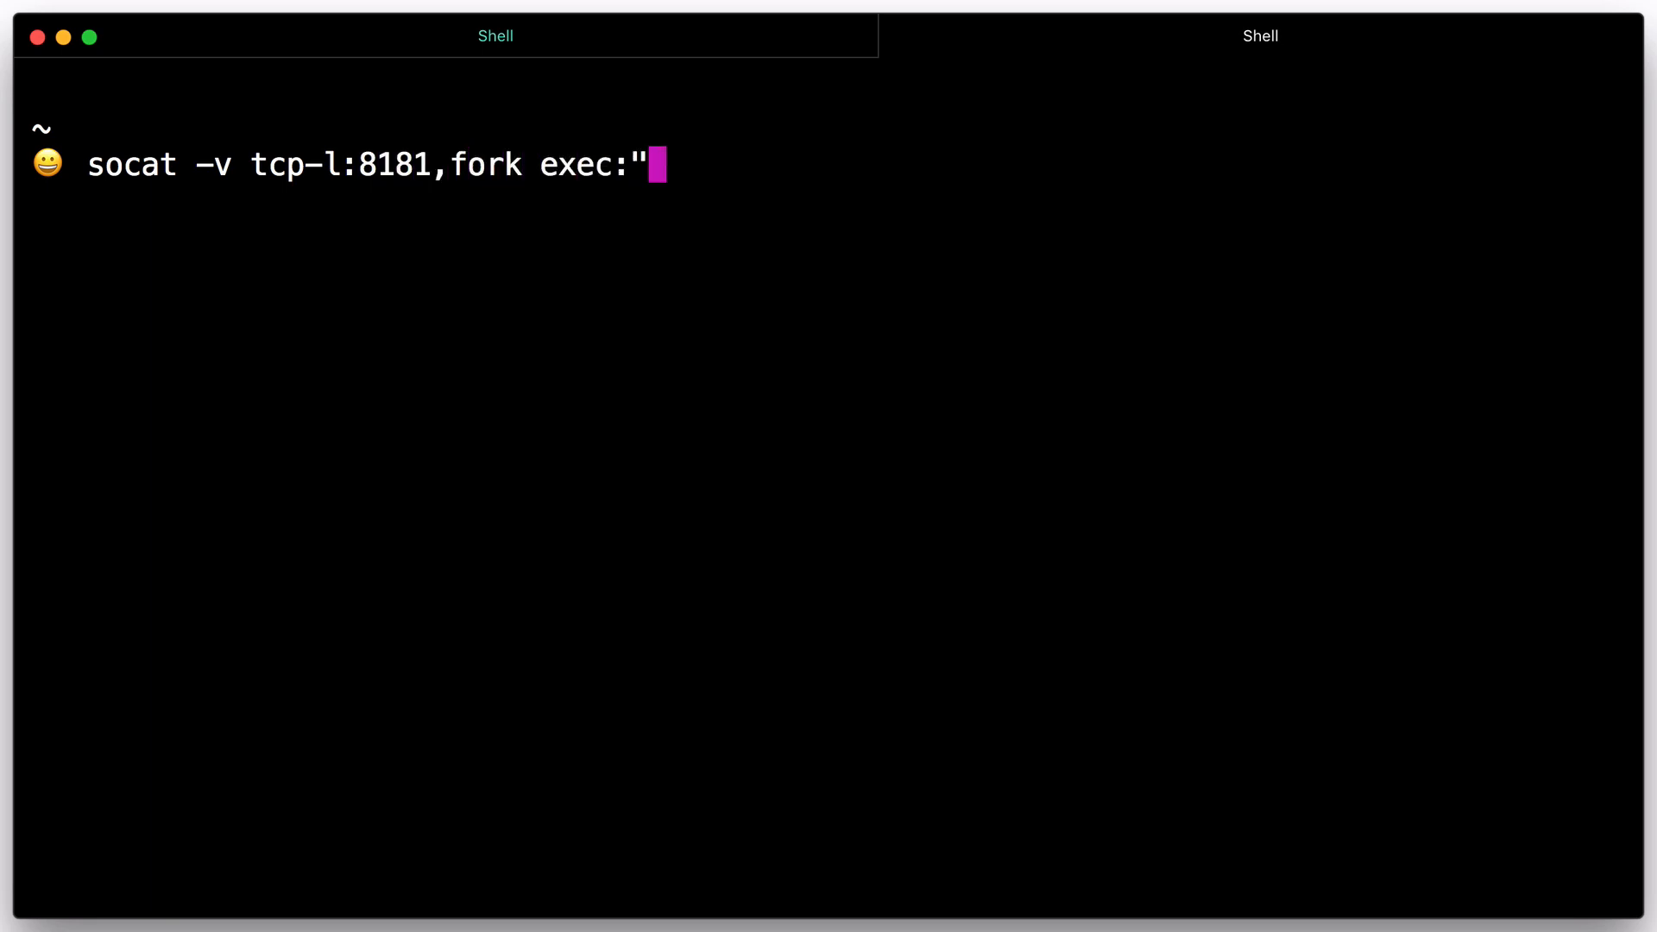
type("/bin/cat")
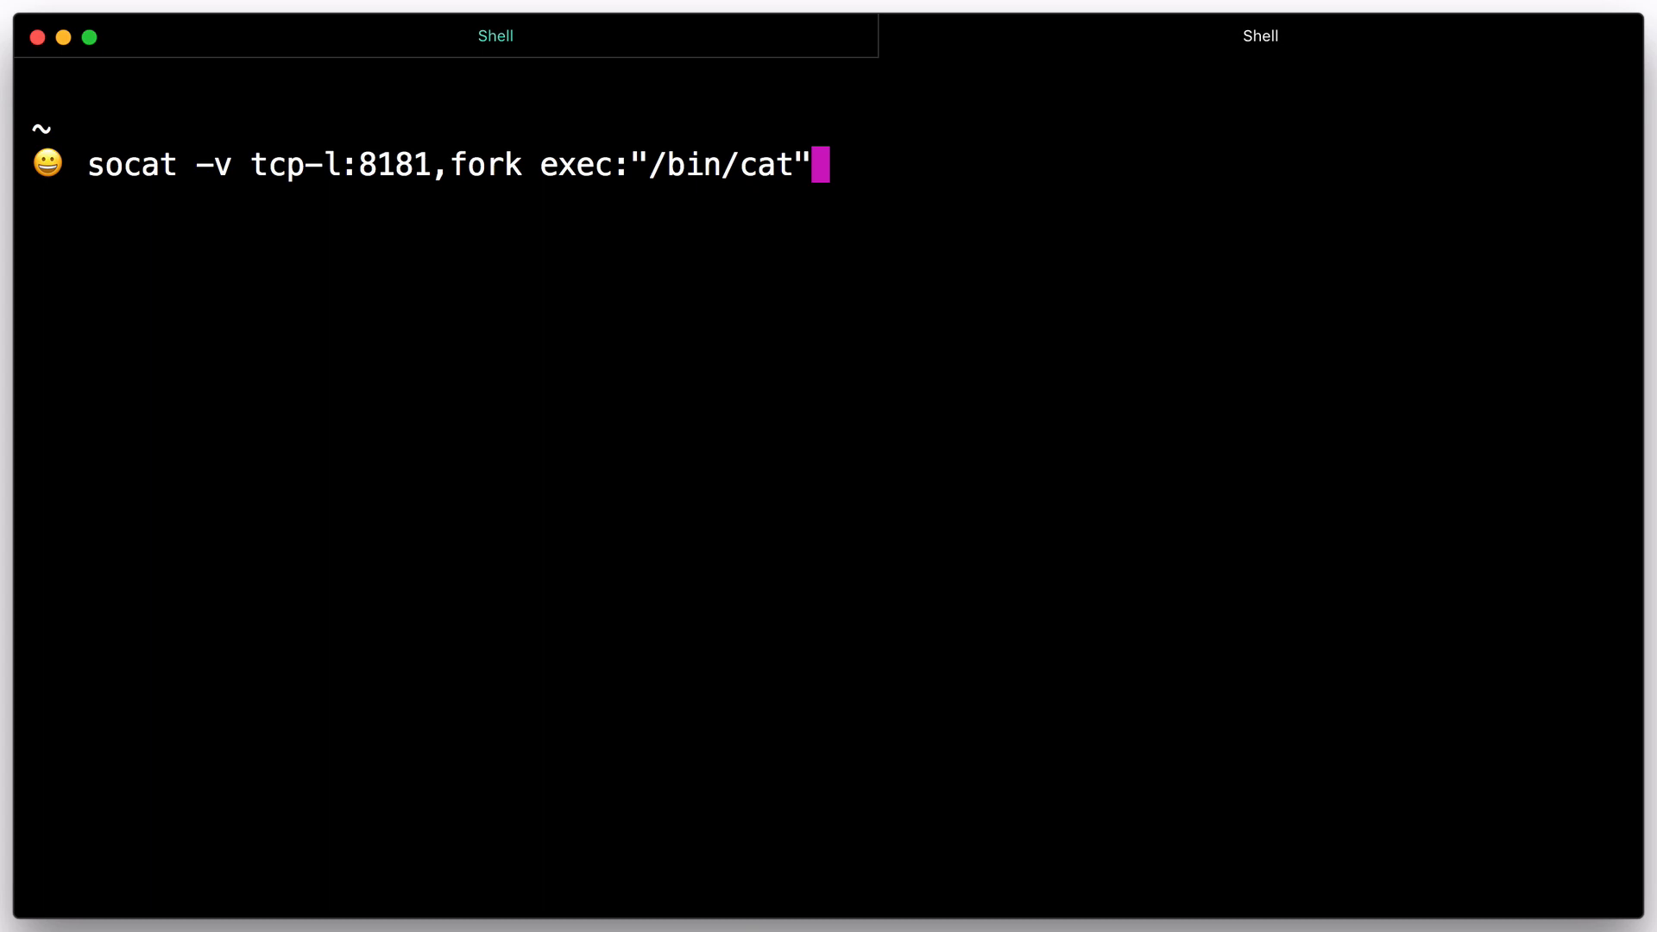
key("enter")
type("nc")
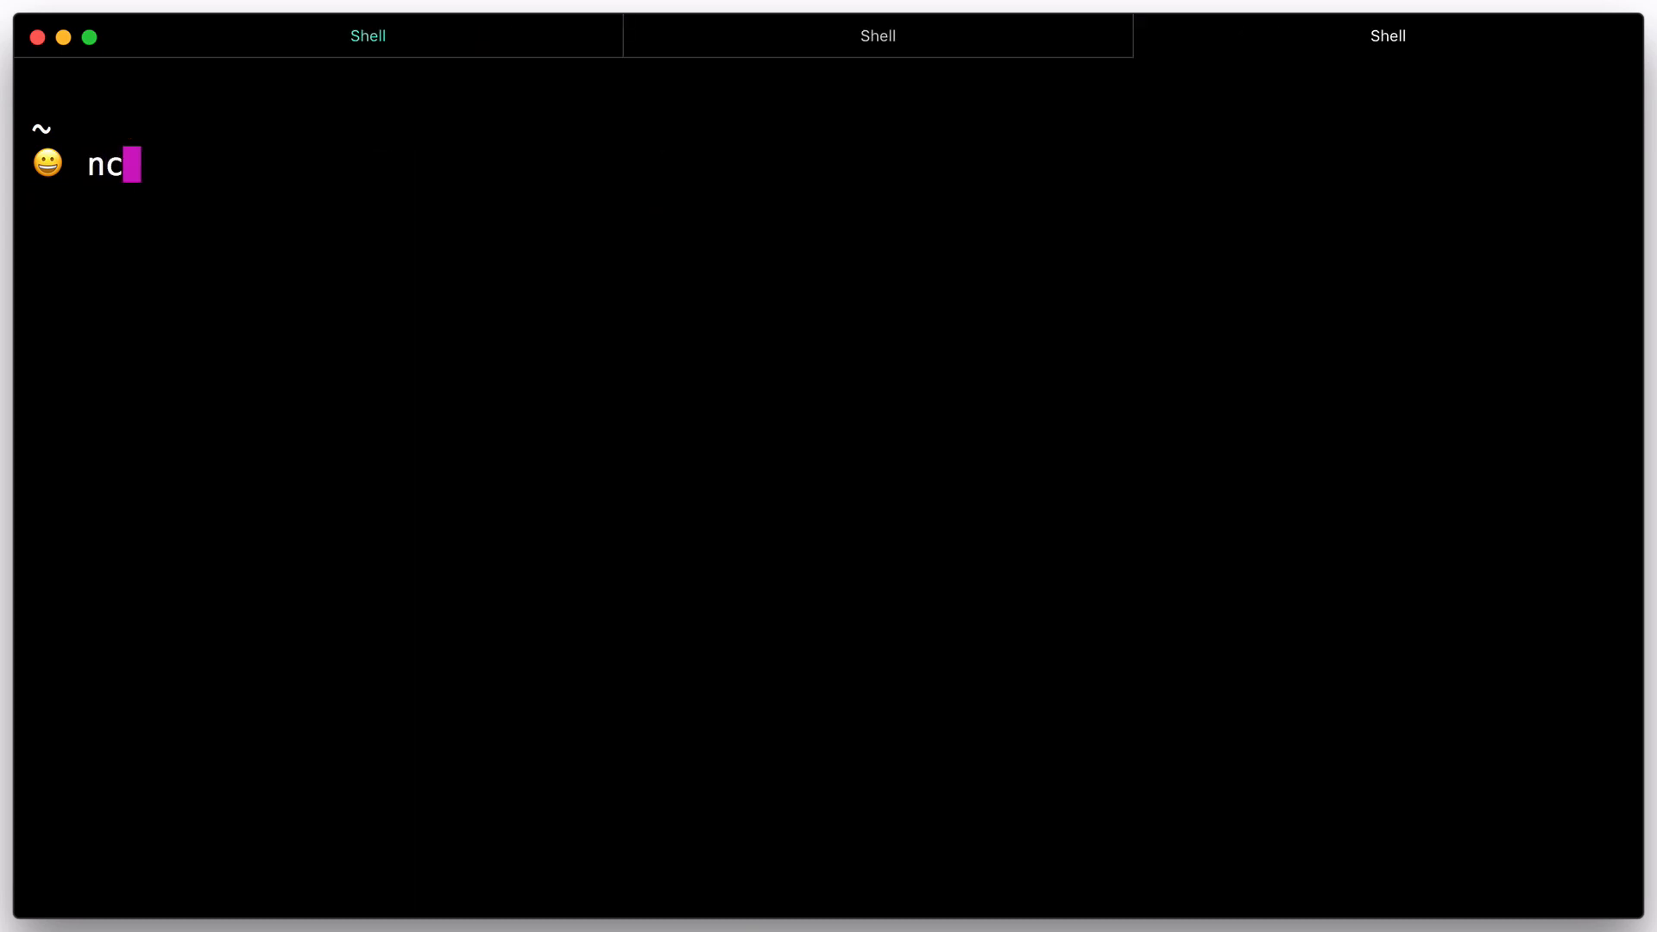
- Connect with nc to 127.0.0.1 8181, send Hello Consul, then end the session
type("127.0.0.1")
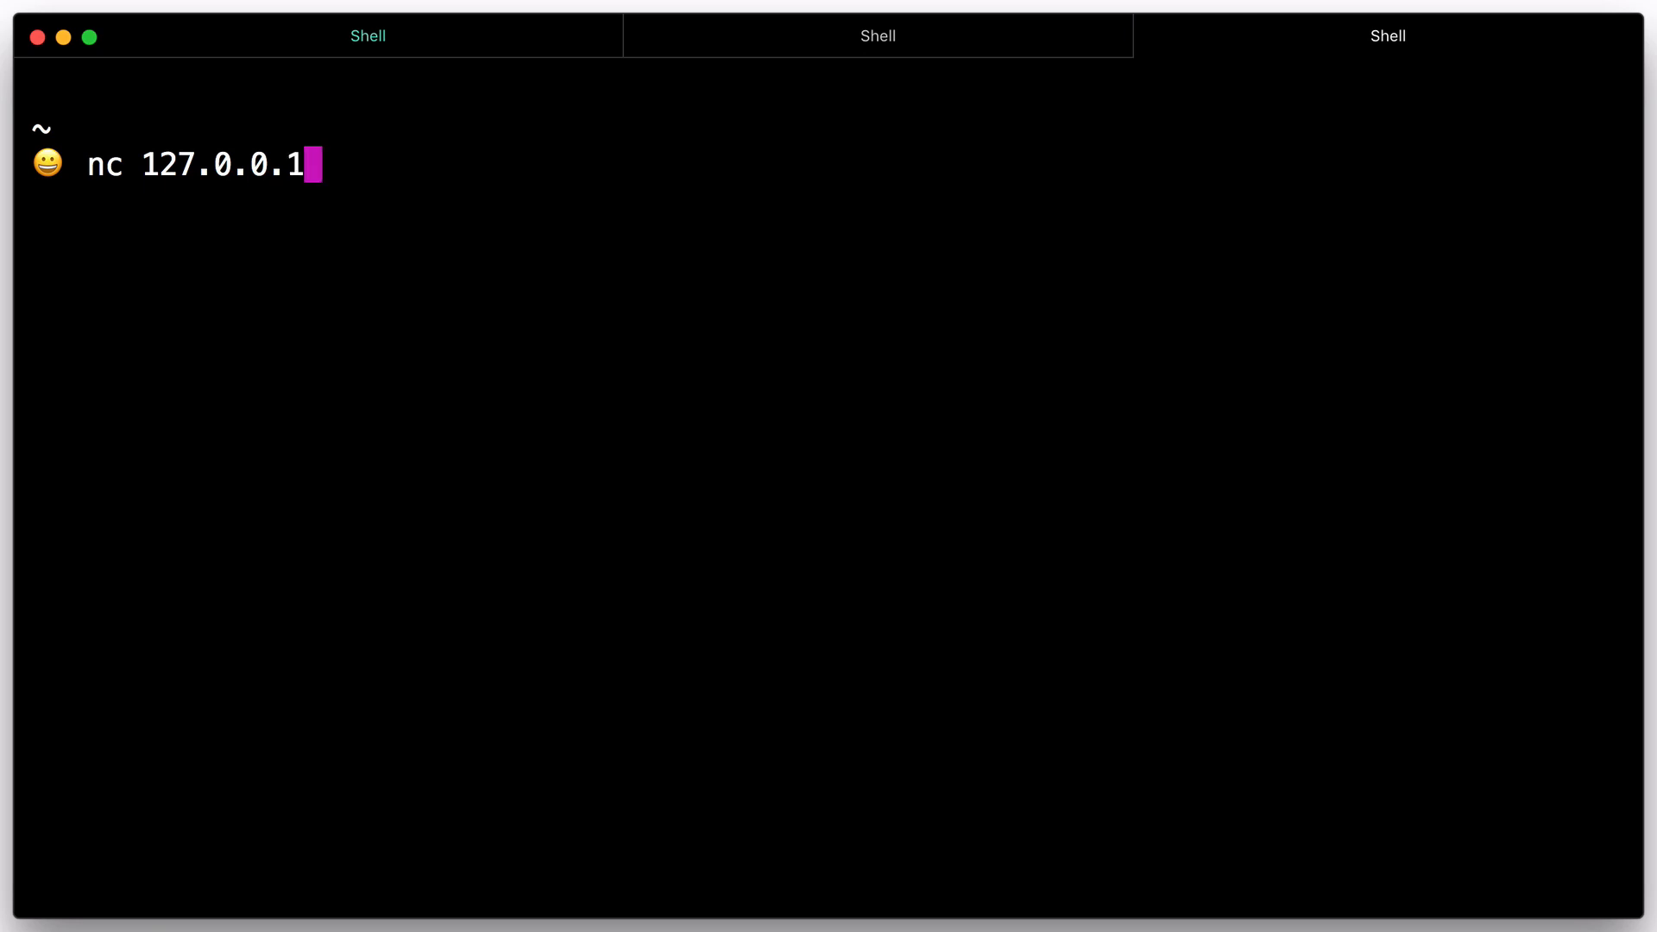
type("8181")
type("Hello Consul")
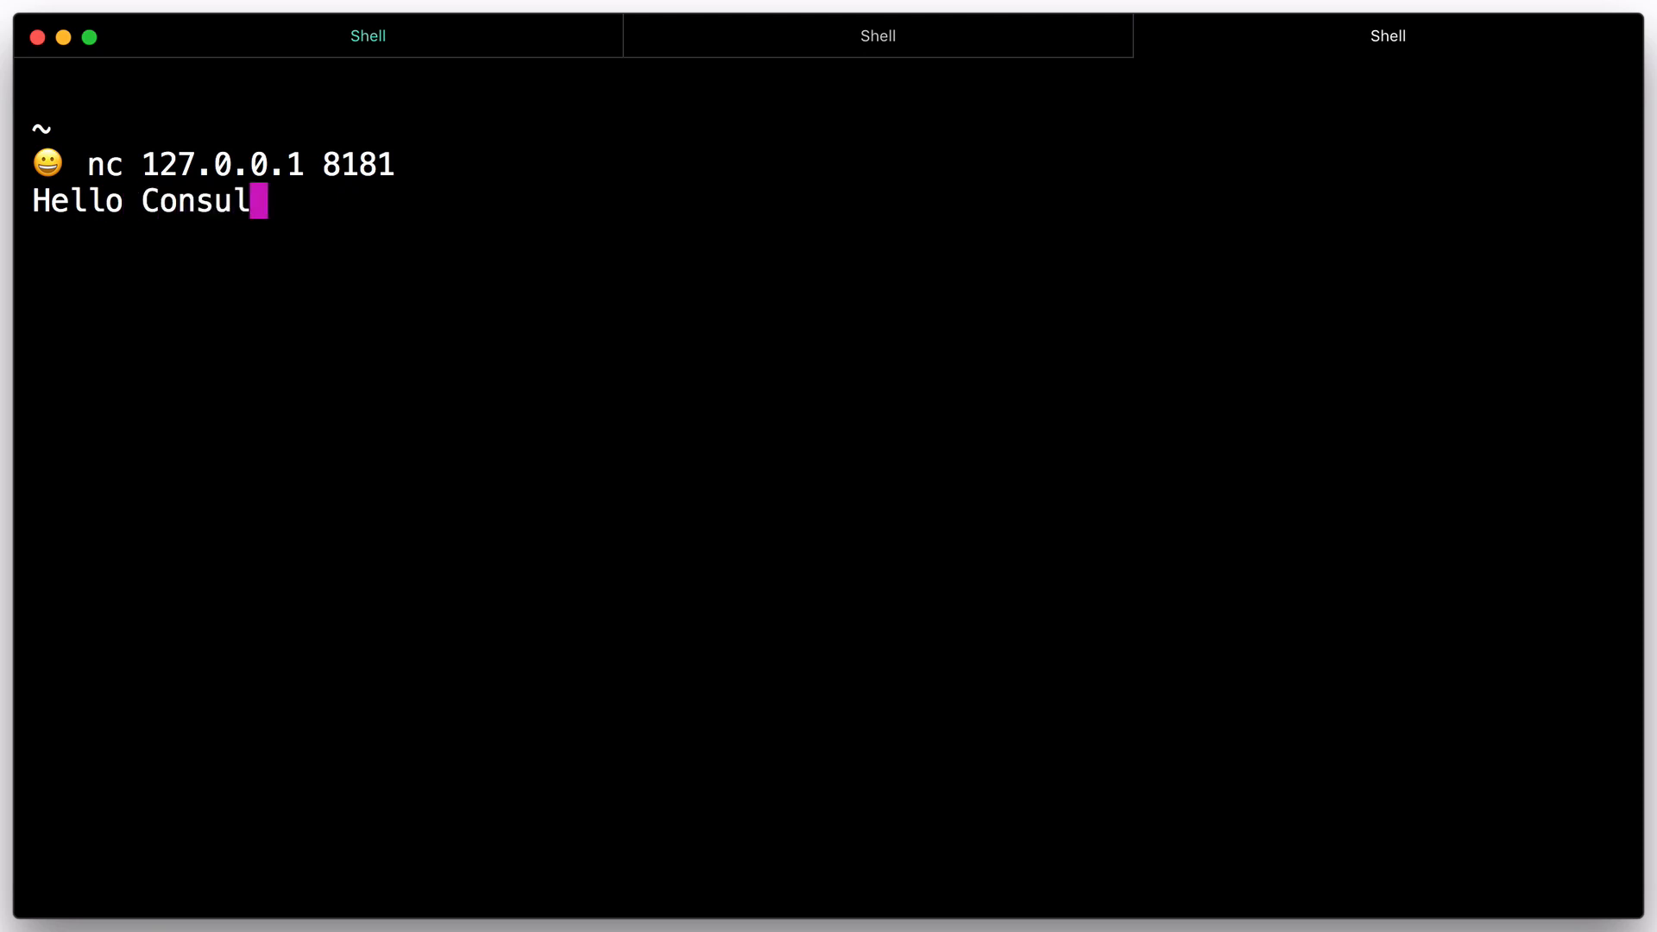
key("enter")
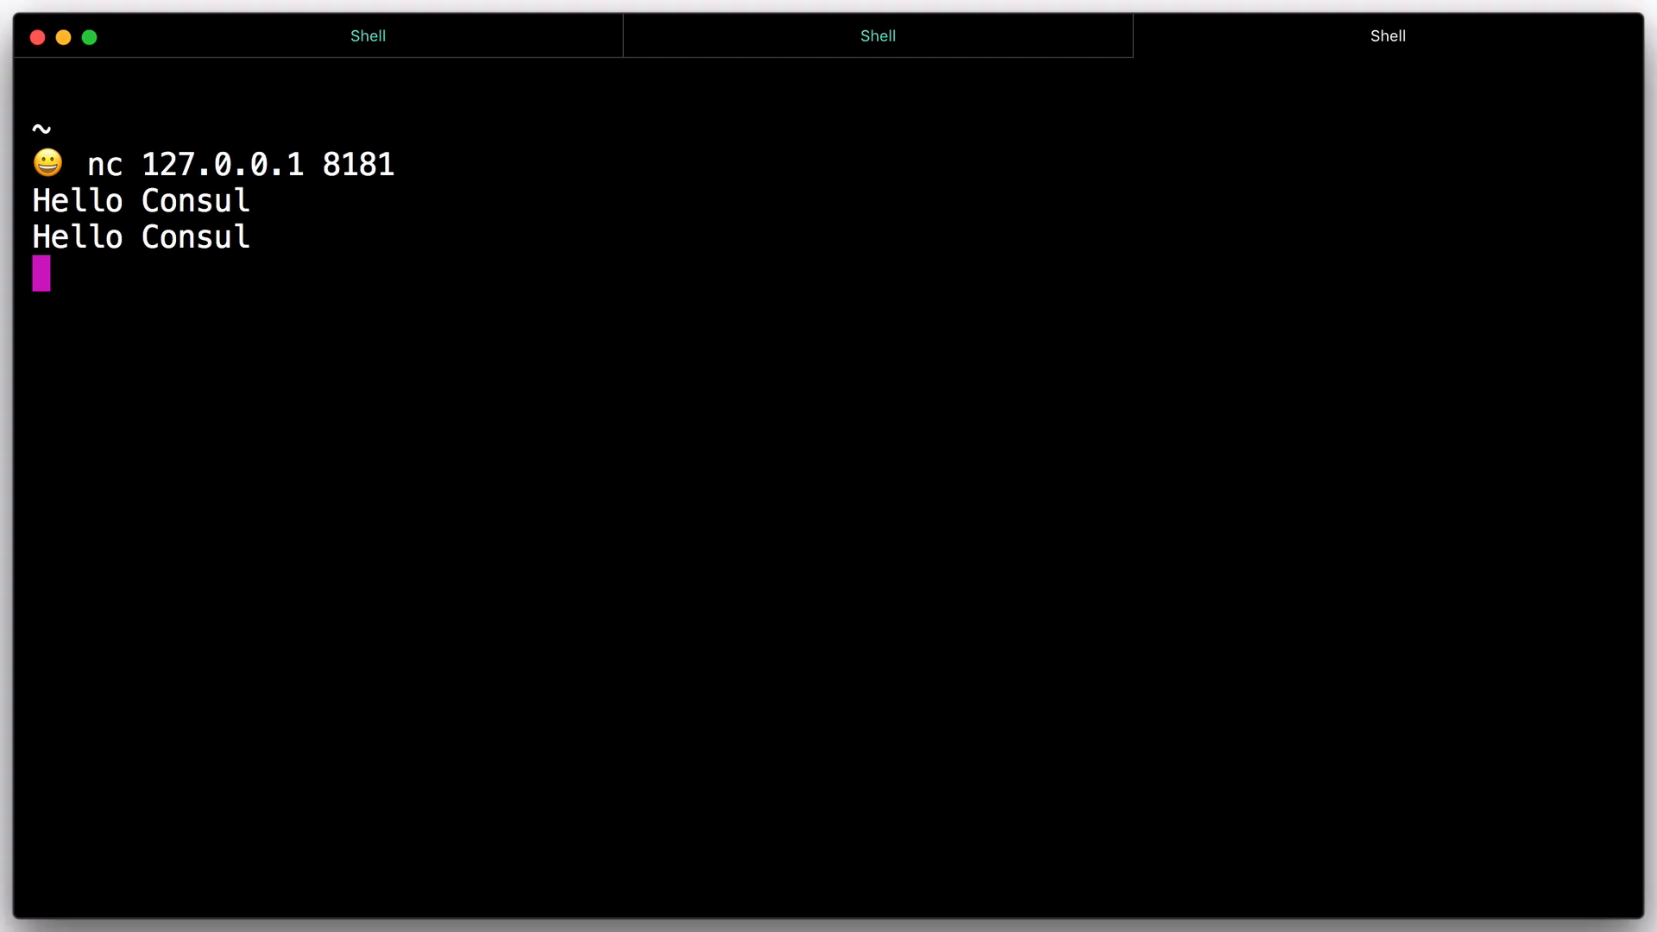
key("ctrl+c")
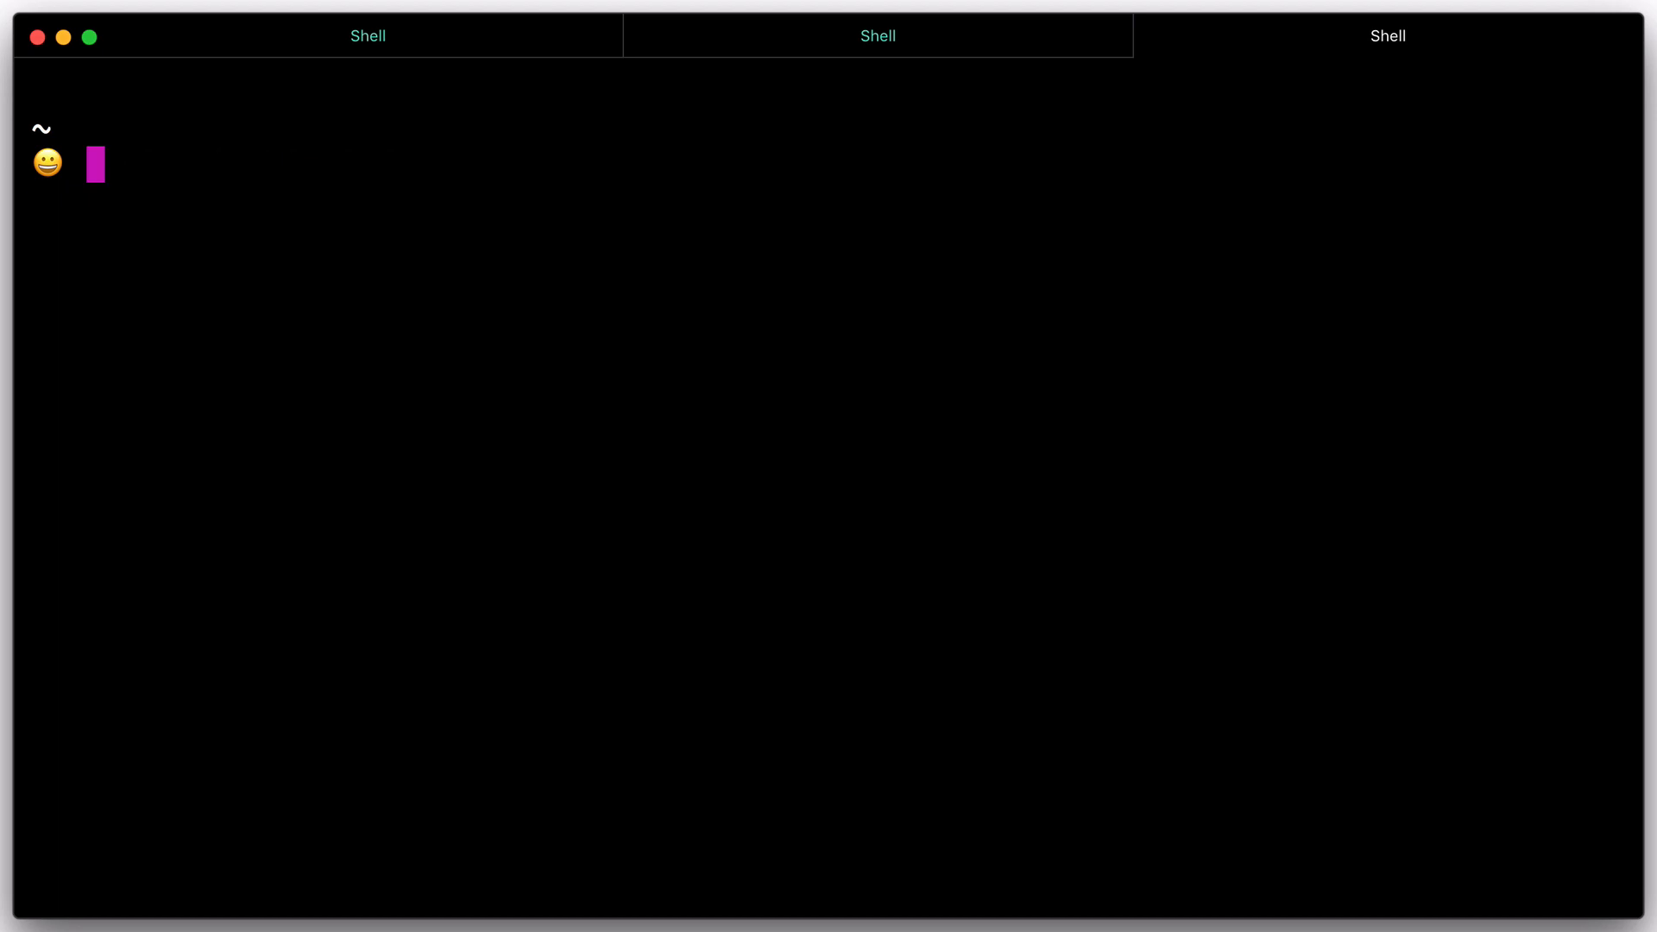
- Edit consul.d/socat.json in Vim to add the socat service definition and save it
type("vim")
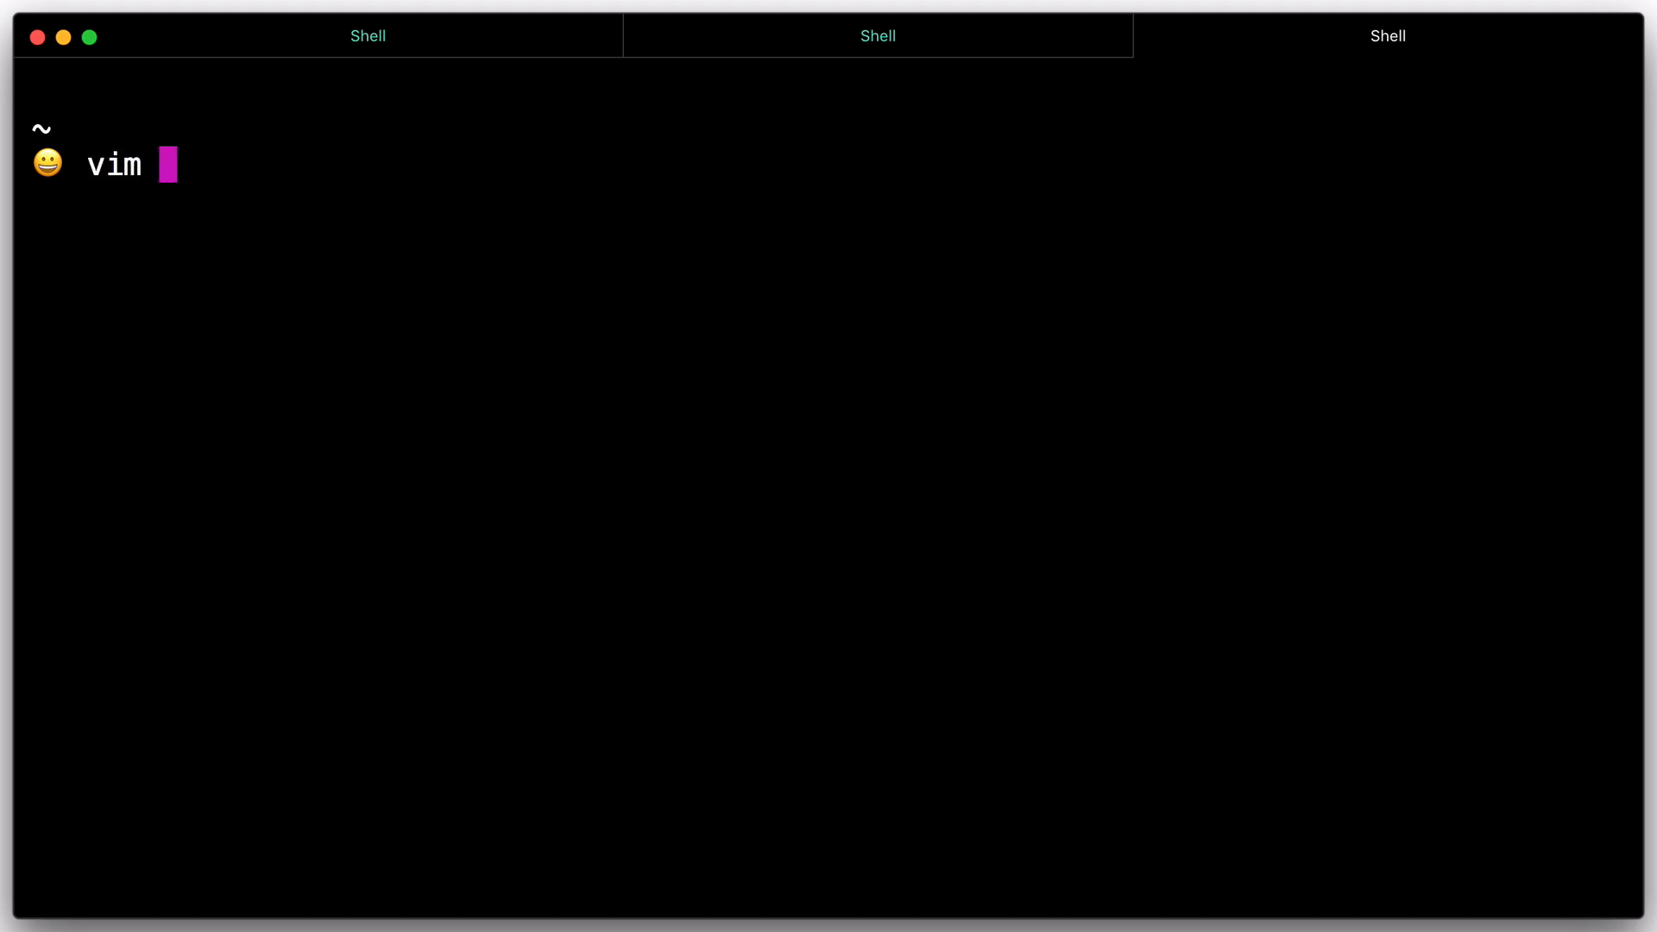
type("consul.d/")
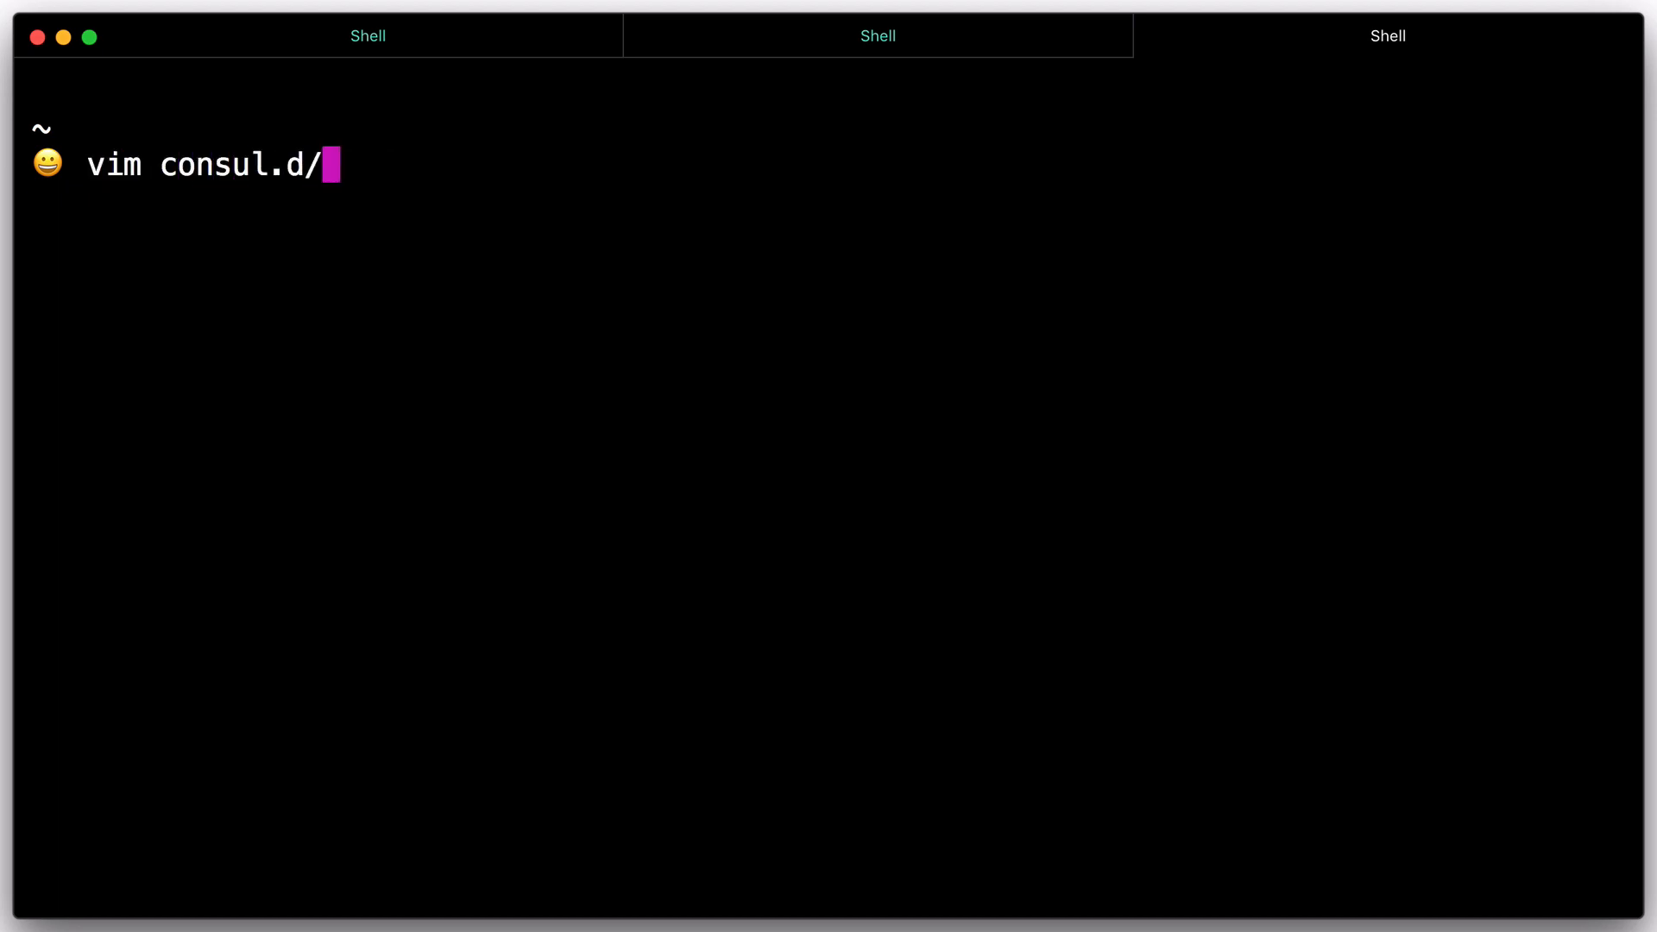
type("socat.json")
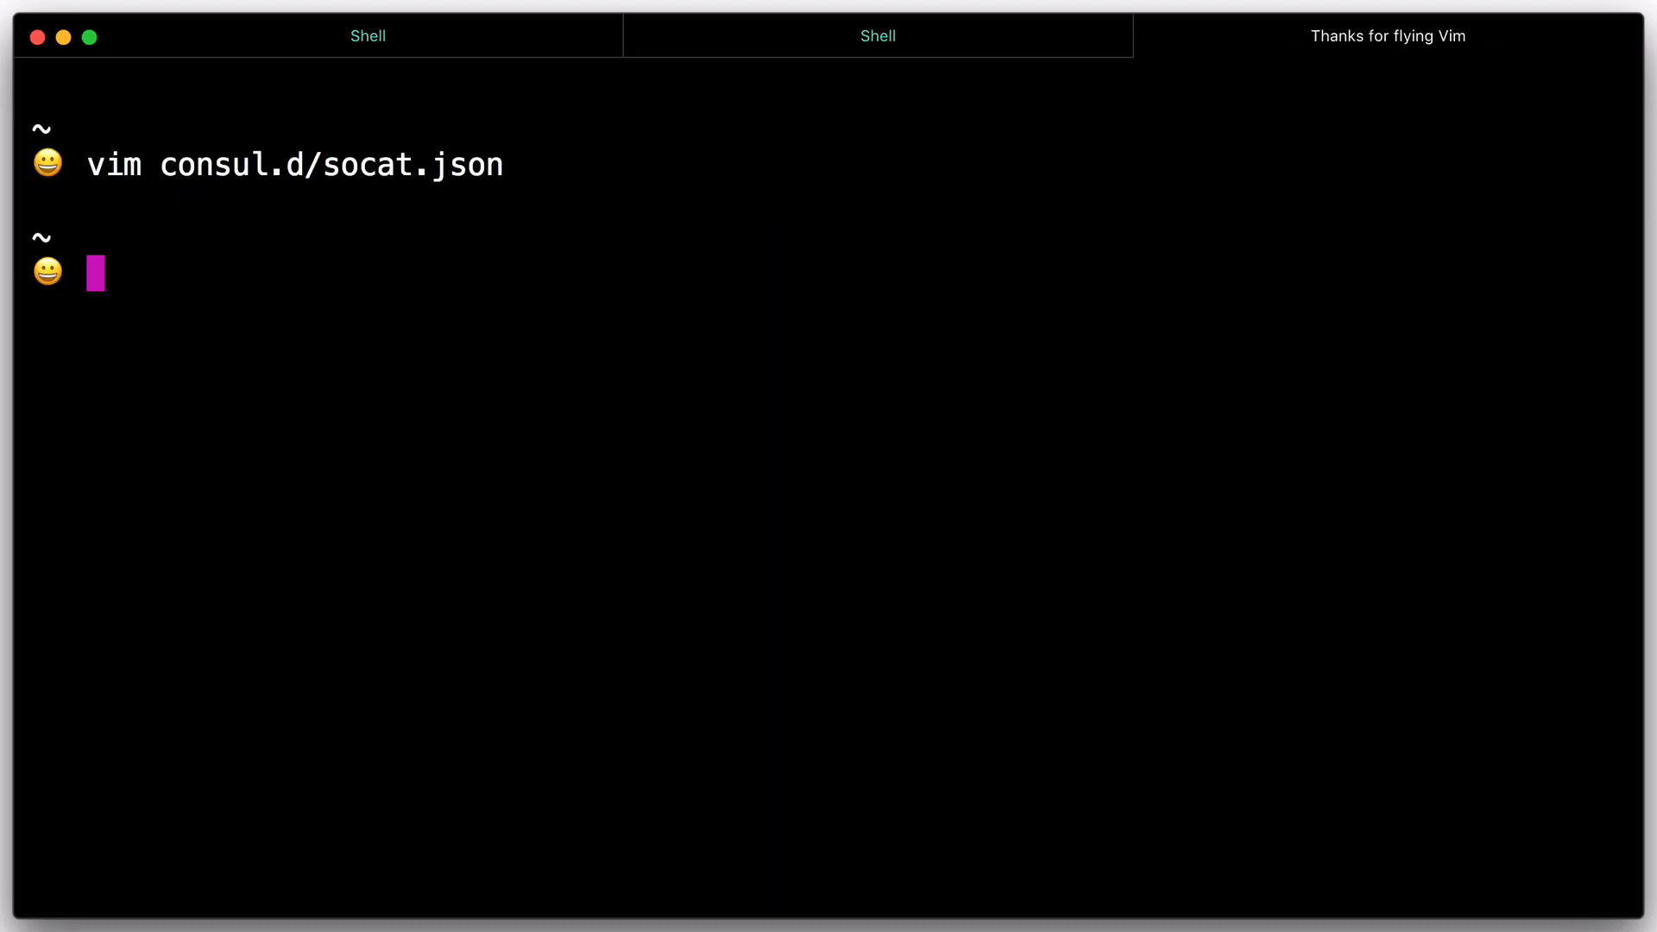
type("consul")
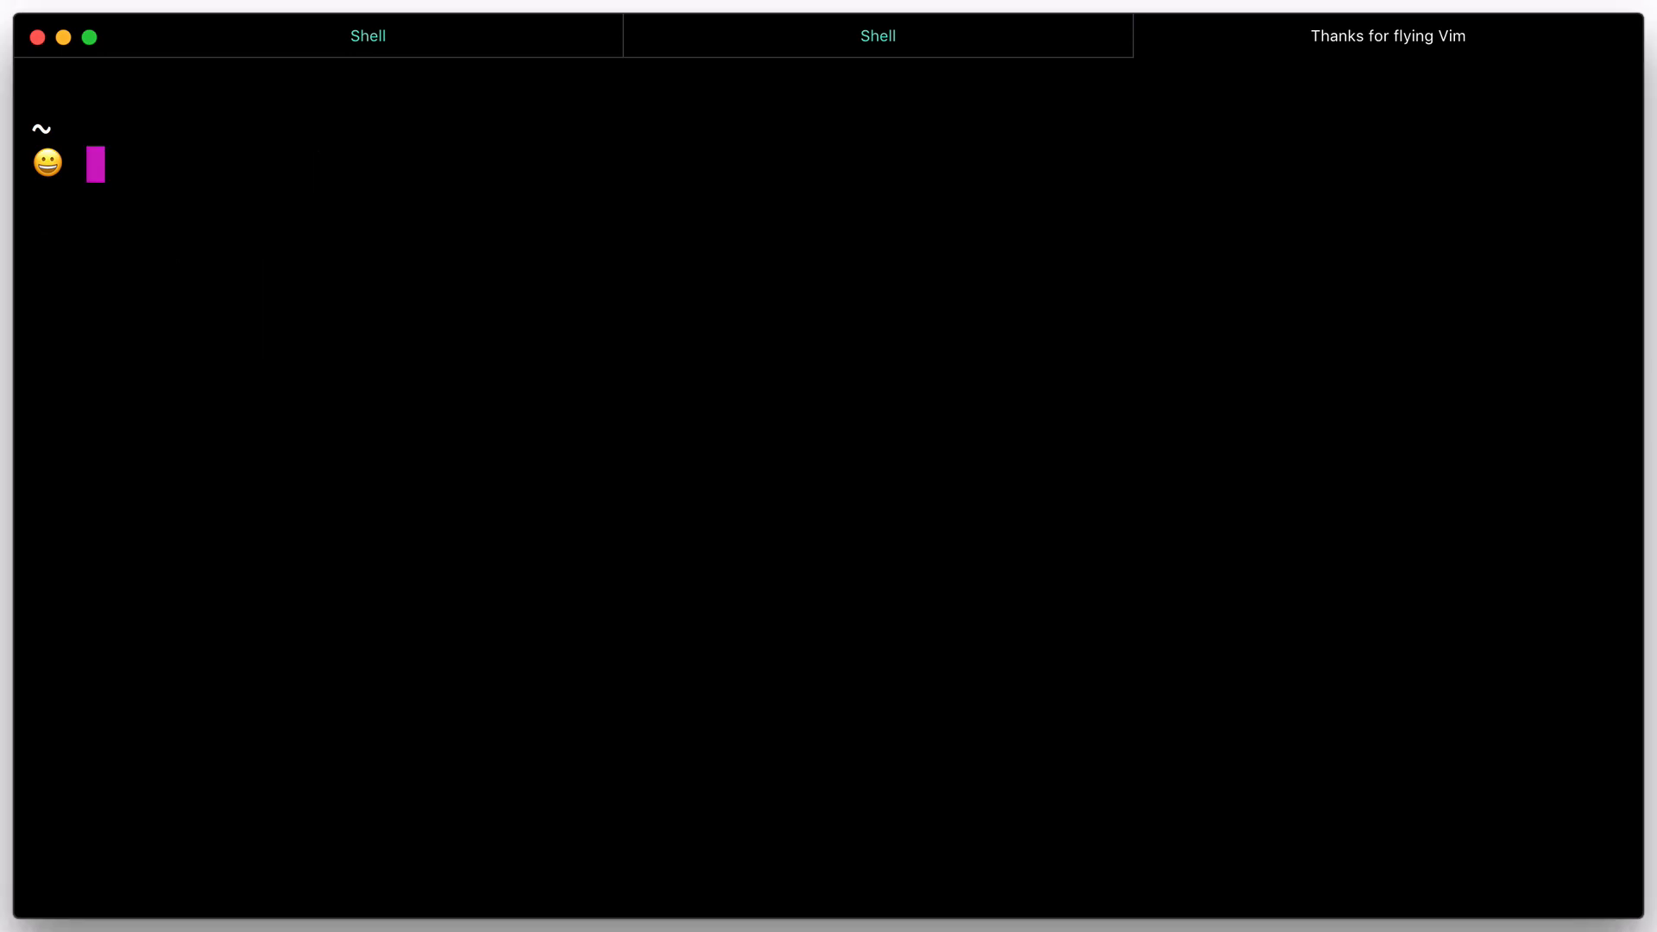
- Run consul connect proxy -sidecar-for socat to start the socat sidecar proxy
type("consu")
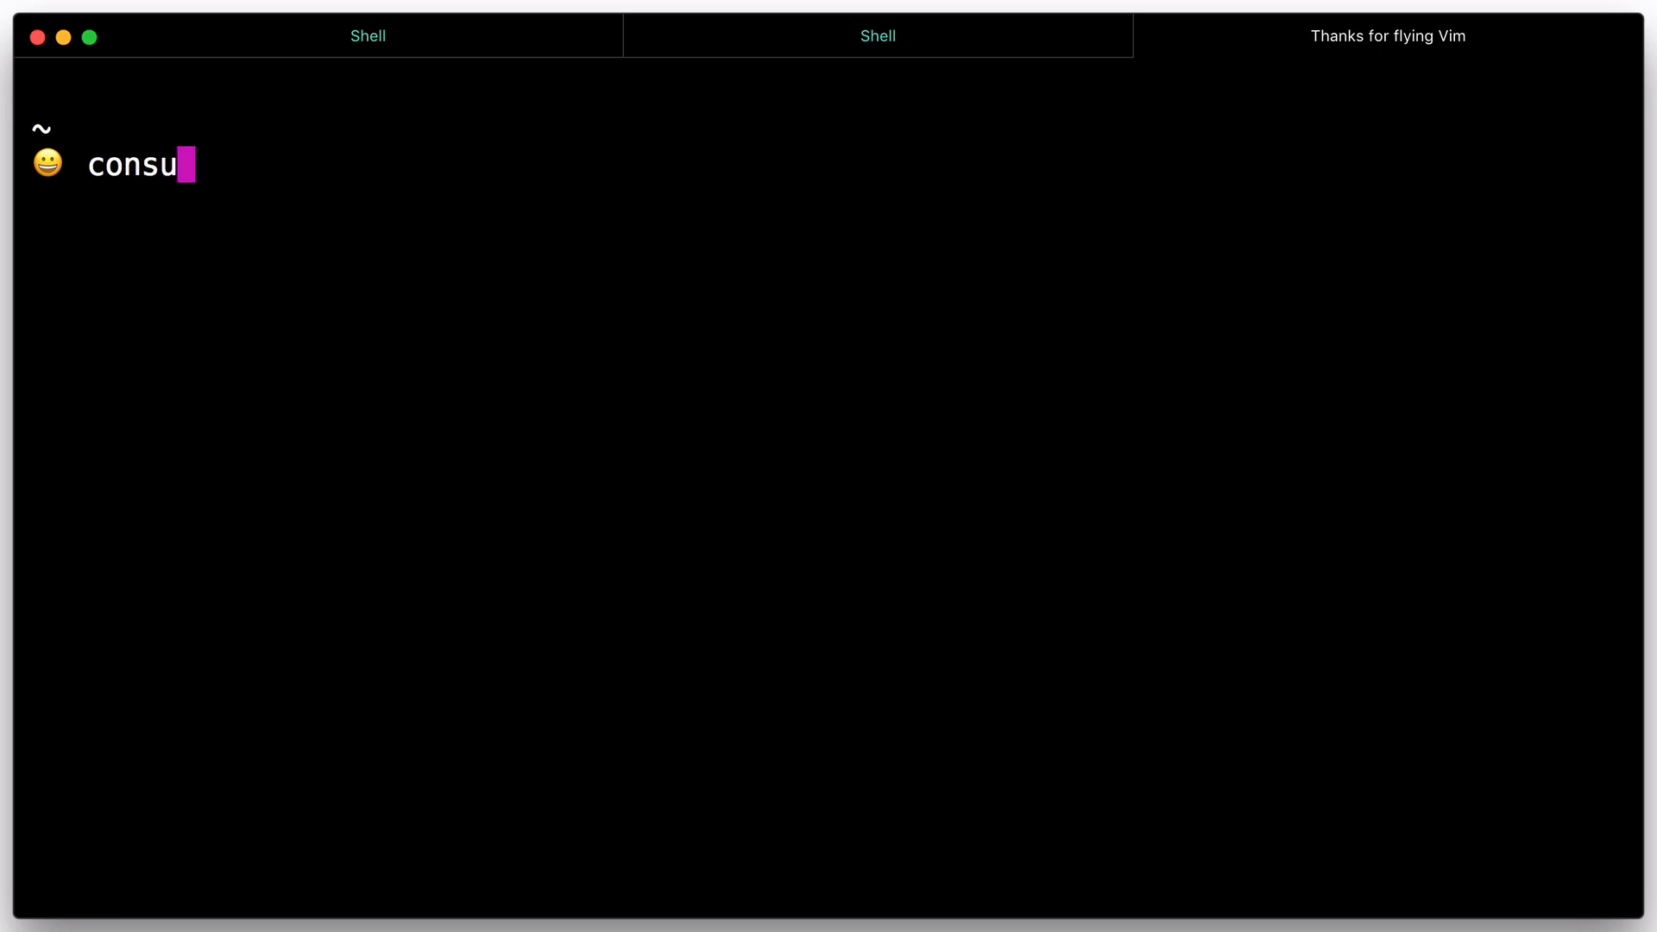
type("l connect")
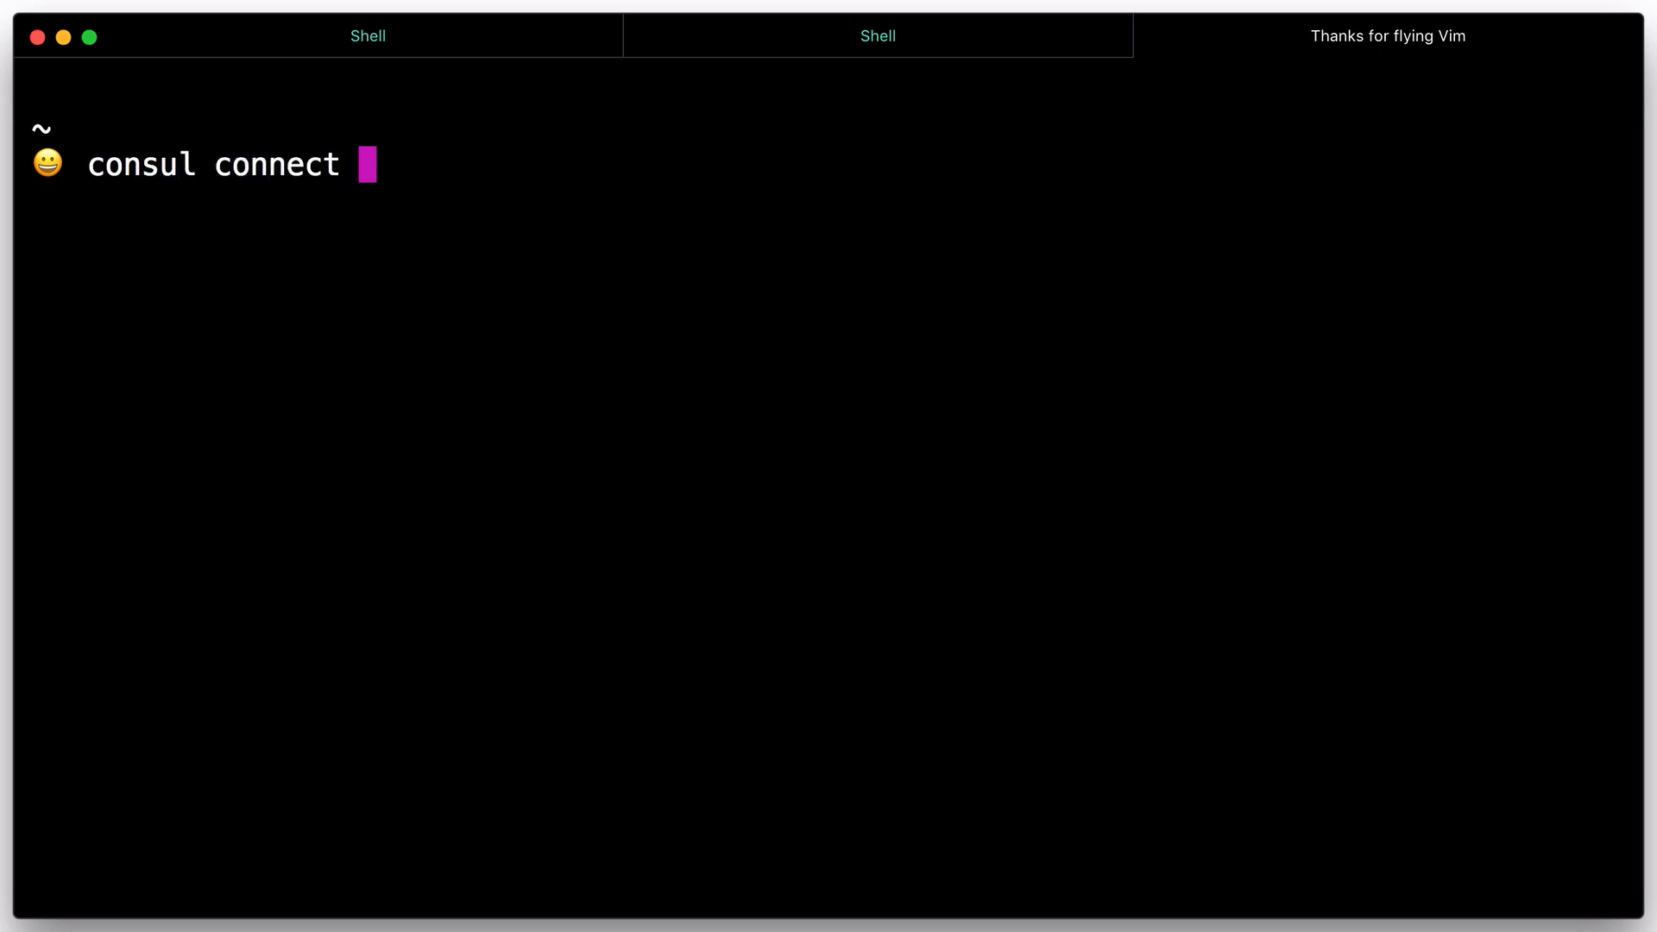
type("proxy -side")
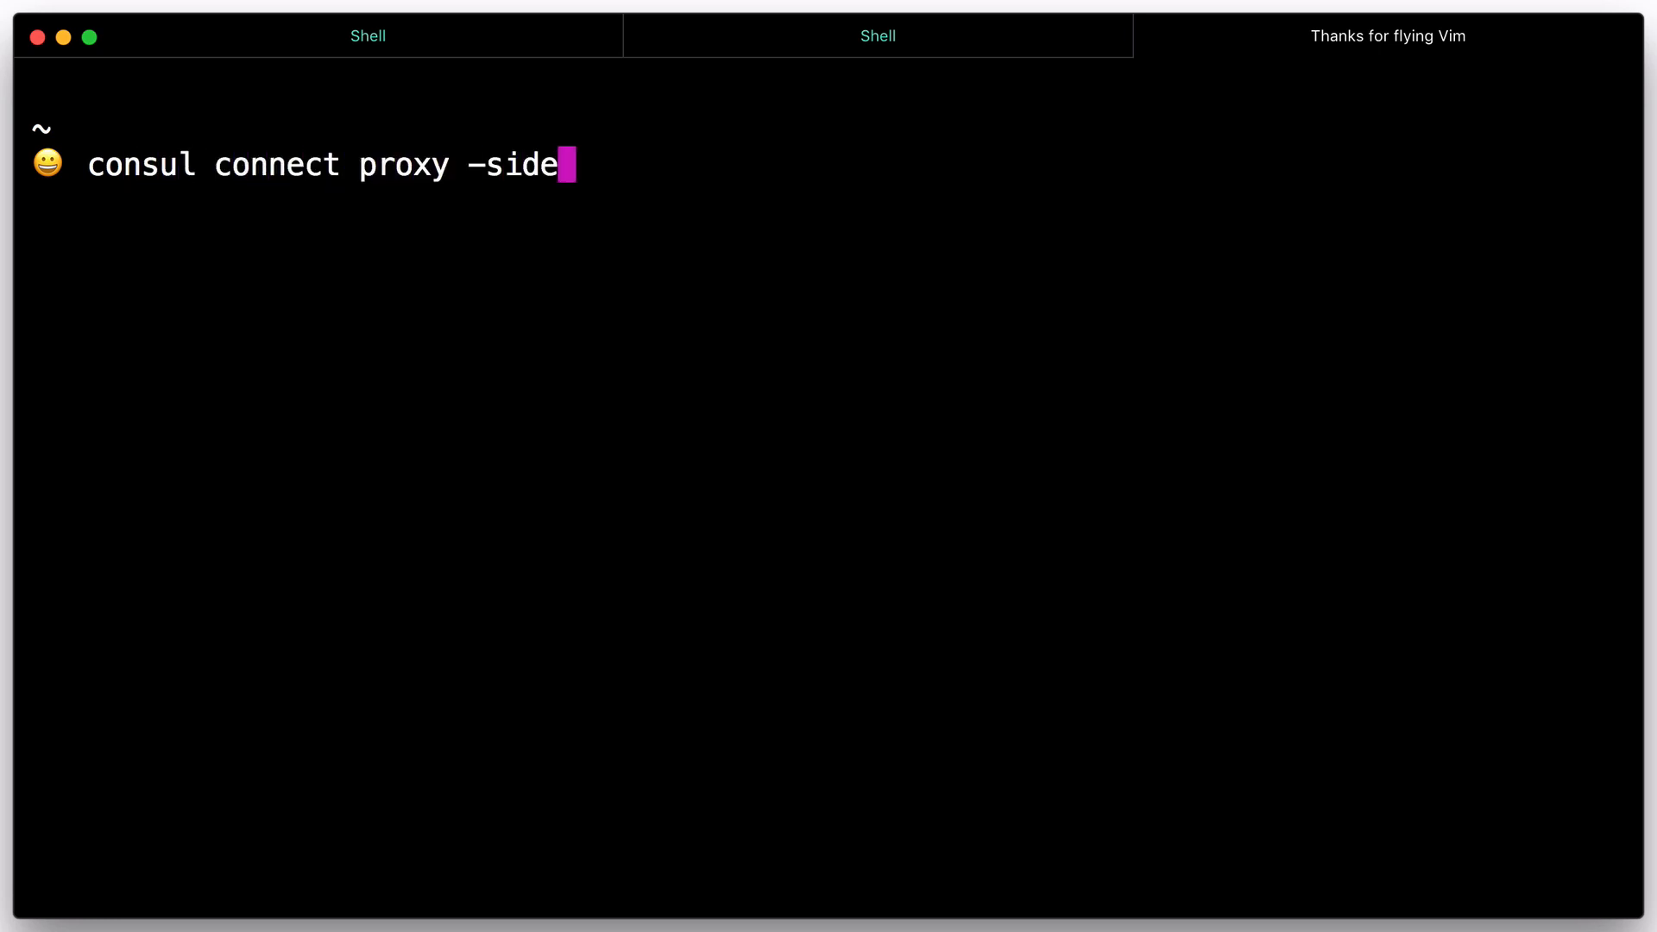
type("car-for soc")
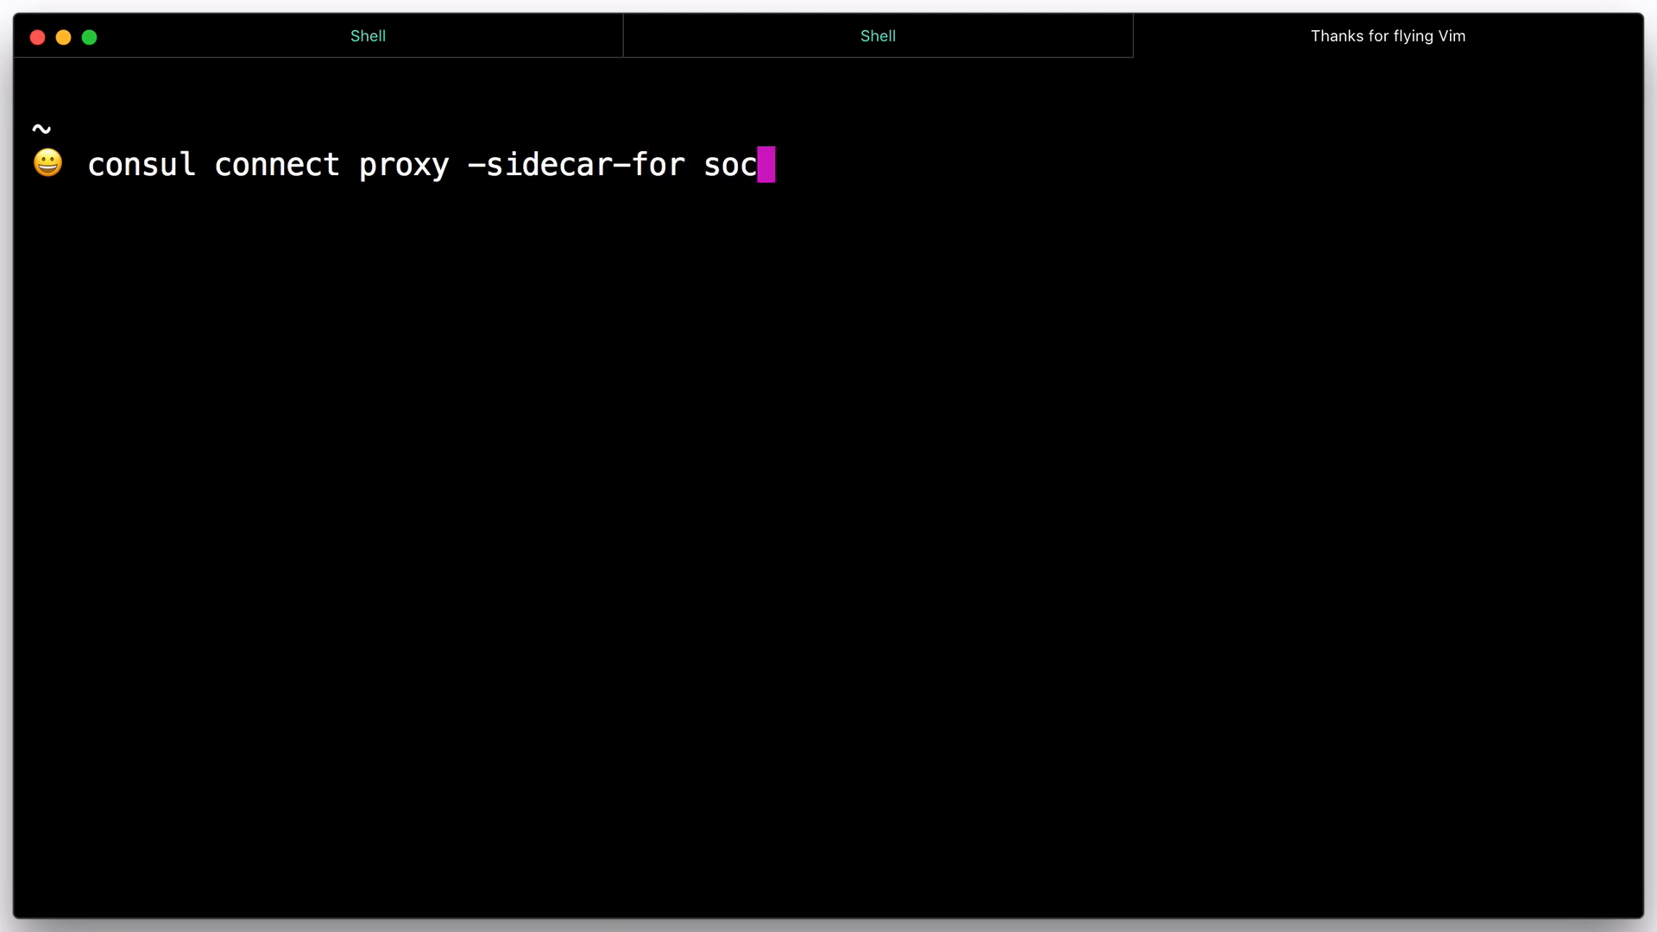
type("at")
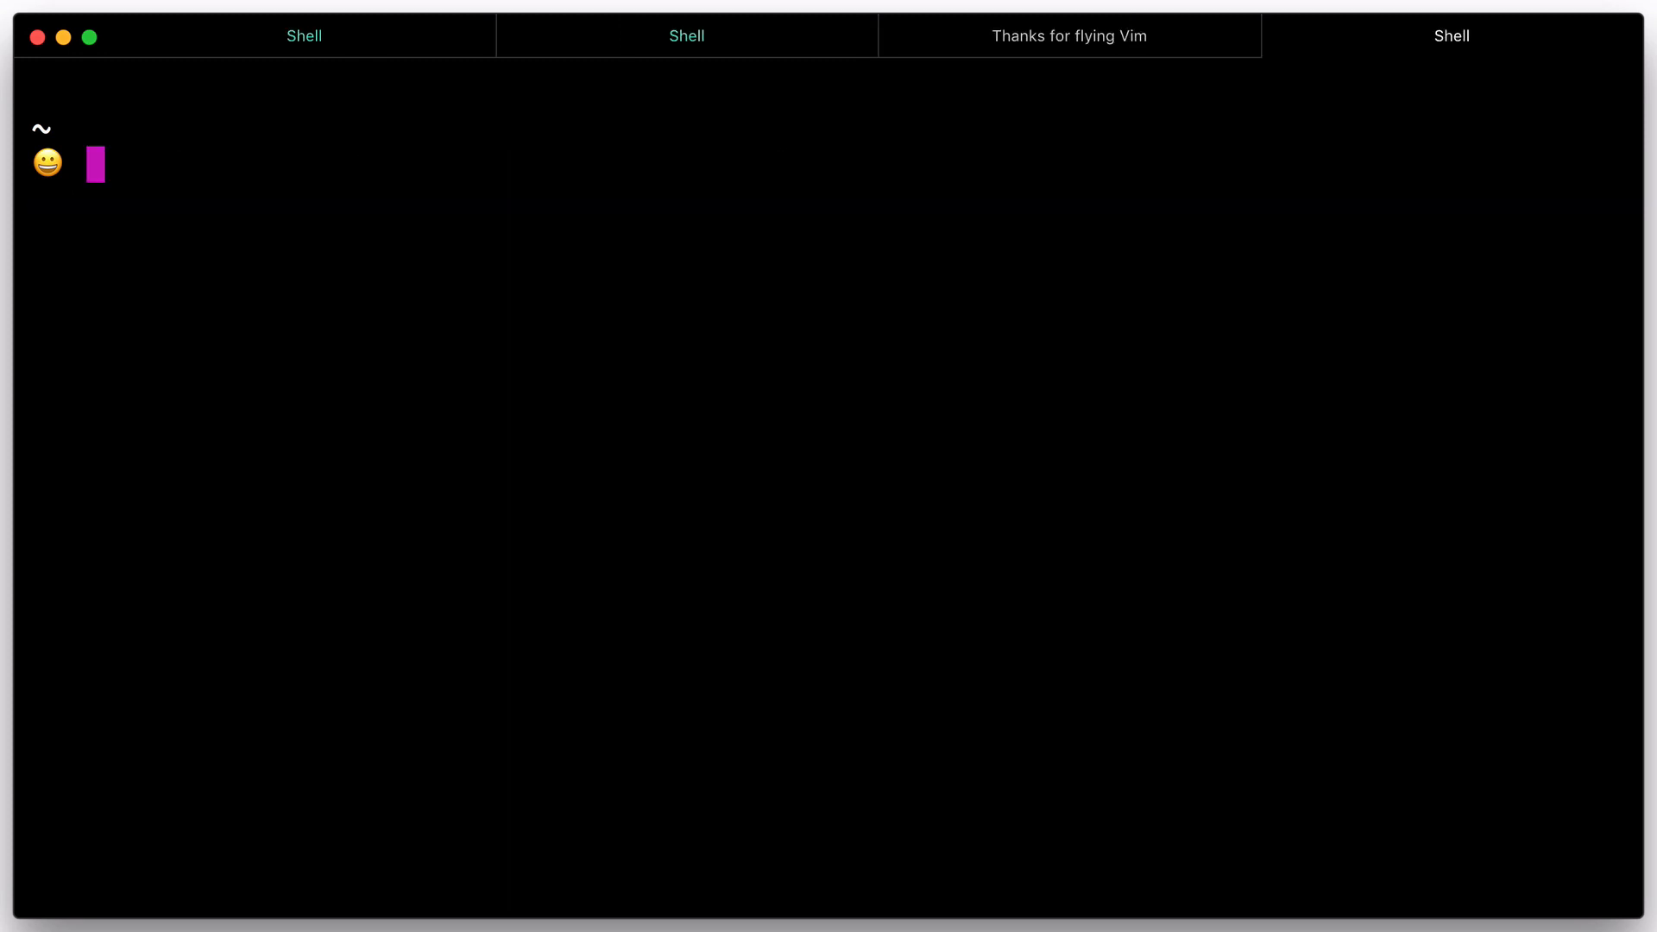
- Start a Connect proxy for service web with -upstream socat:9191
type("consul connect proxy")
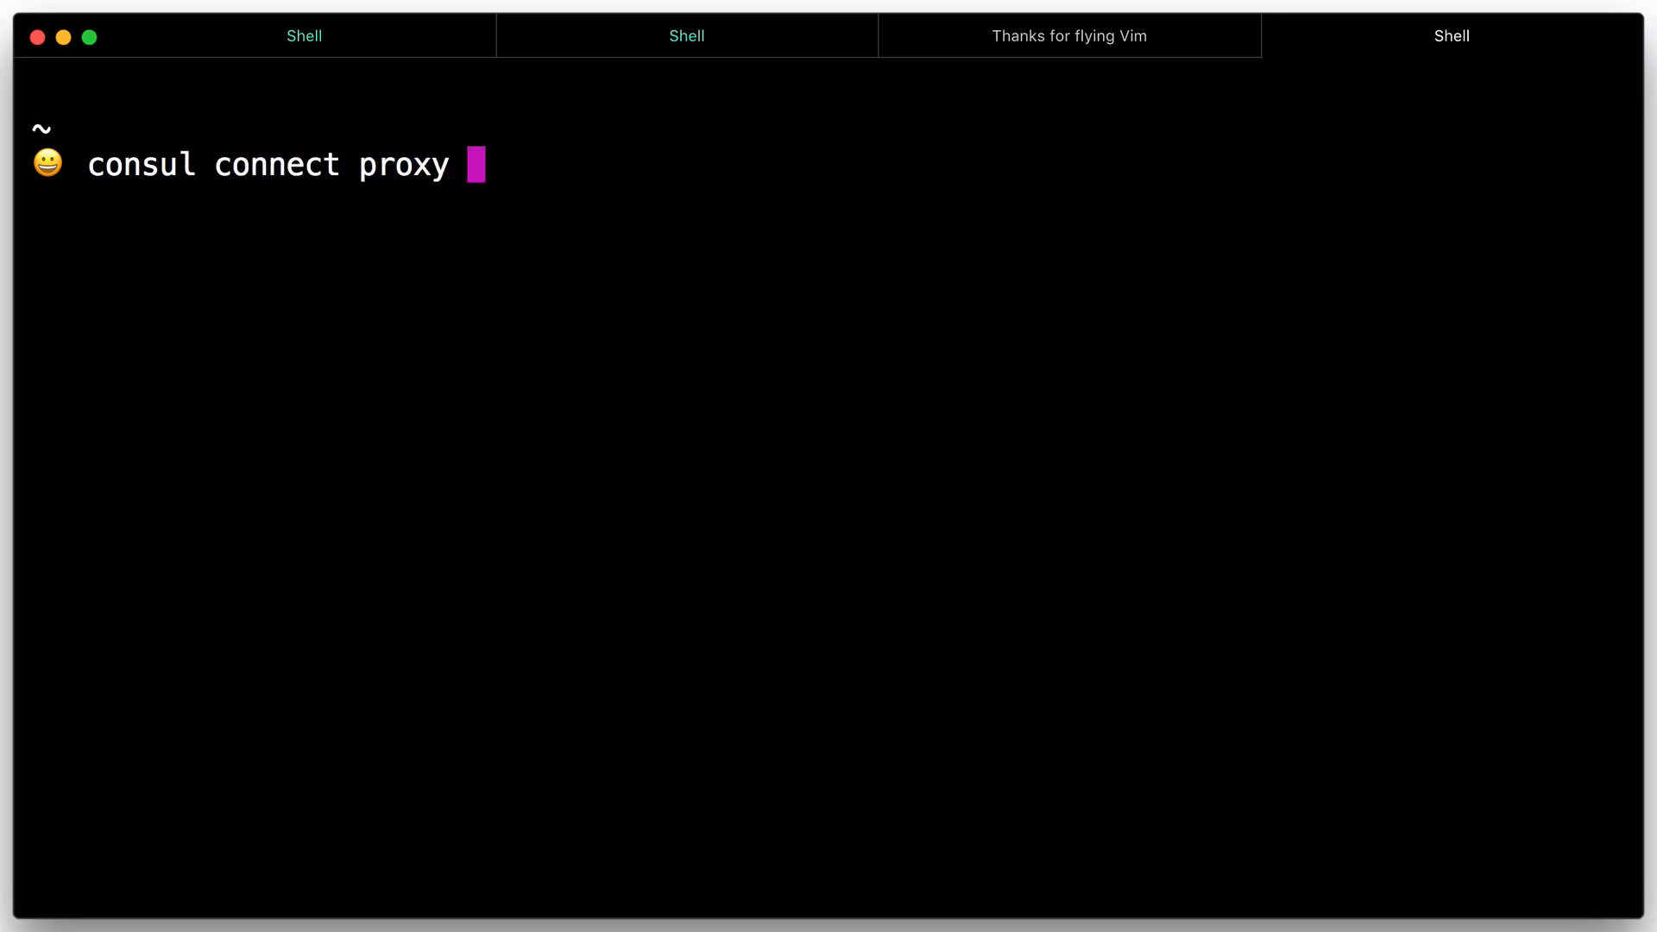
type("-service")
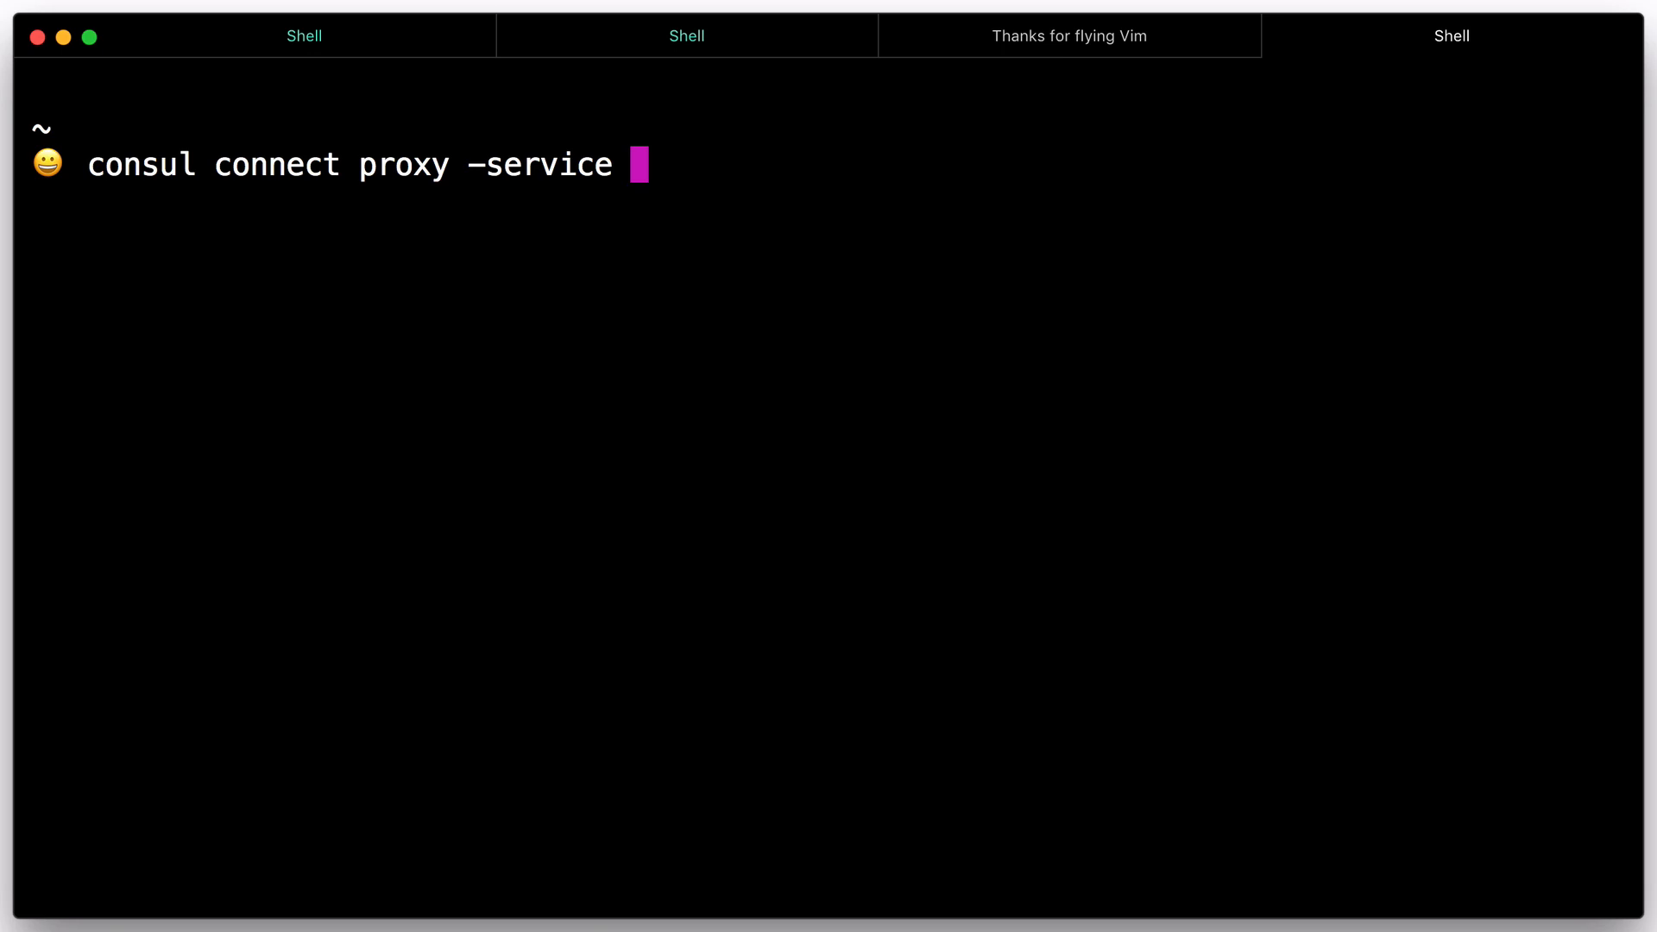
type("web -upstream")
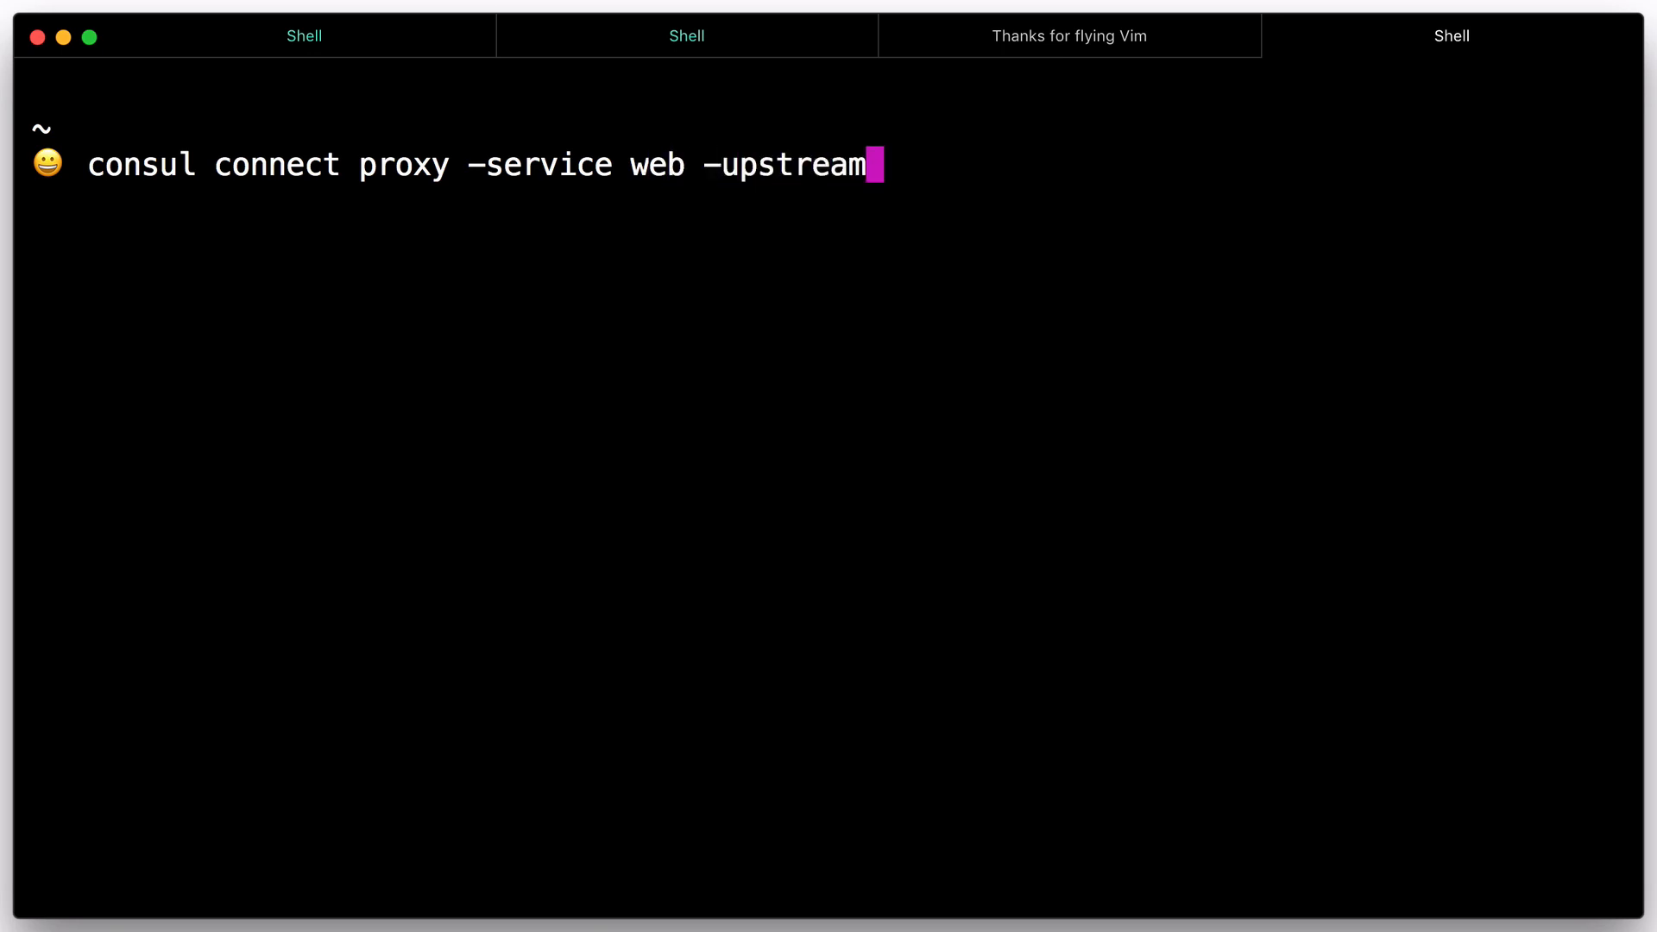
type("socat:")
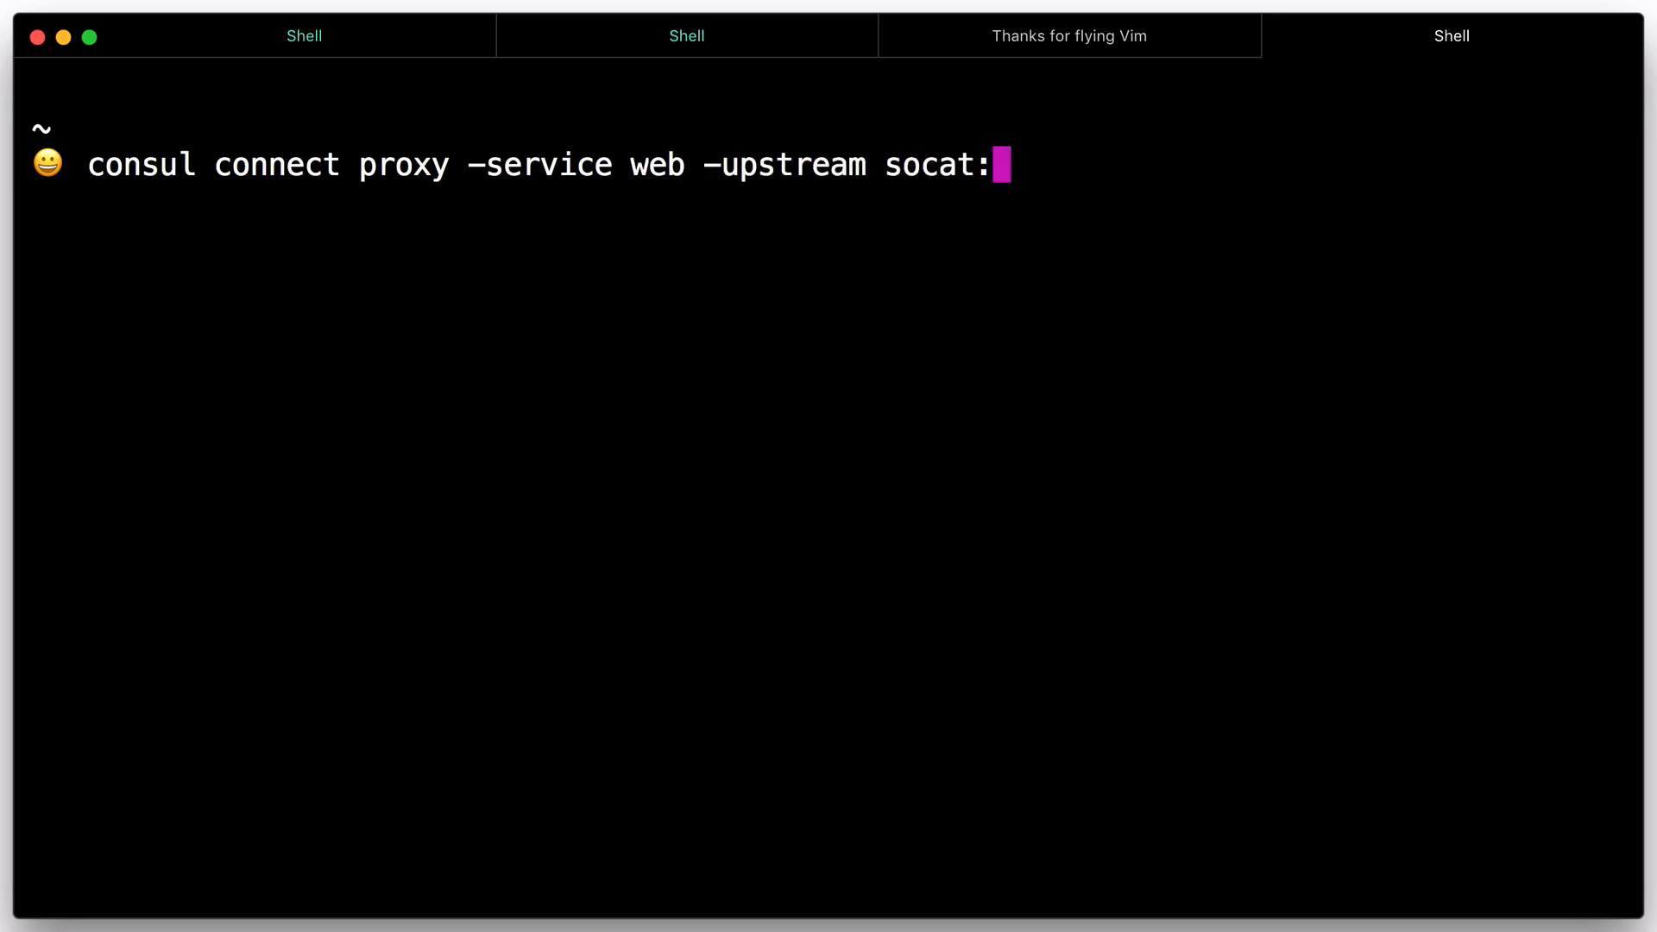
type("9191")
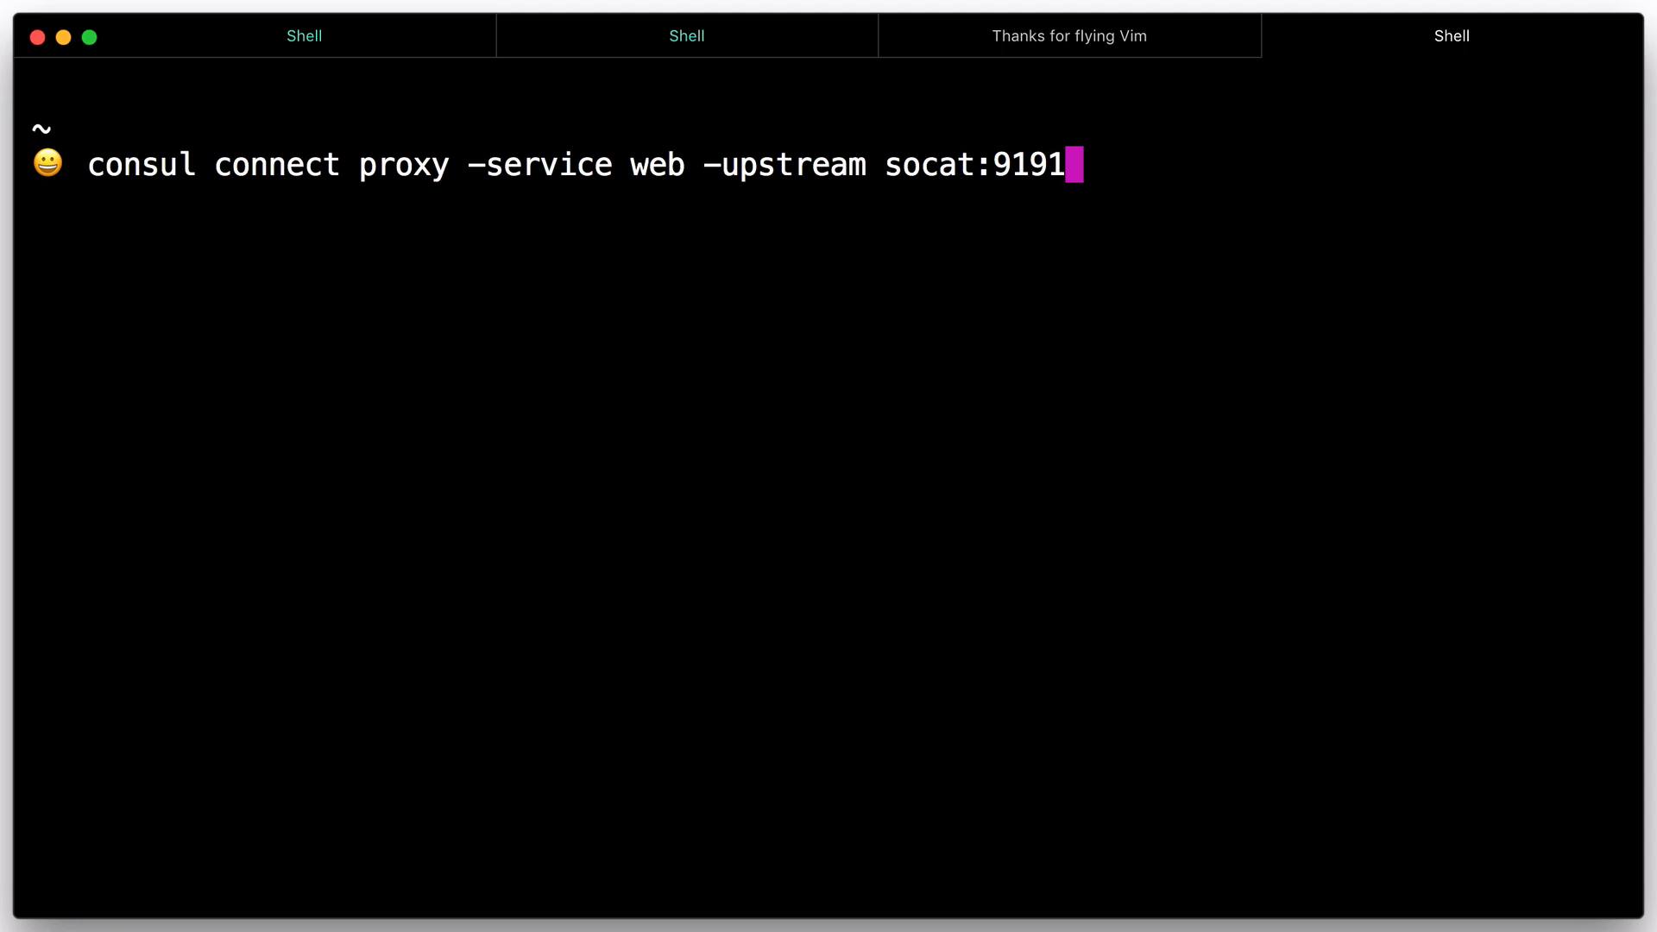
key("Return")
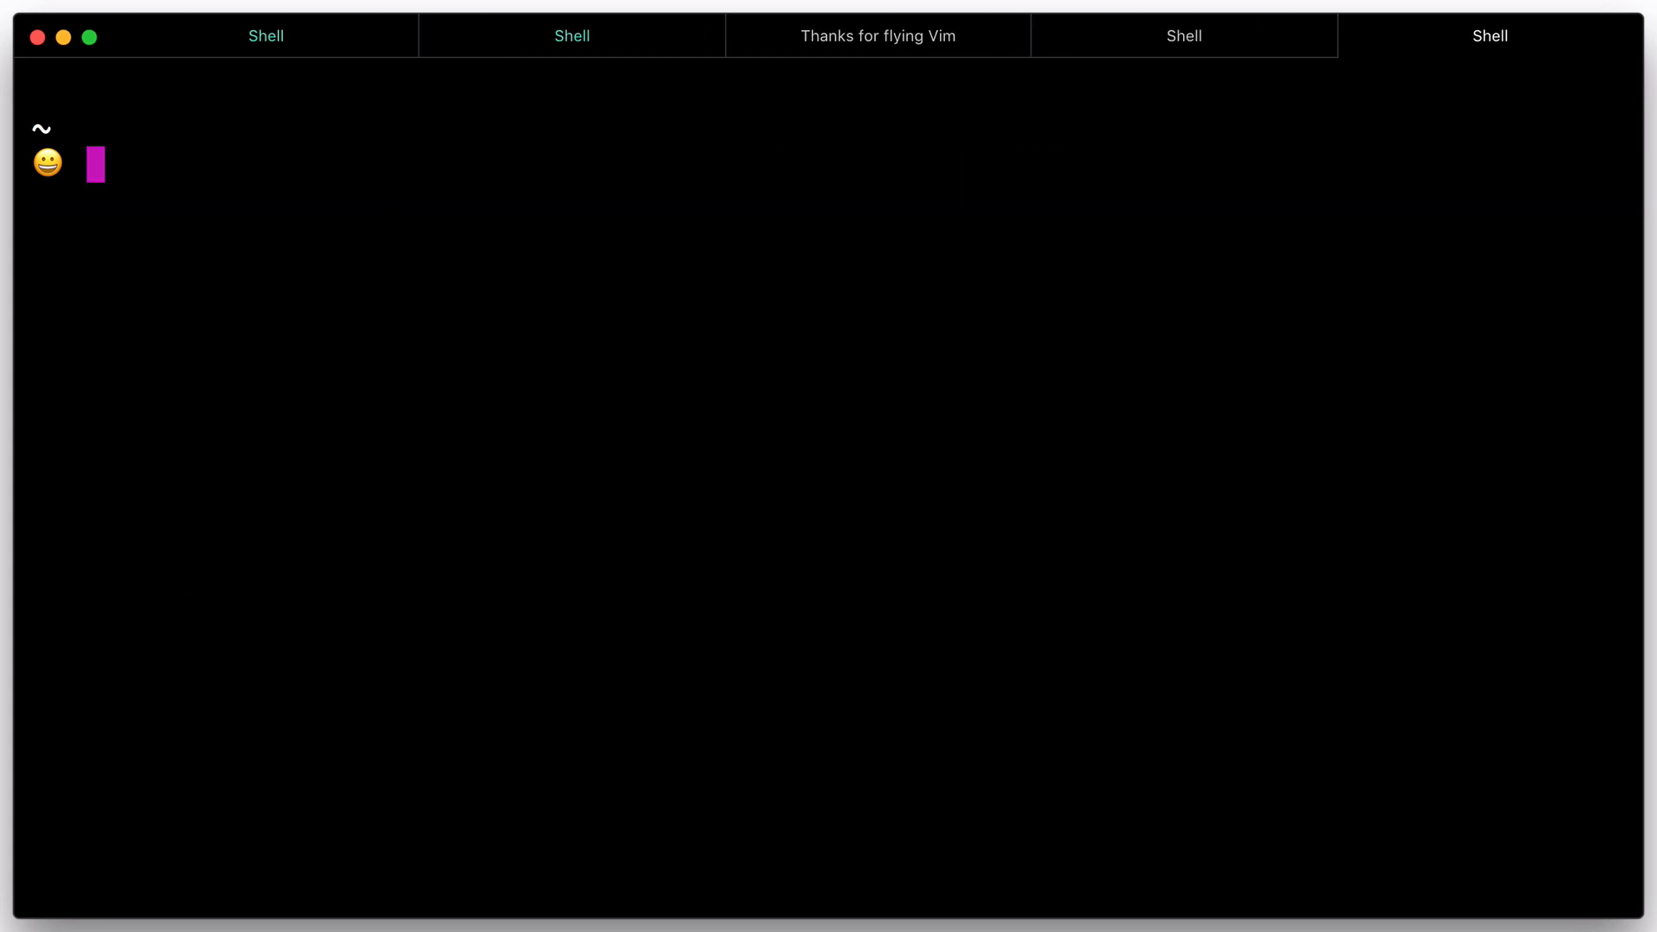
- Connect with nc to 127.0.0.1 9191 and send Hello Consul via Connect through the proxy
type("nc 127.")
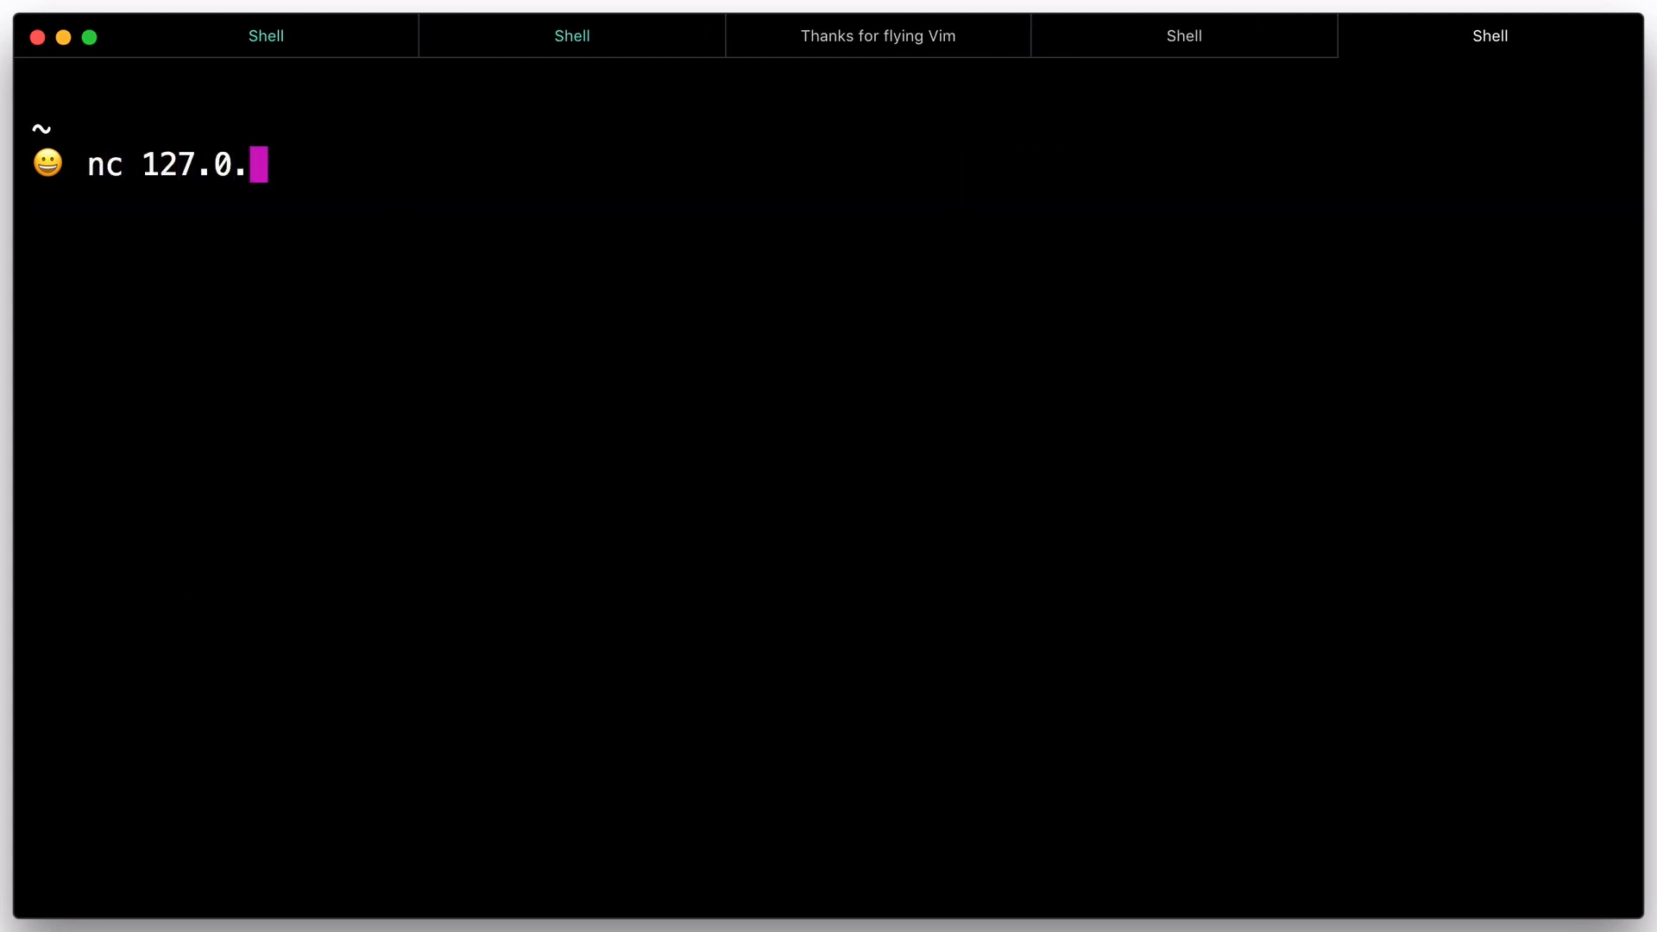
type("0.1 9191")
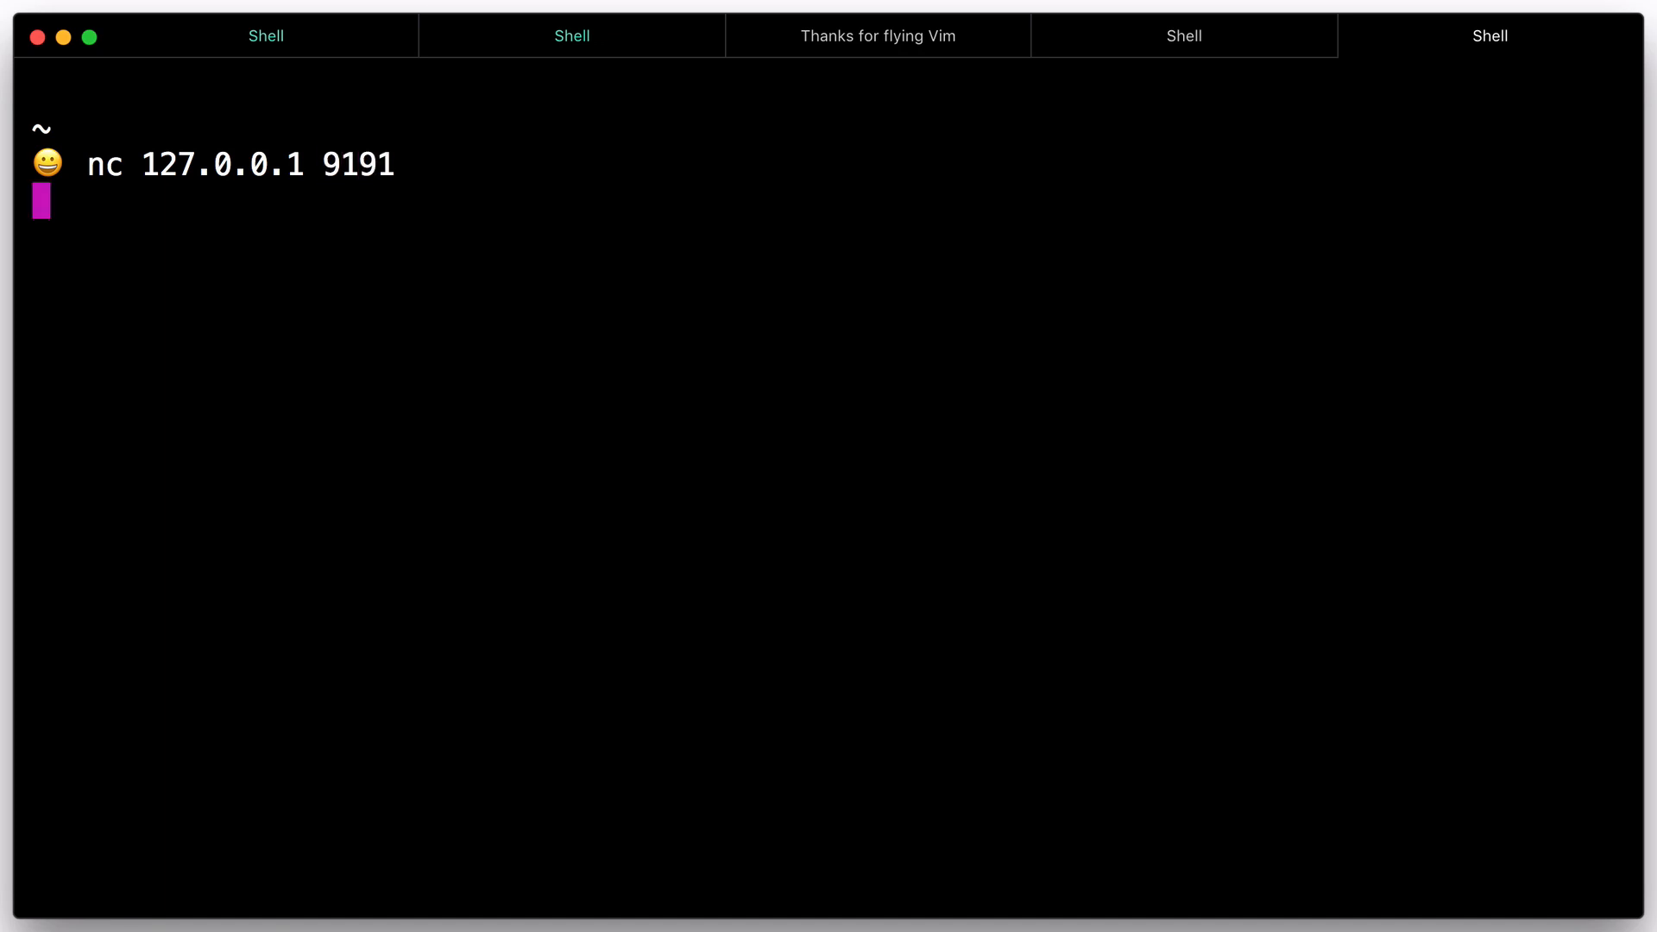
type("Hello Cons")
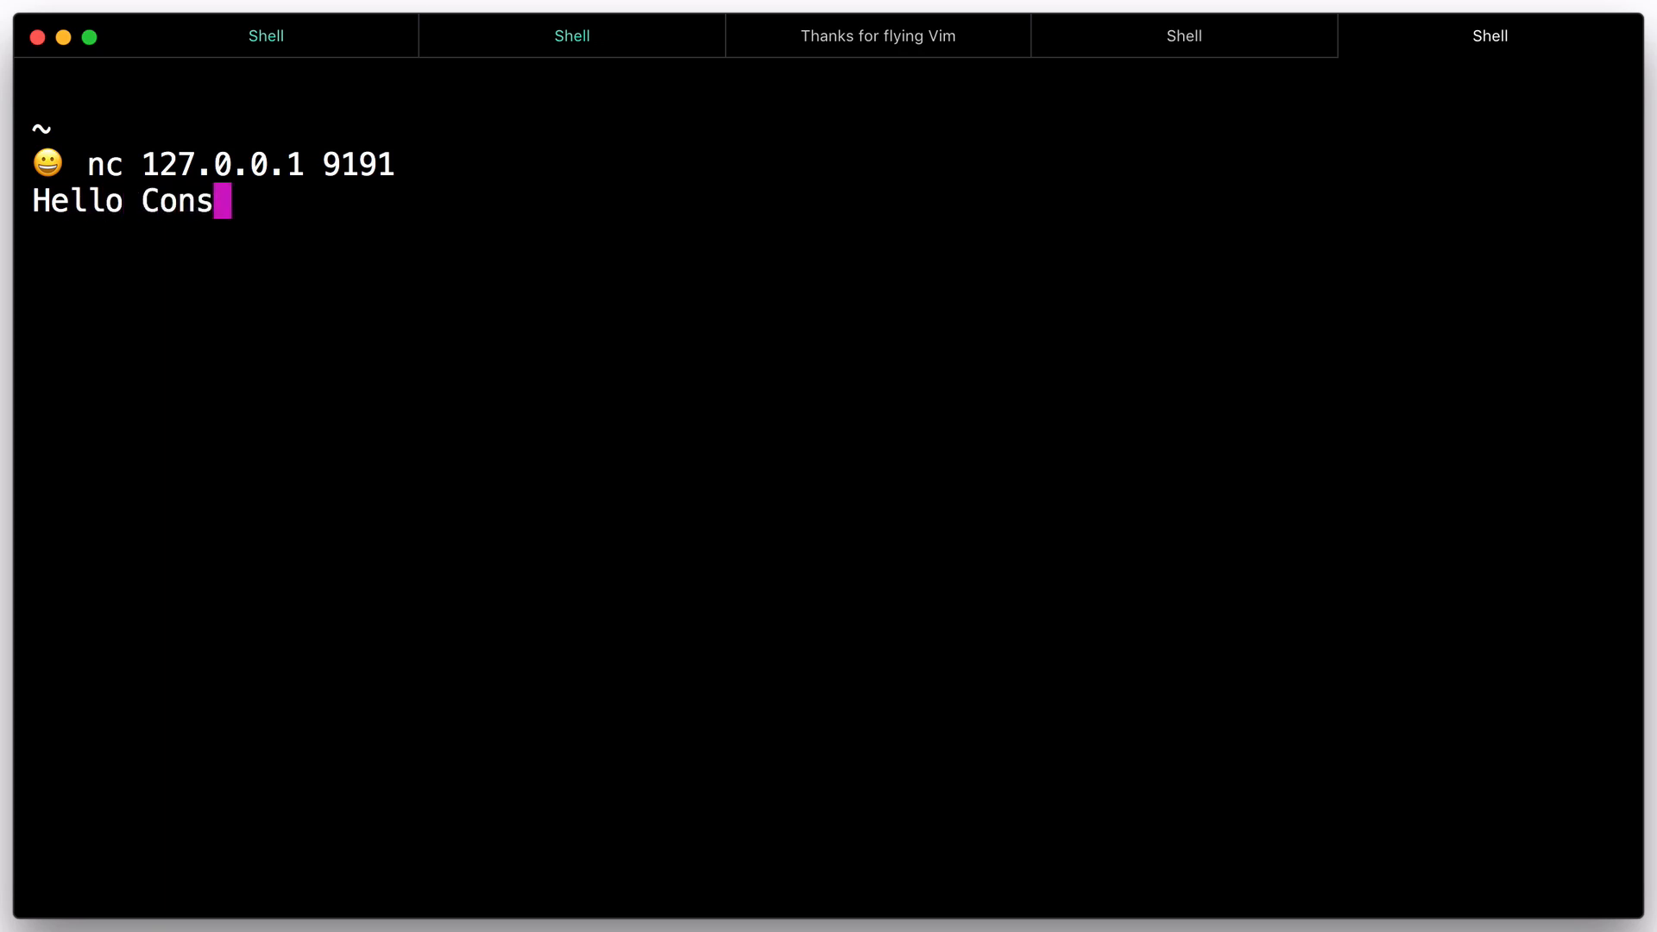
type("ul via Connect")
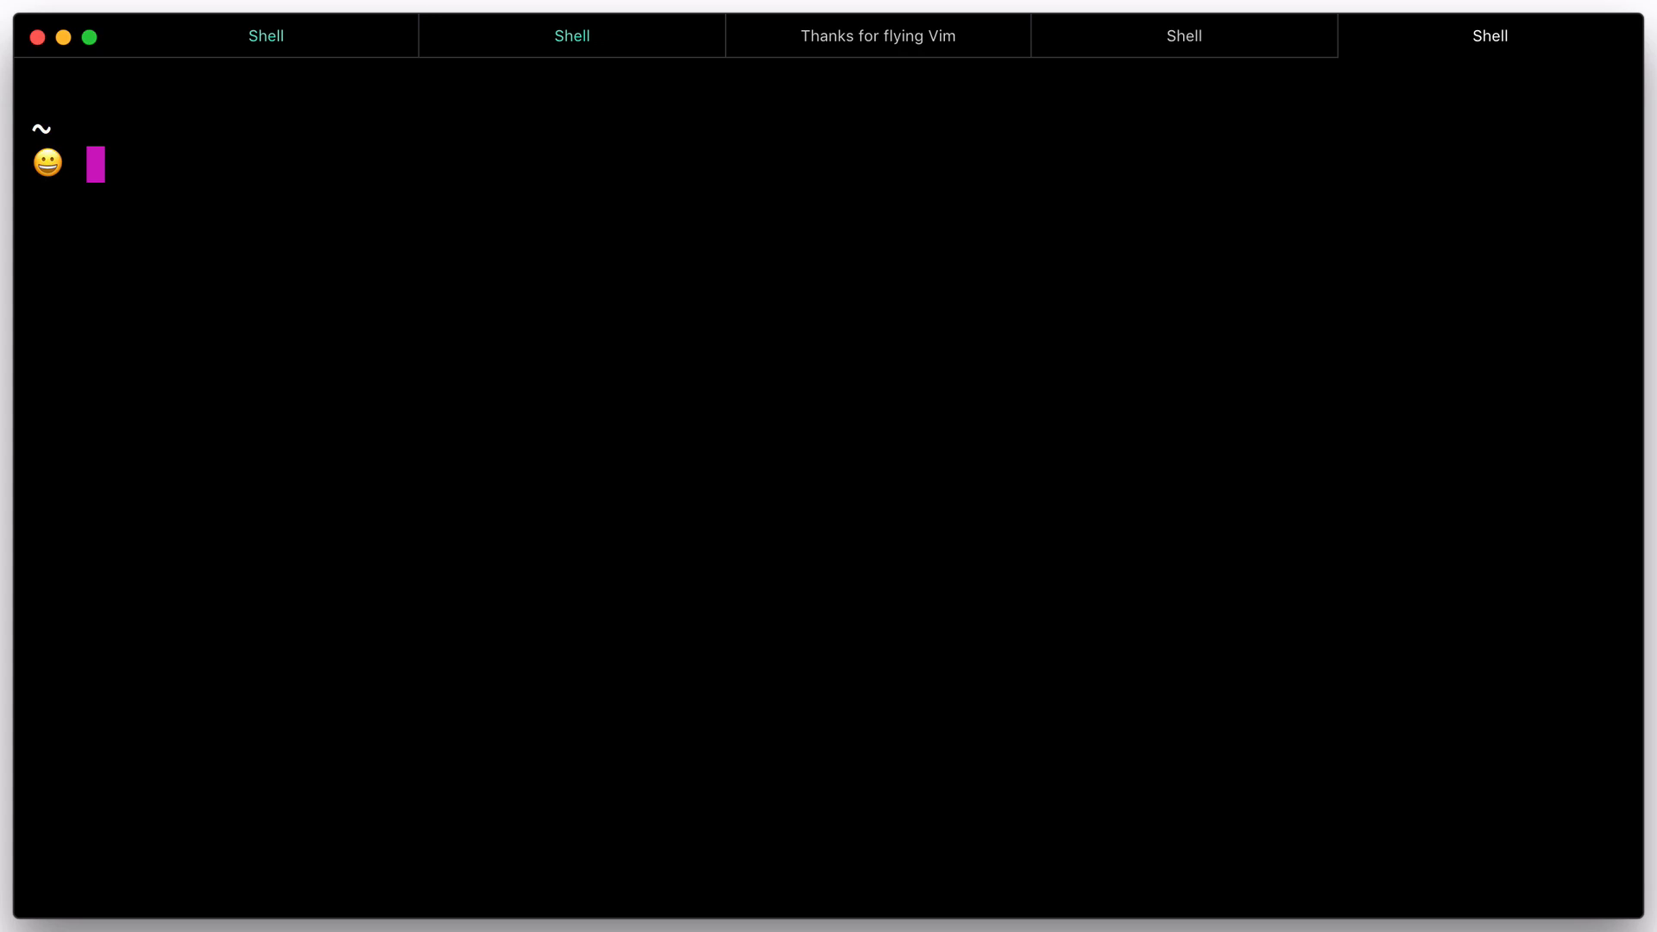
- Write consul.d/web.json defining service web on port 8080 with upstream socat:9191, saved with :x
type("vim consul.d")
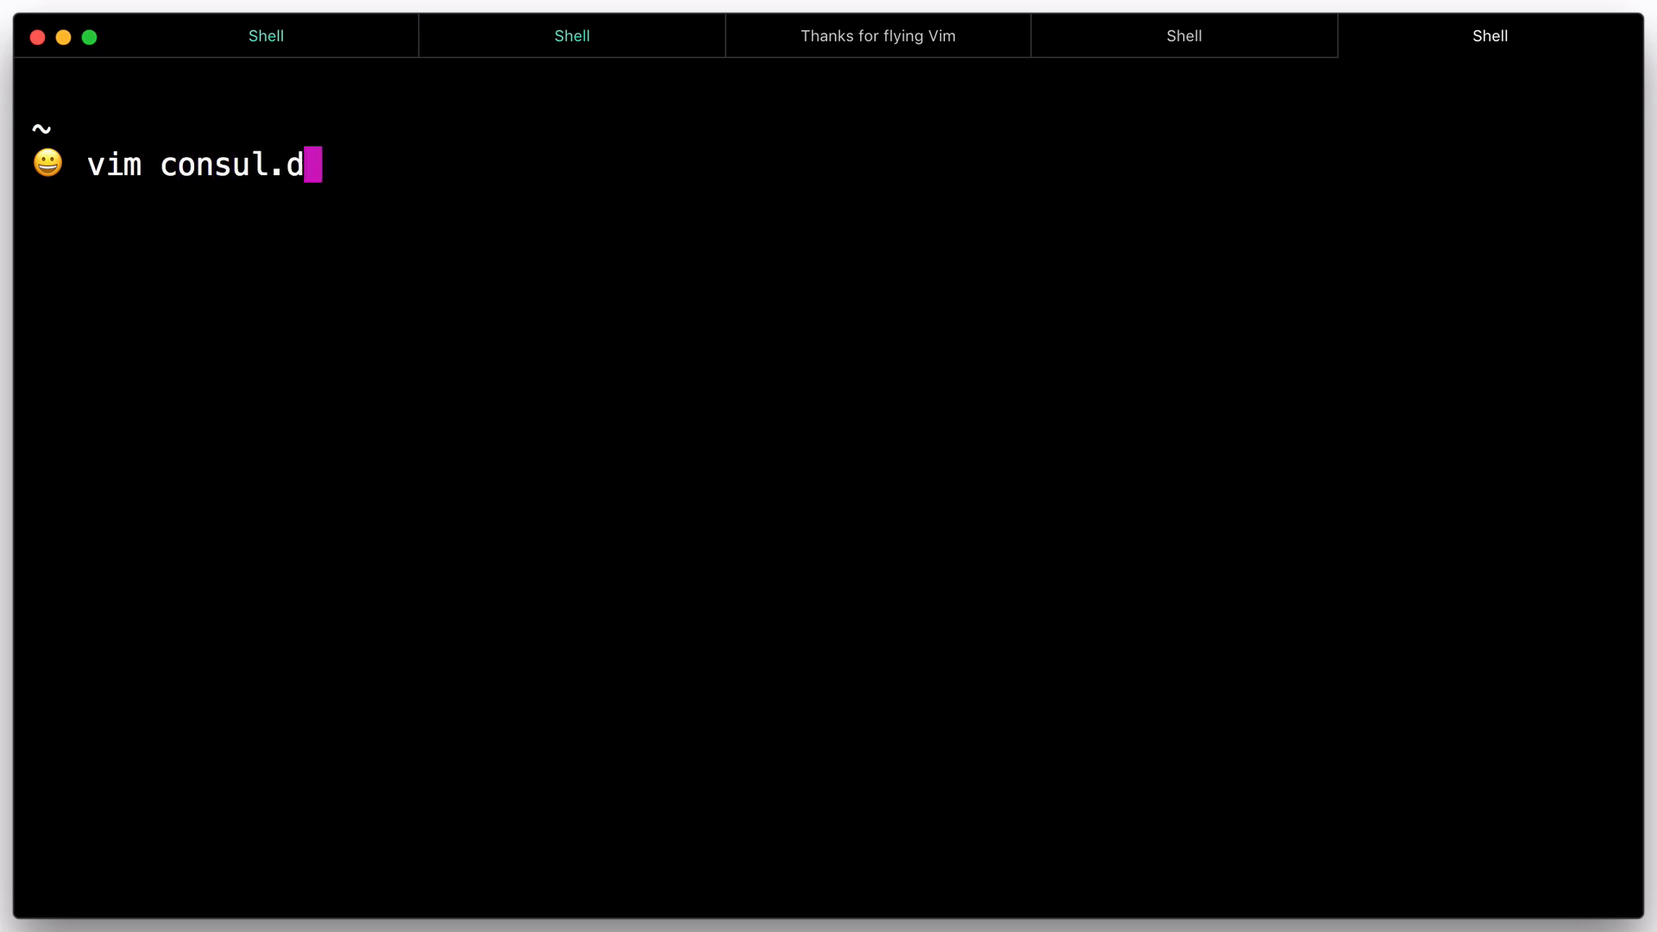
type("/web.json")
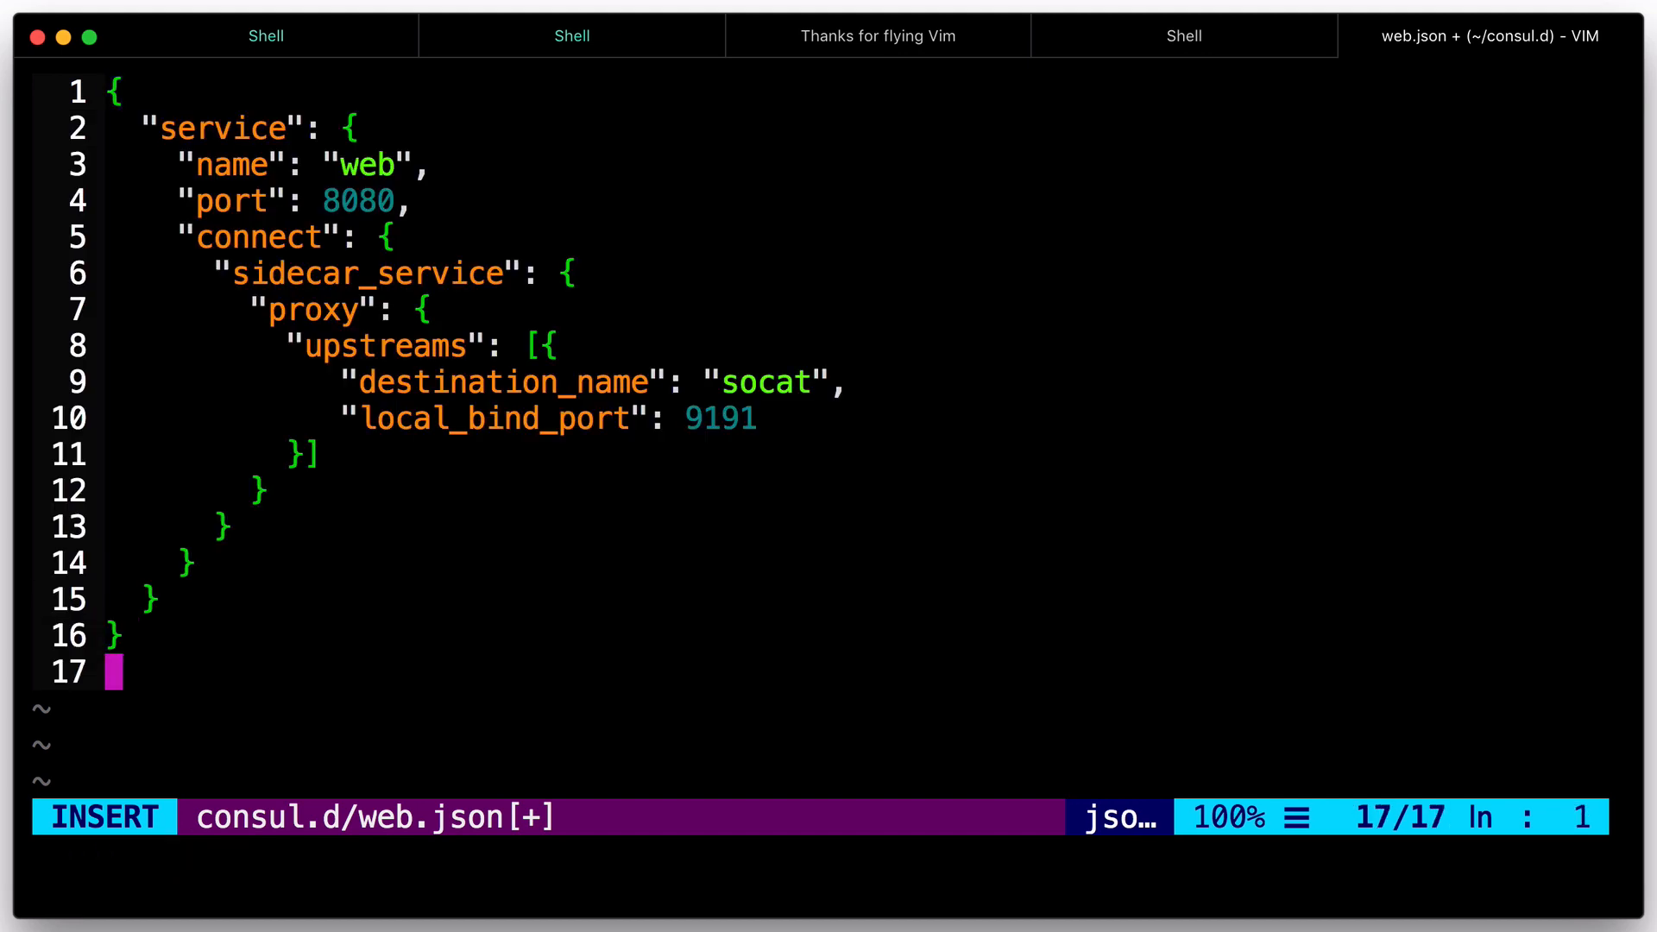
key("Escape")
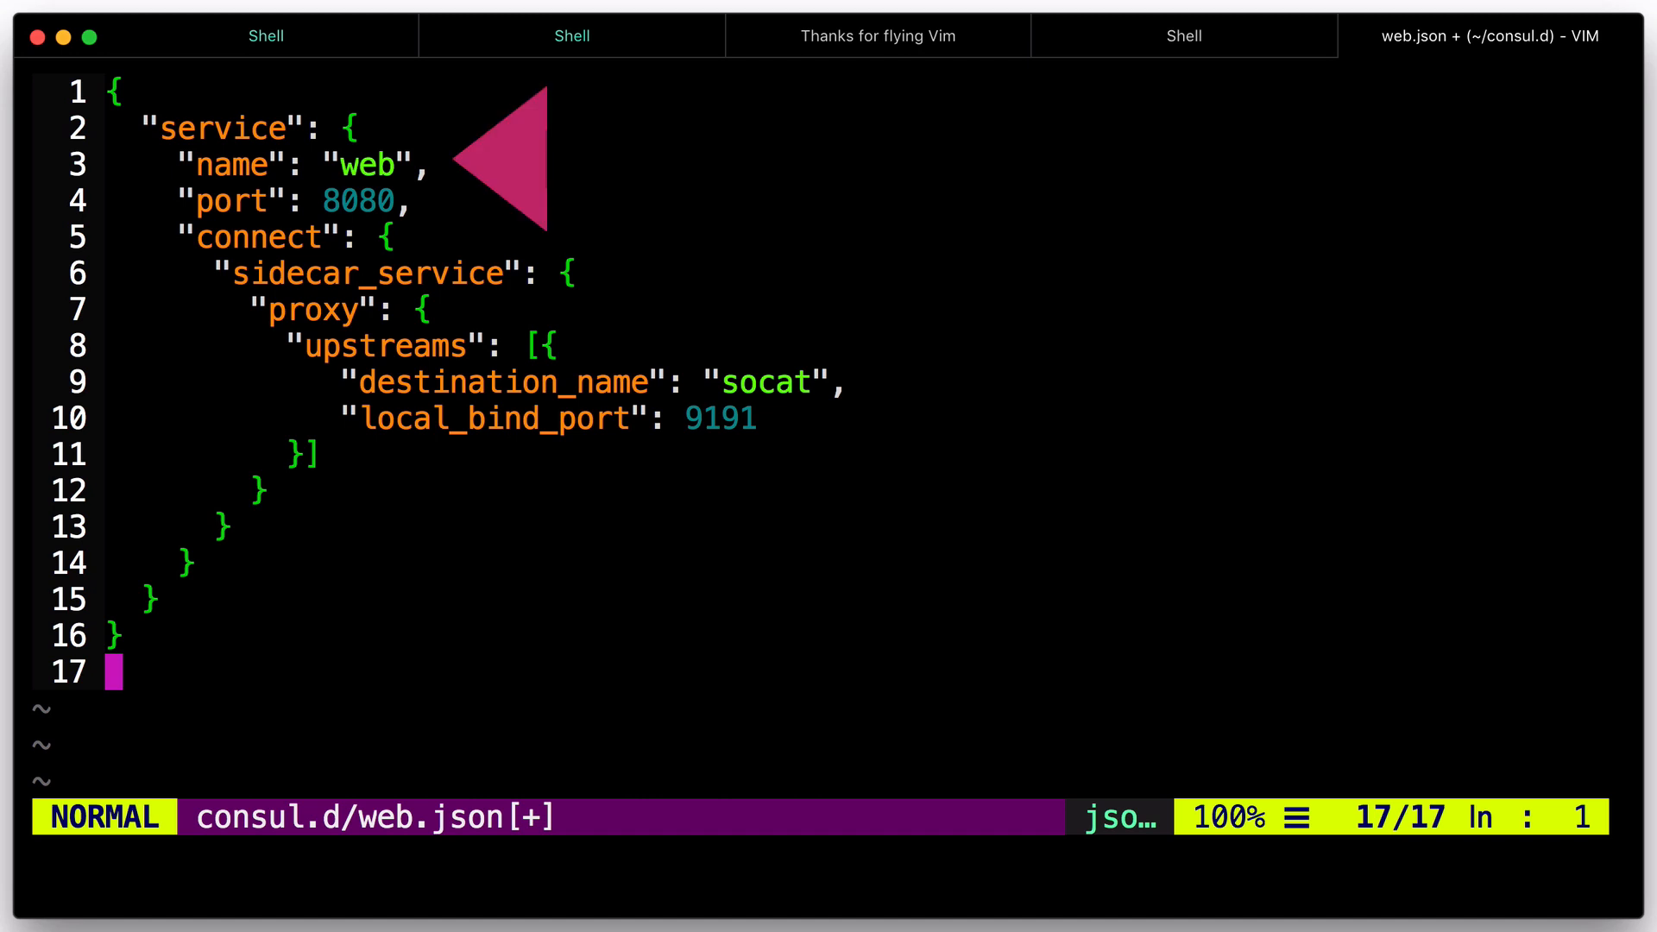
mouse_move(877, 417)
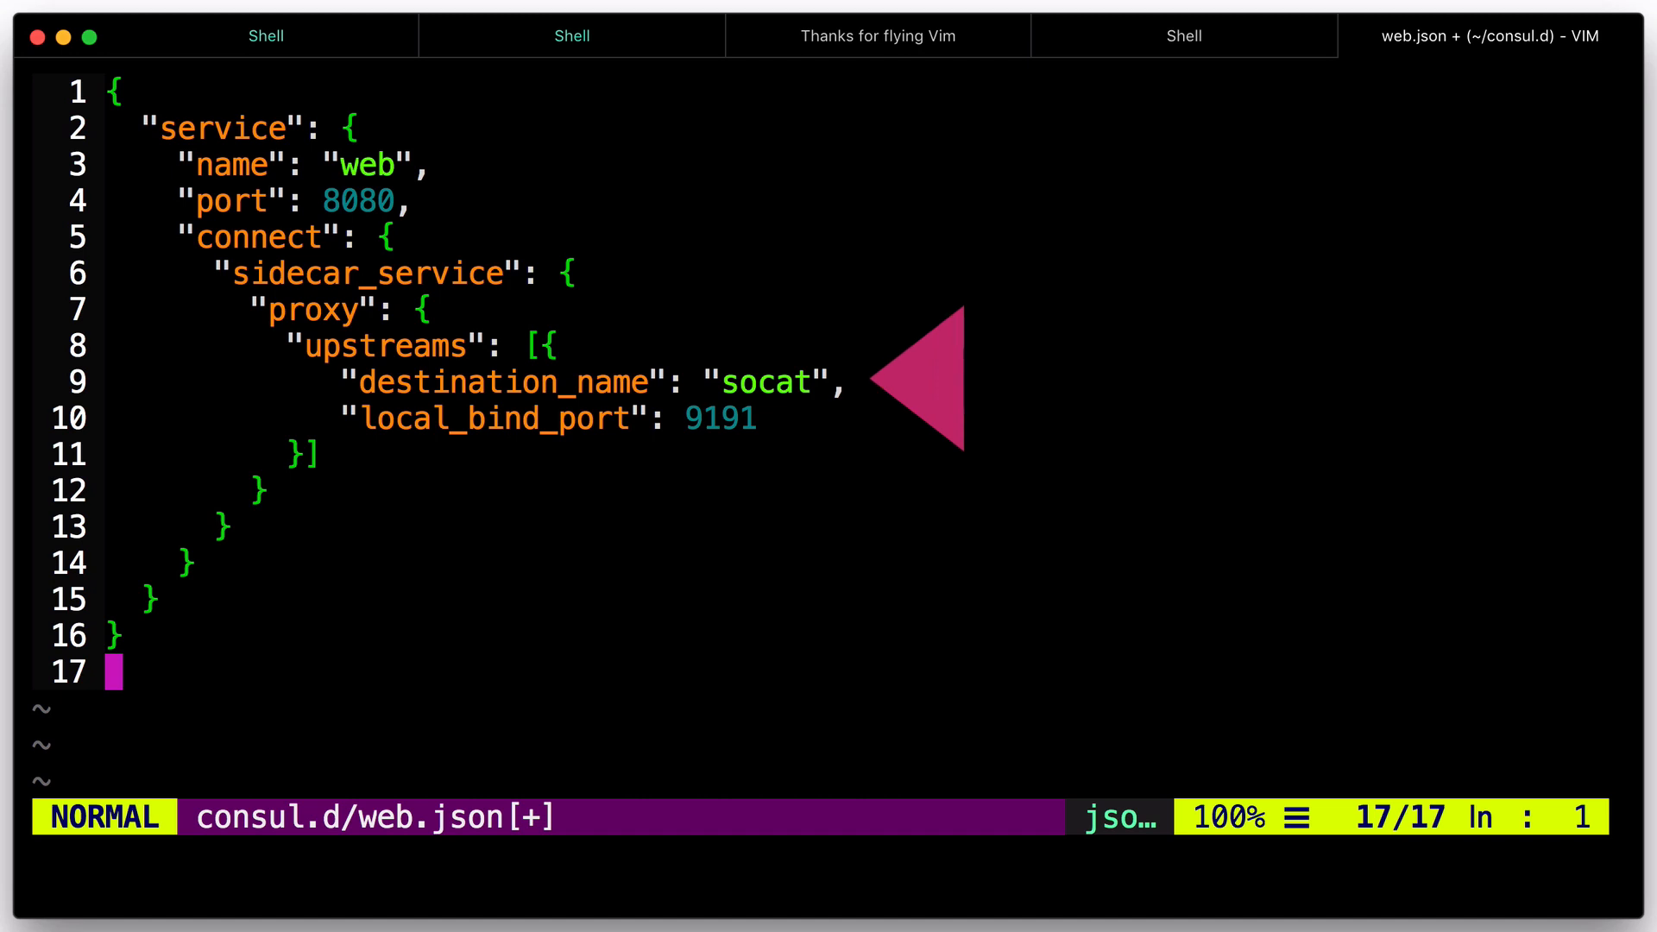
type(":x")
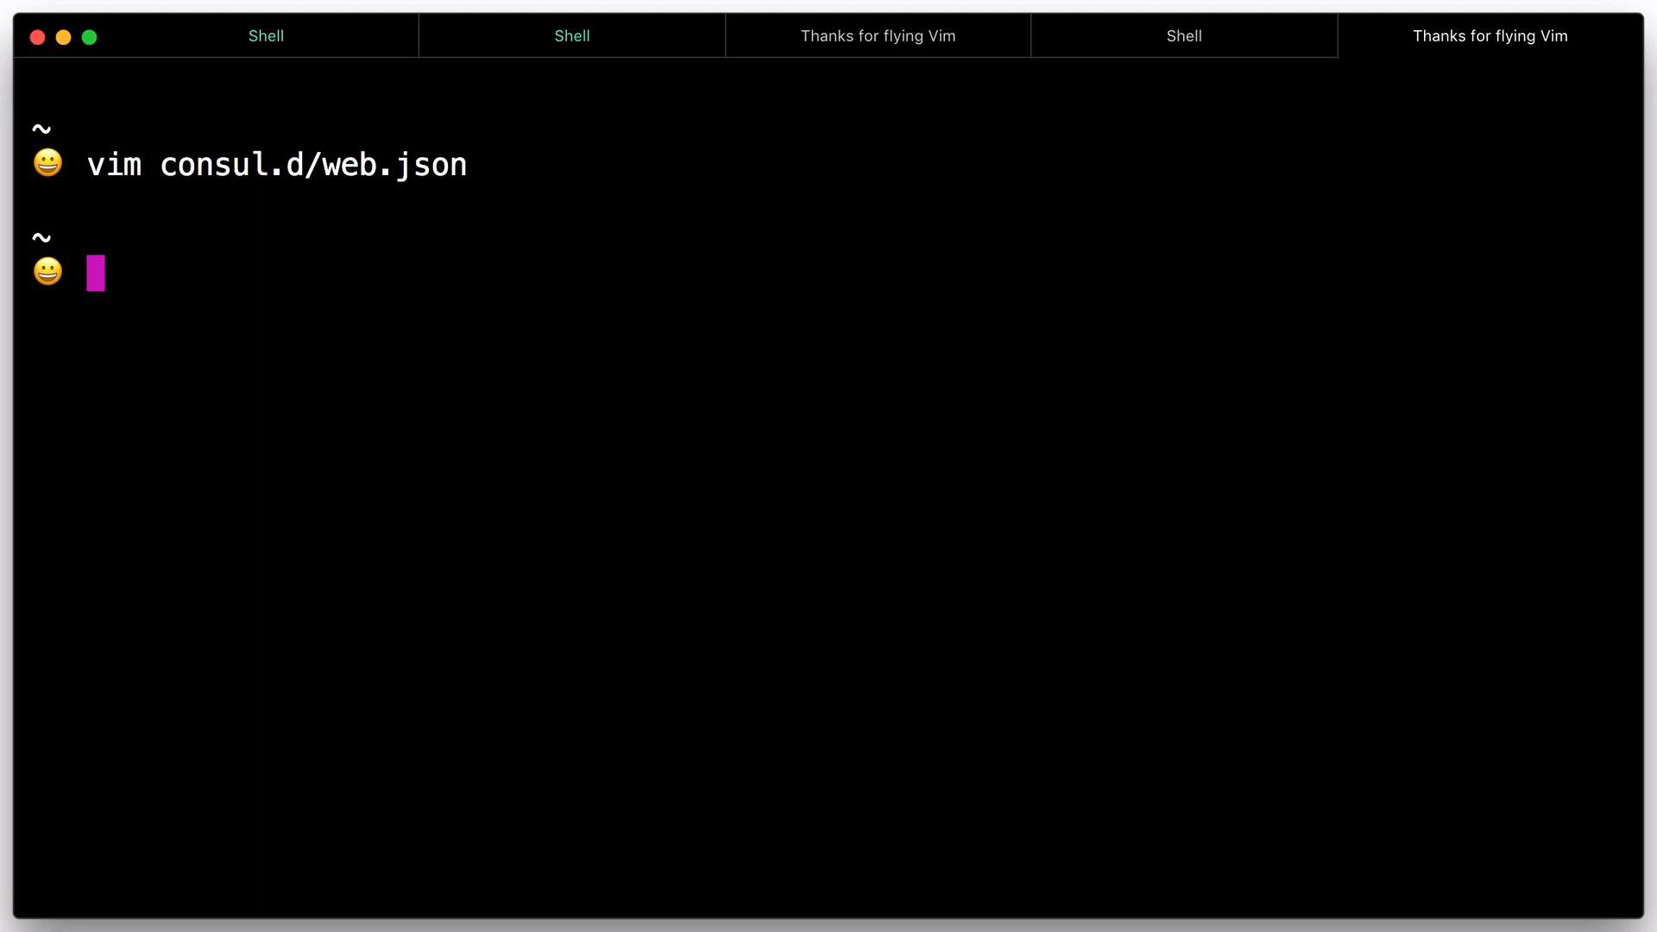
- Run consul reload, then consul connect proxy -sidecar-for web
type("consul reloa")
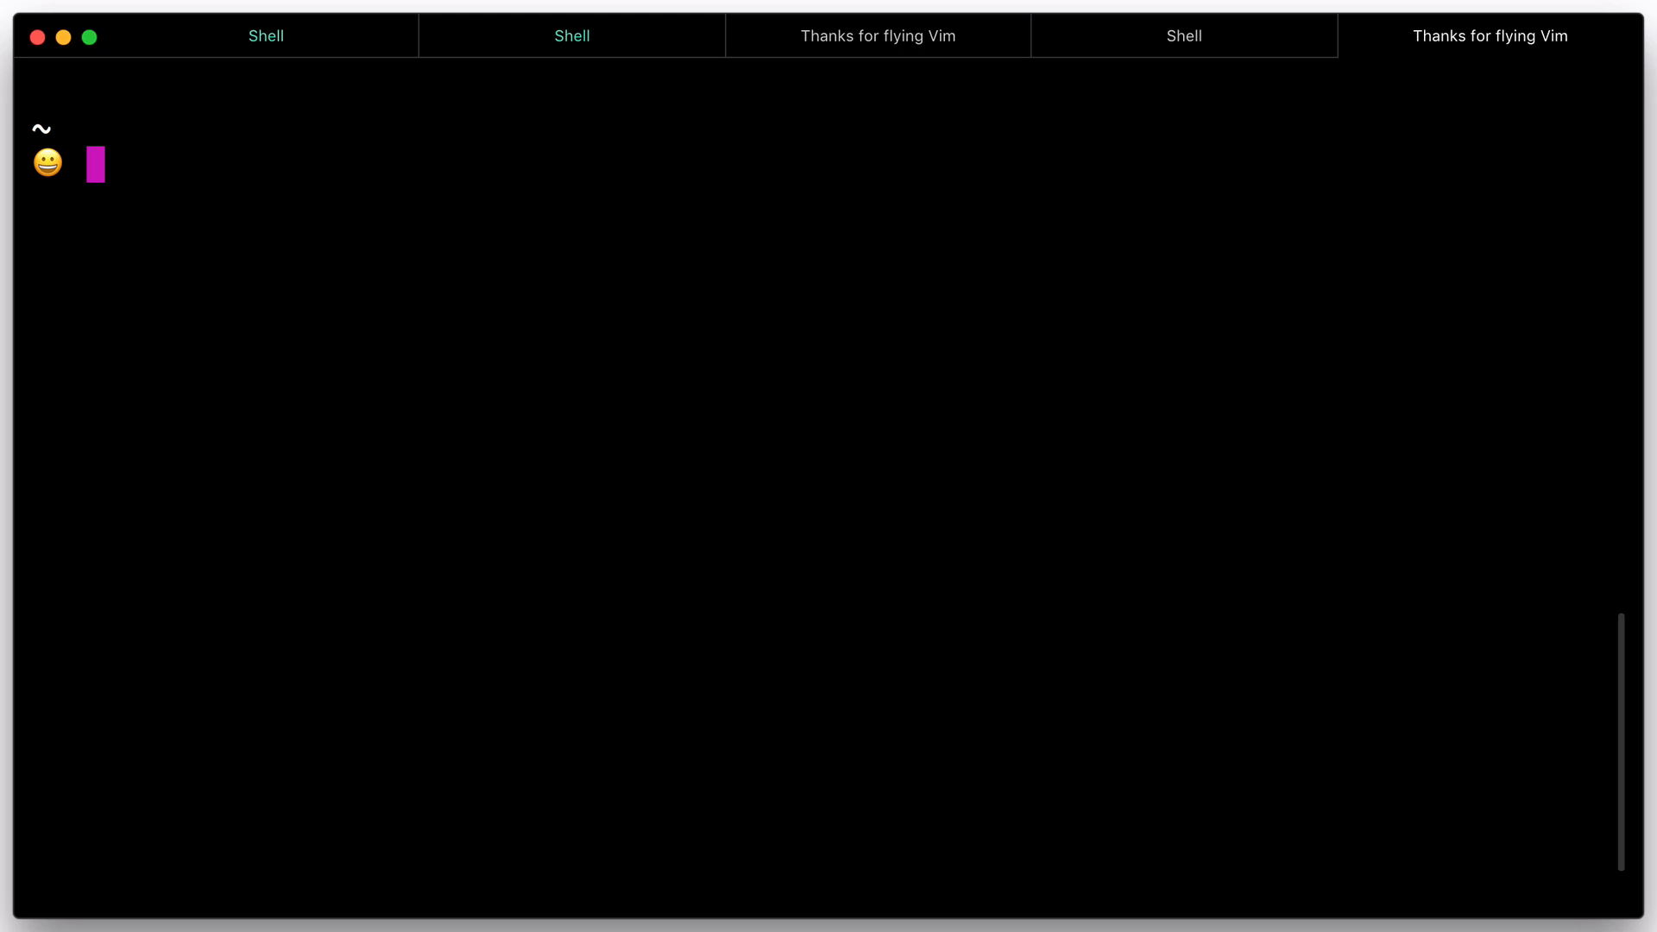
type("consul conn")
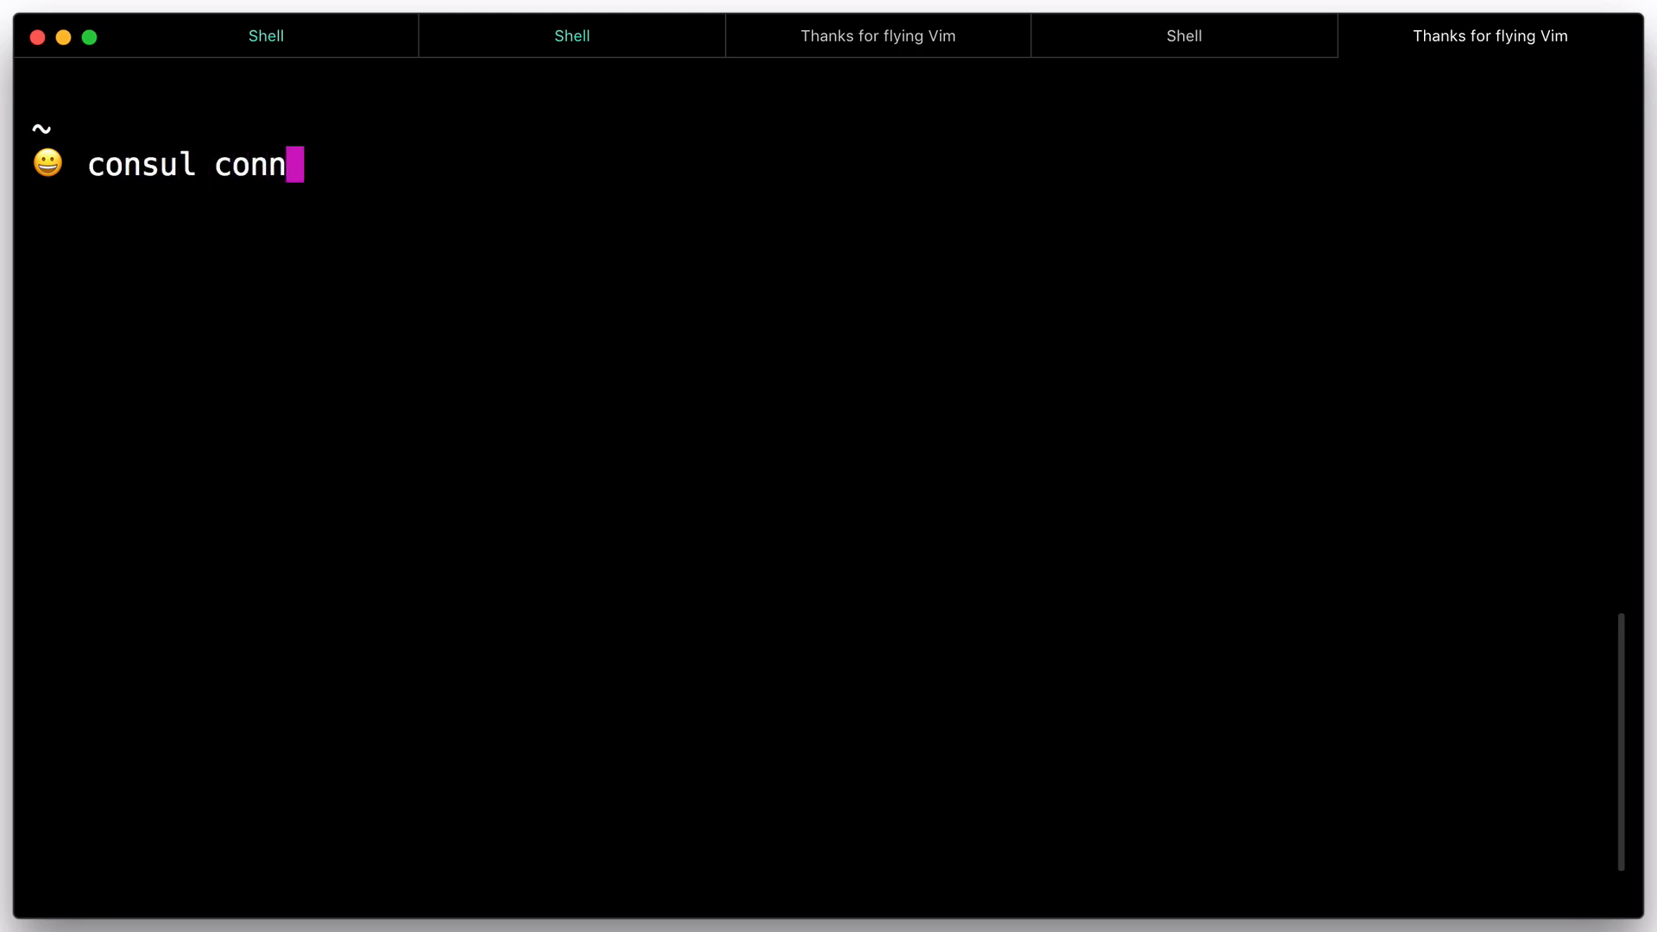
type("ect proxy -")
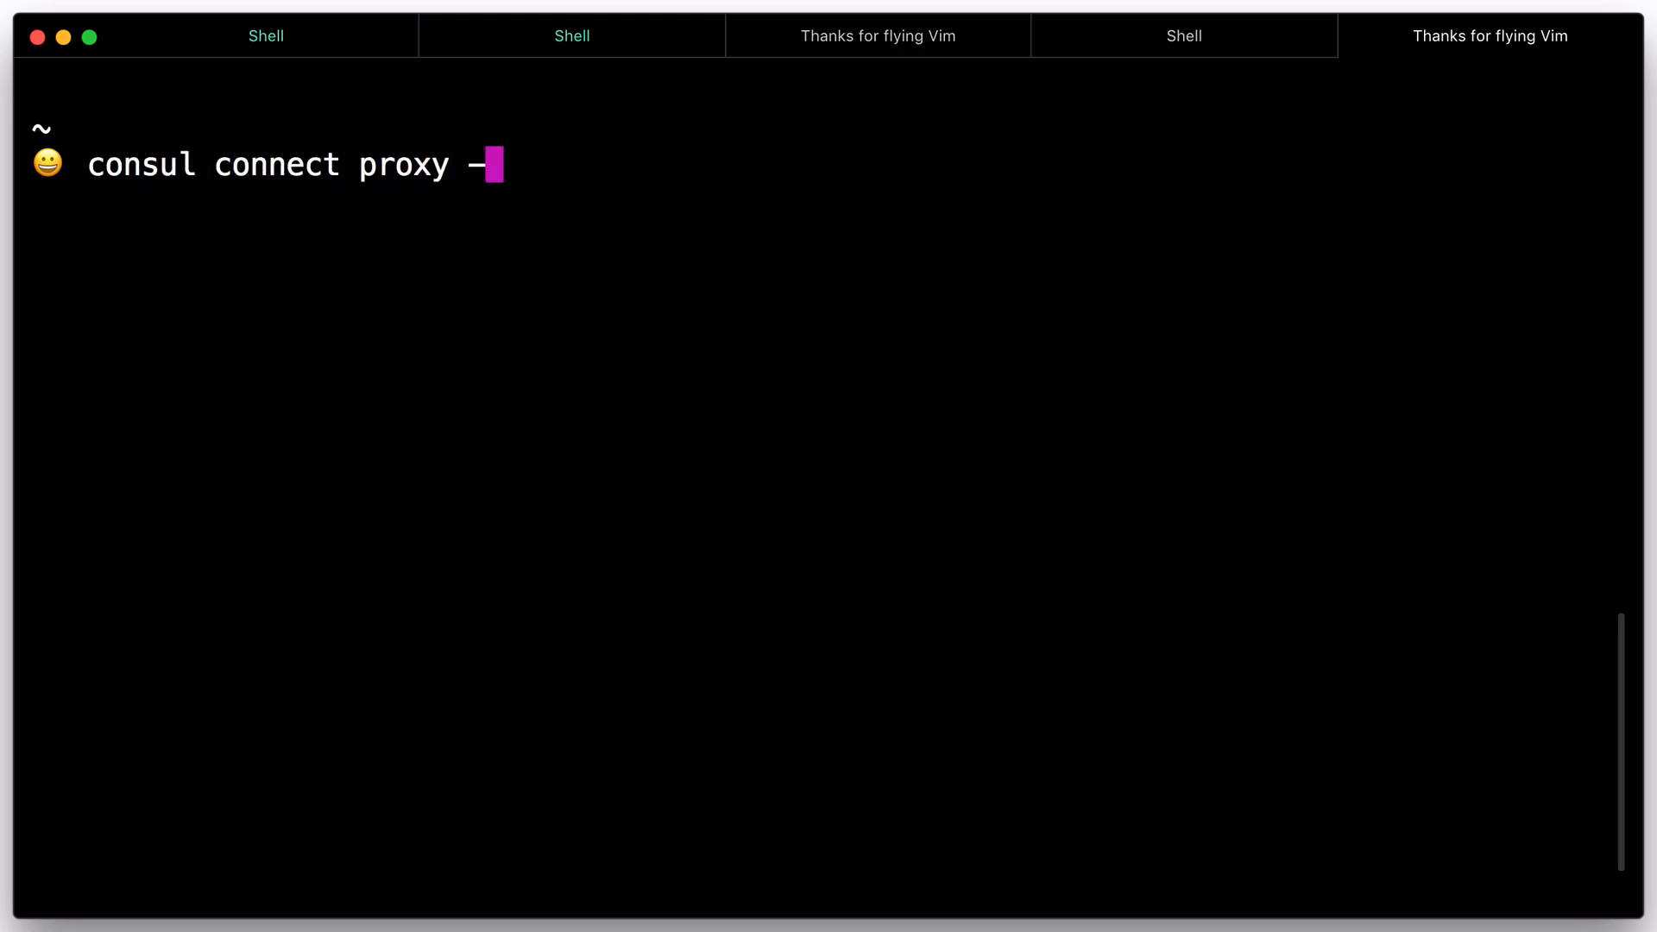
type("sidecar-for")
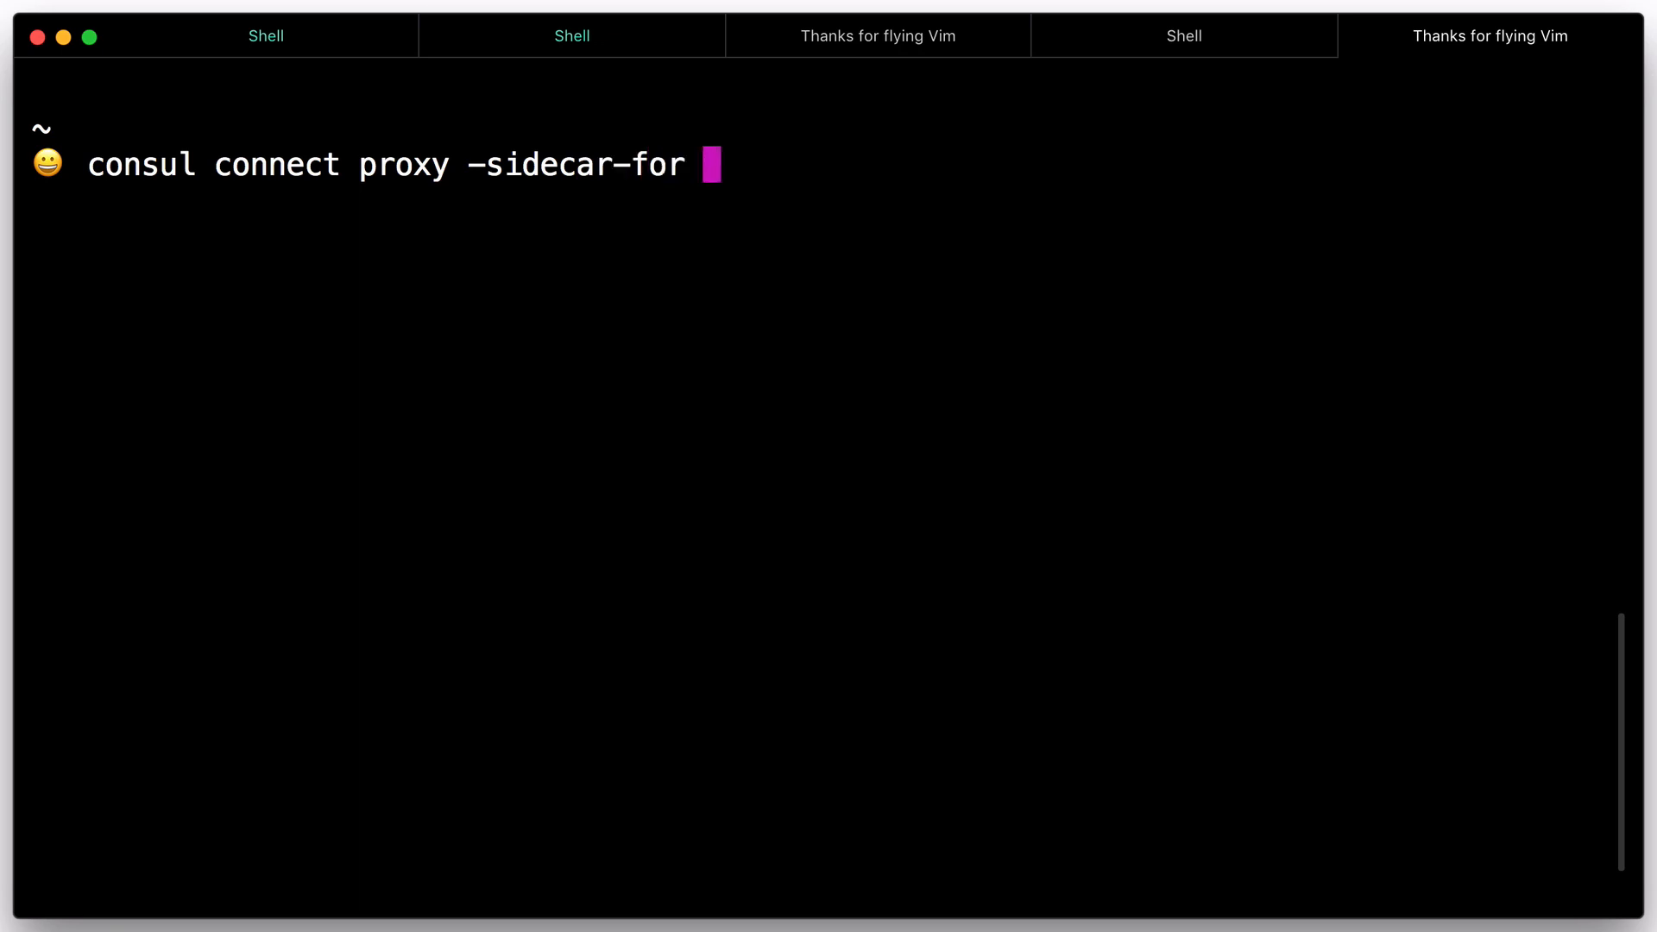
type("web")
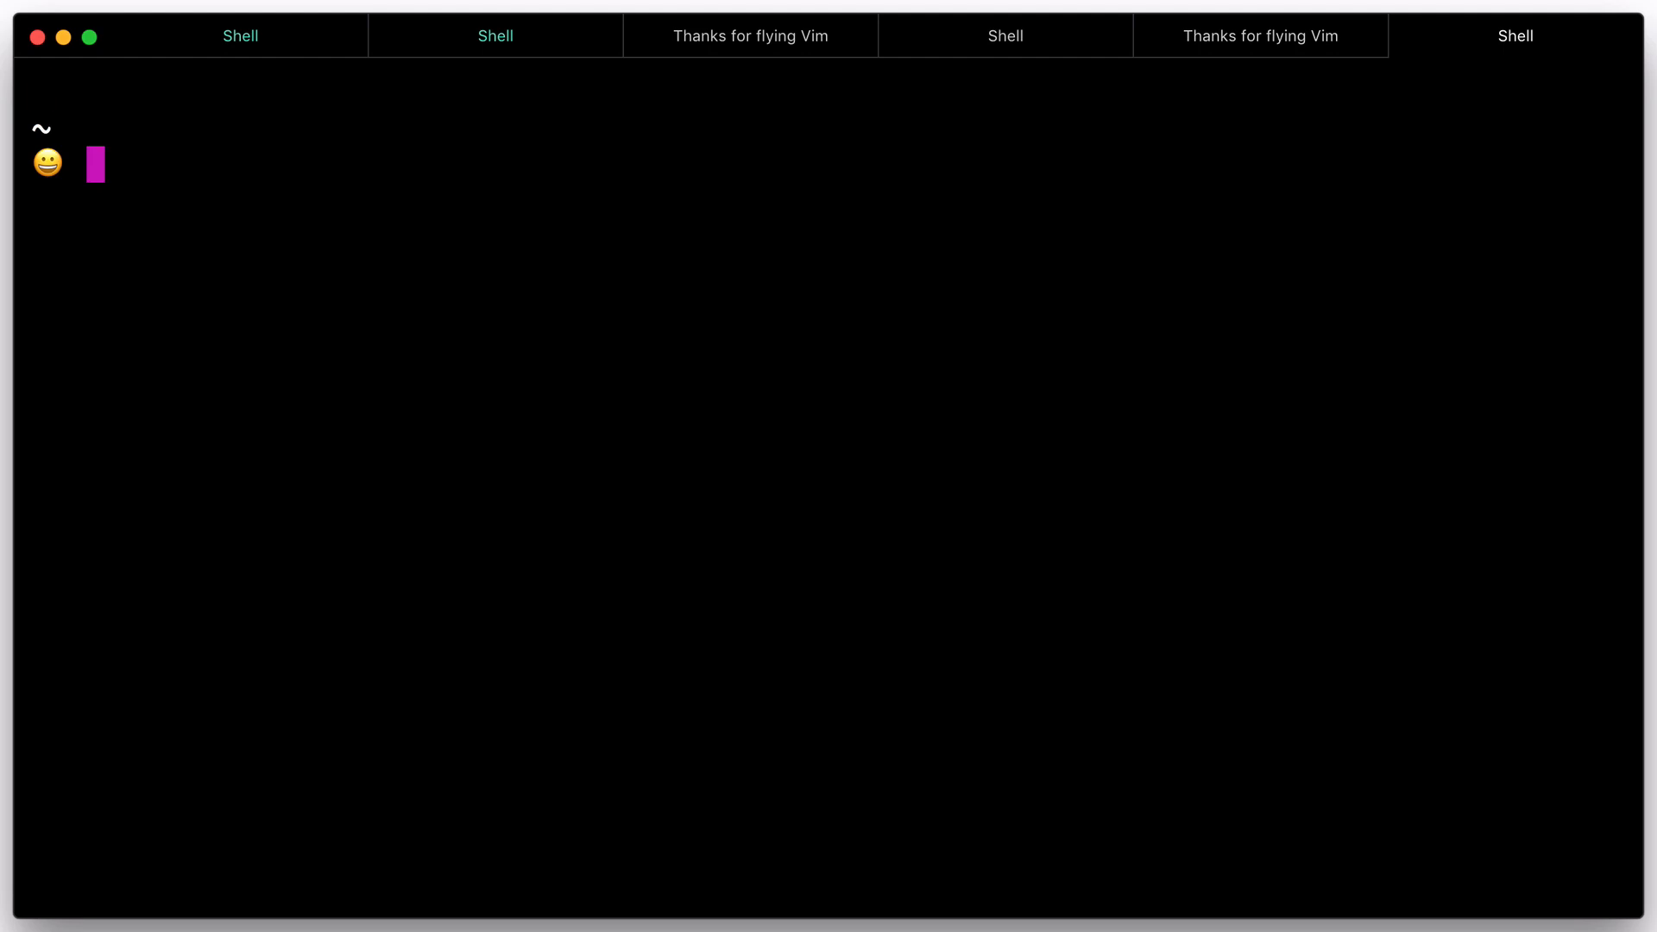
- Connect netcat to 127.0.0.1 on port 9191 through the Connect proxy
type("nc")
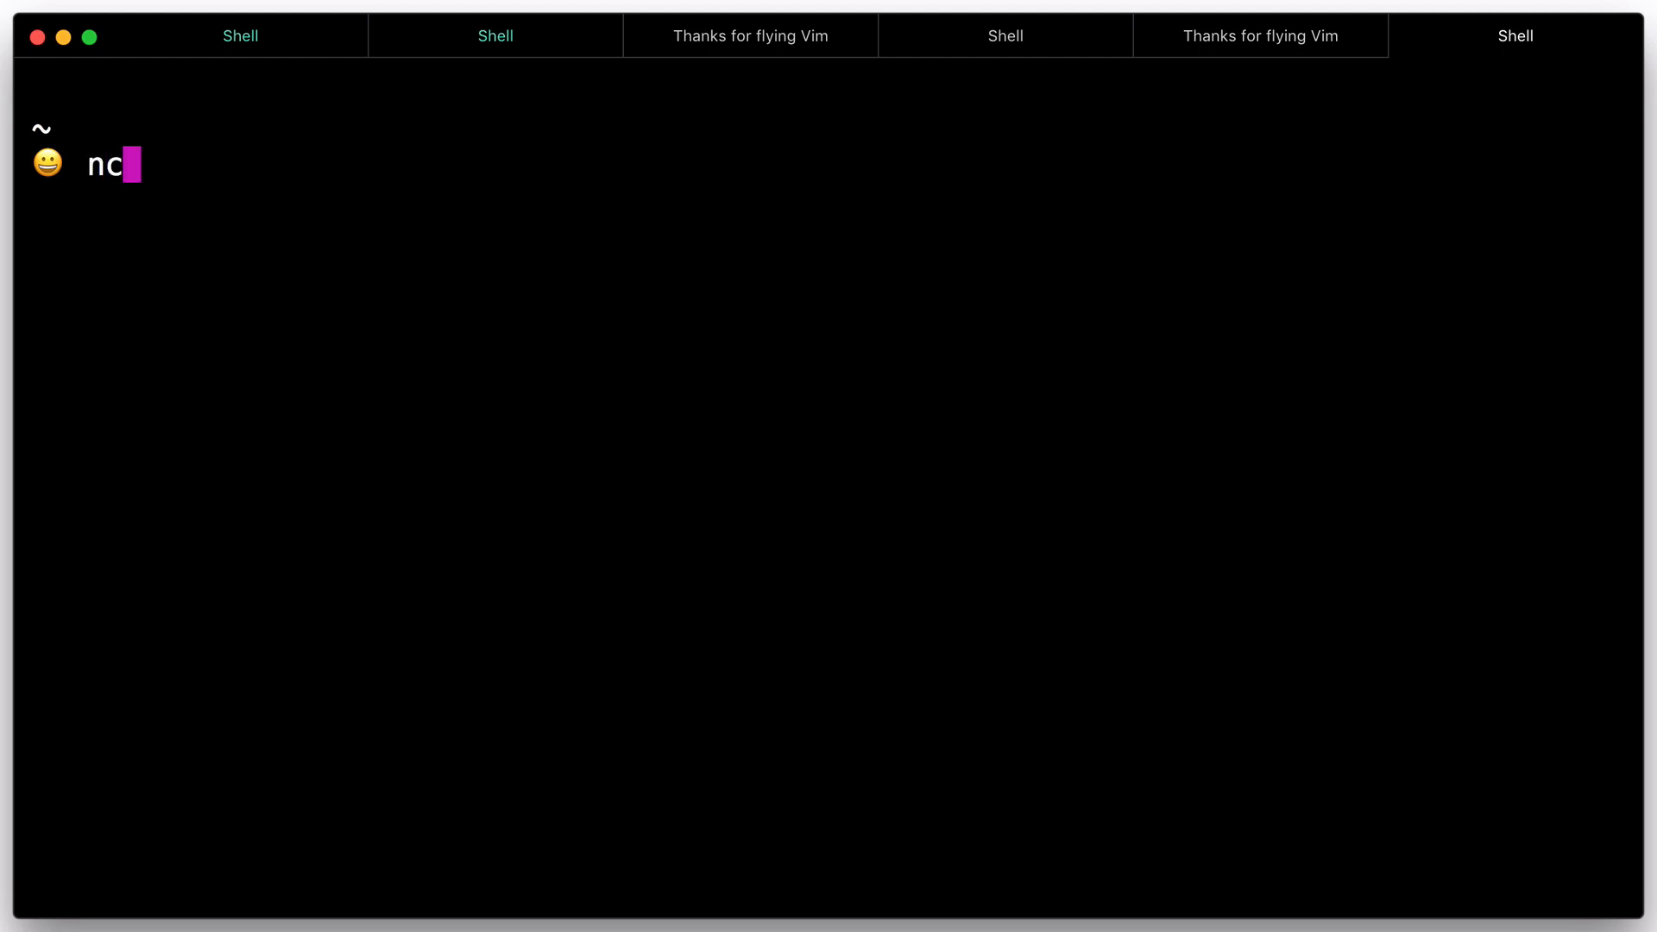
type("127.0")
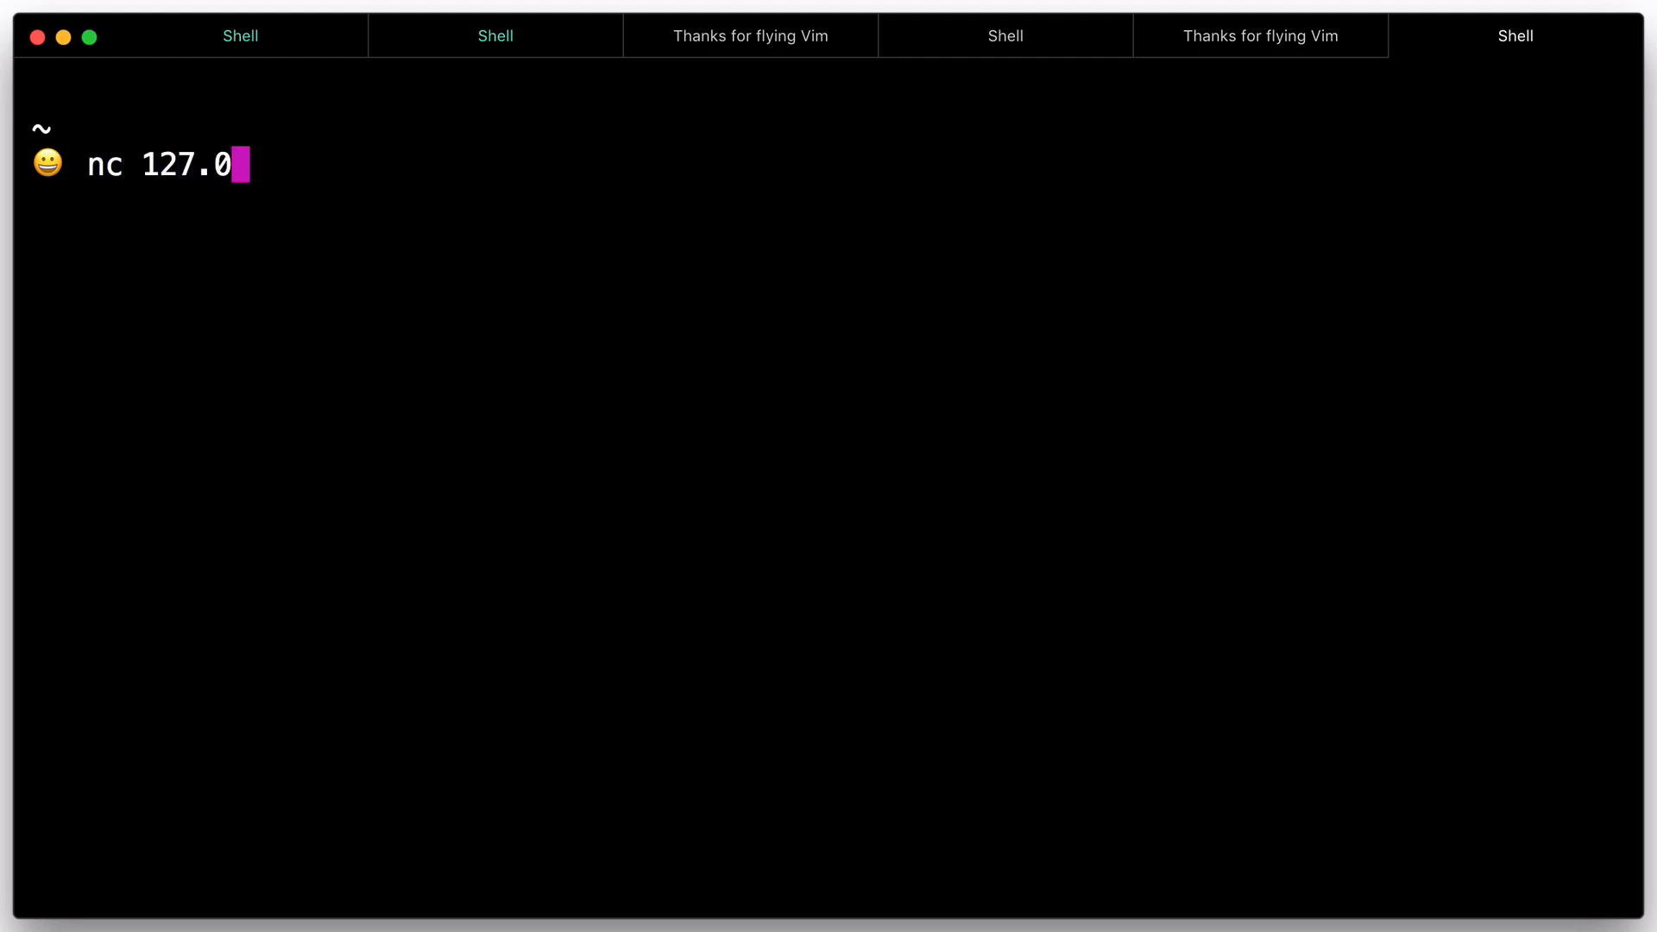
type(".0.1")
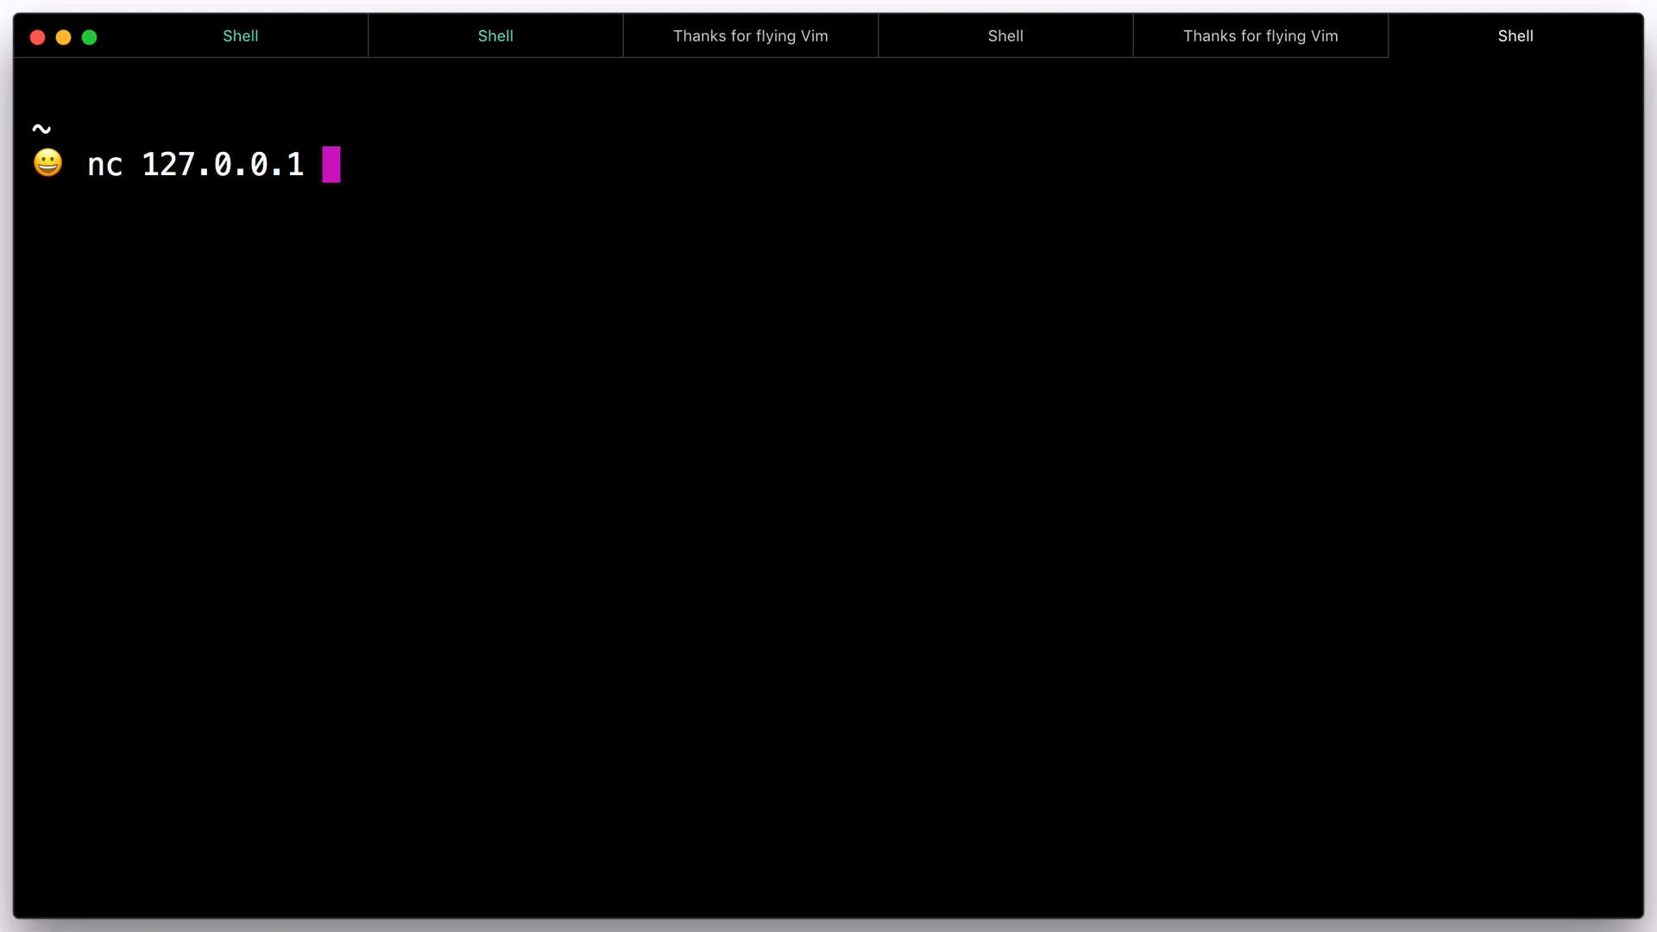
type("9191")
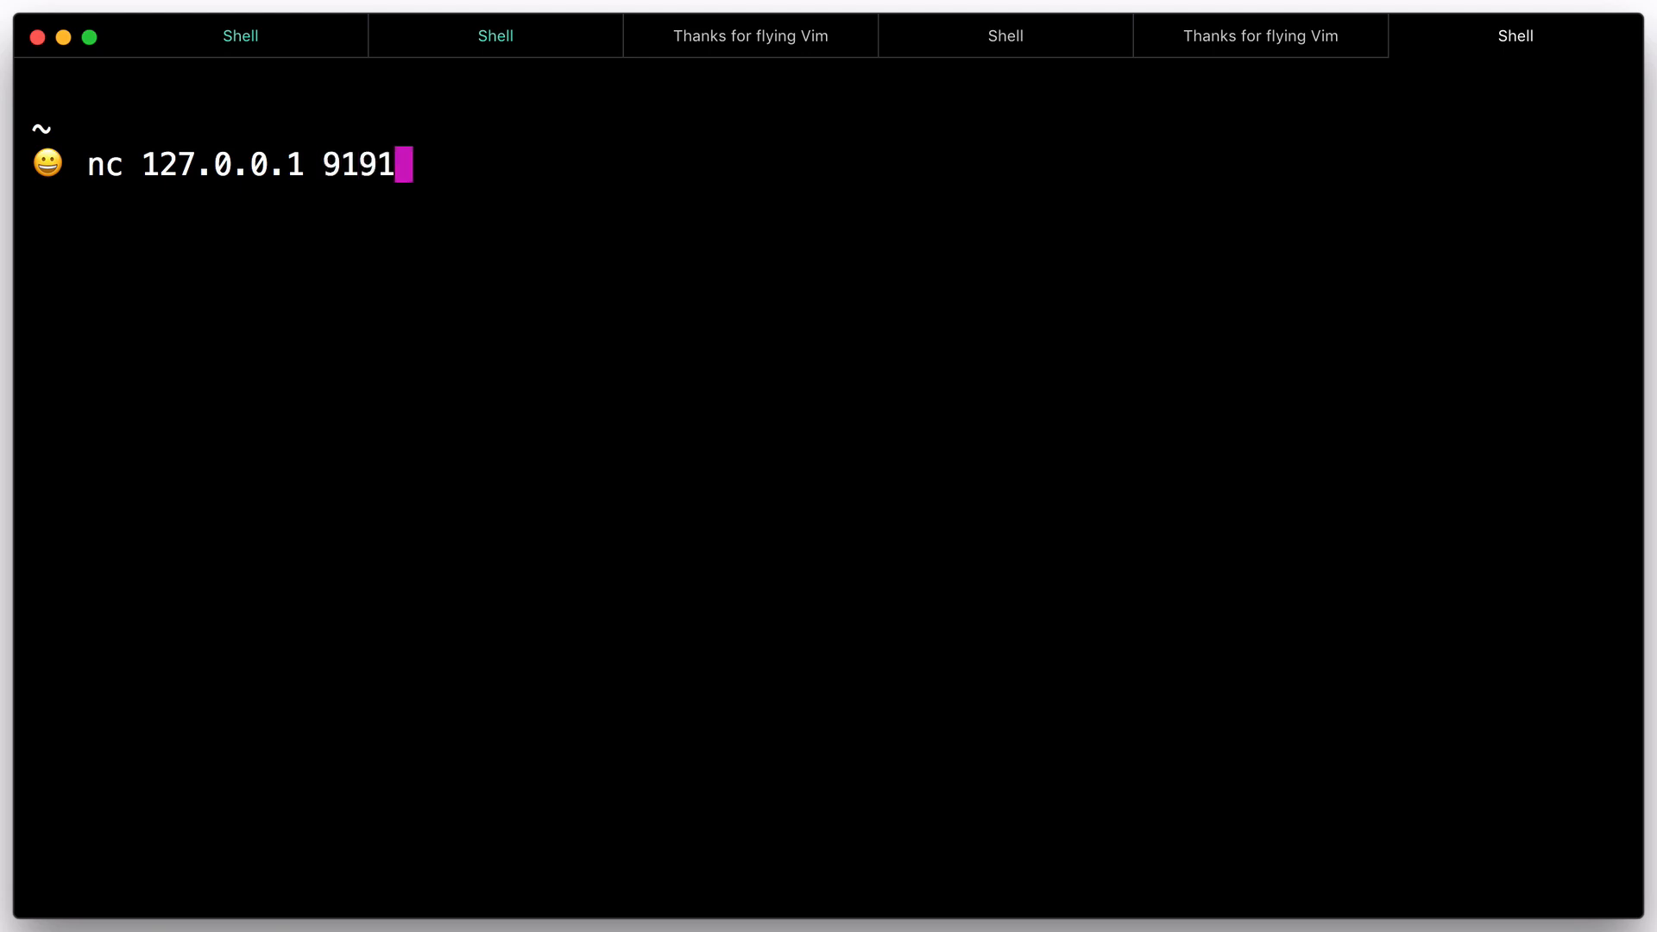
- Send 'Hello Consul via Connect', see it echoed back, and end the netcat session
type("Hello Consul via")
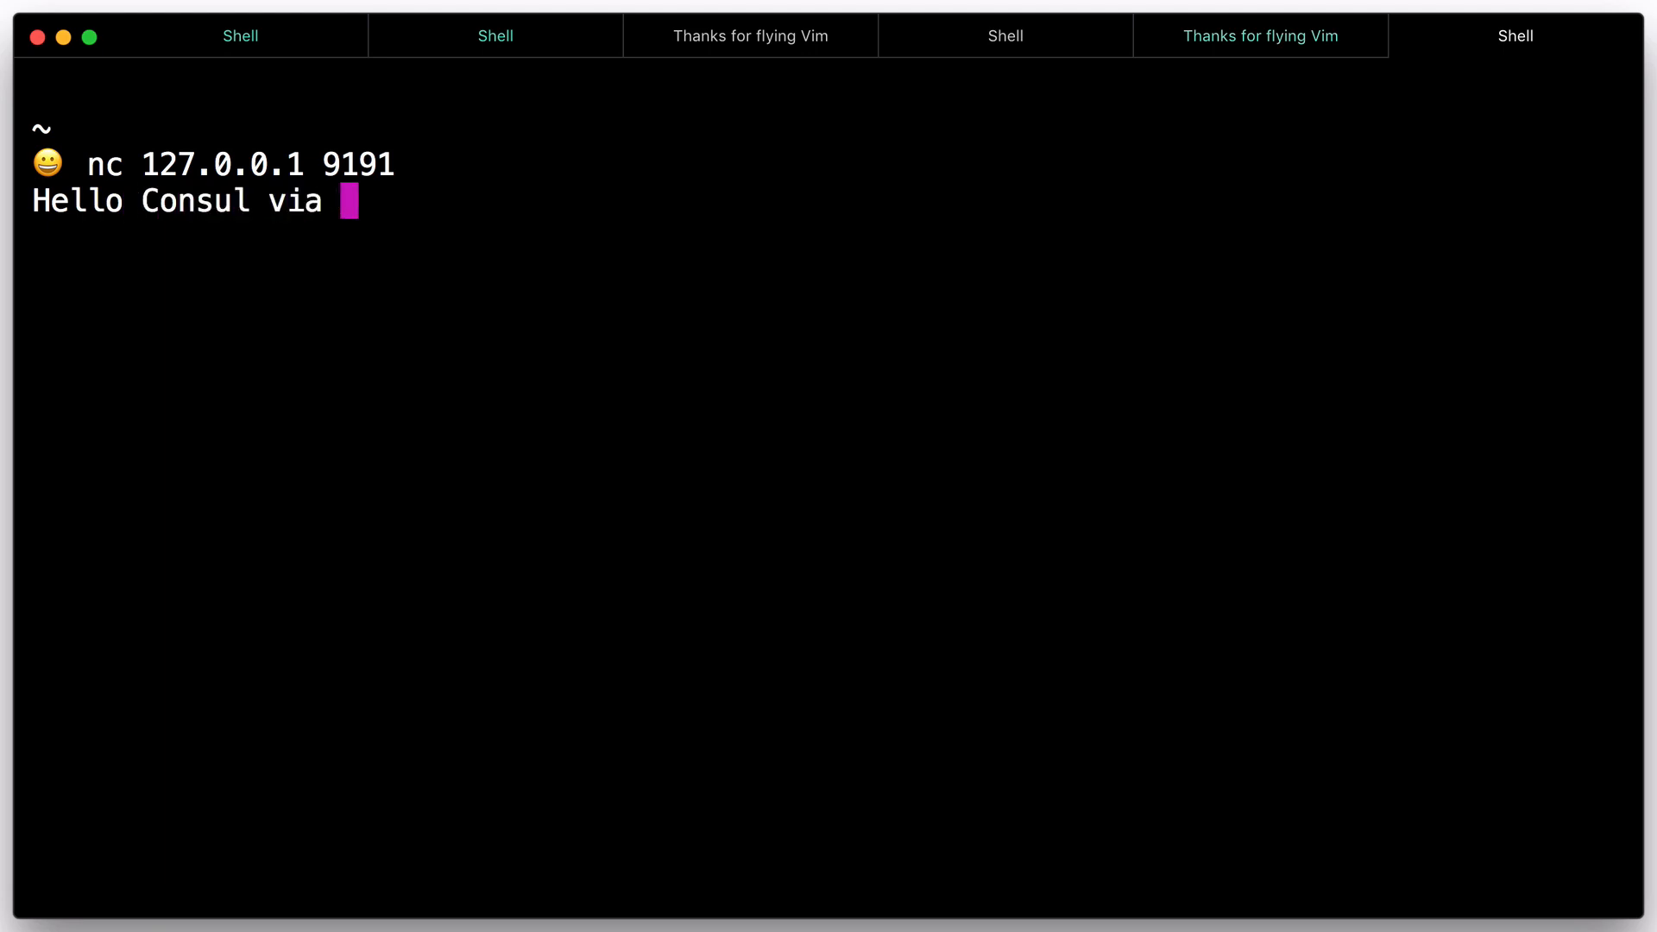
type("Connect")
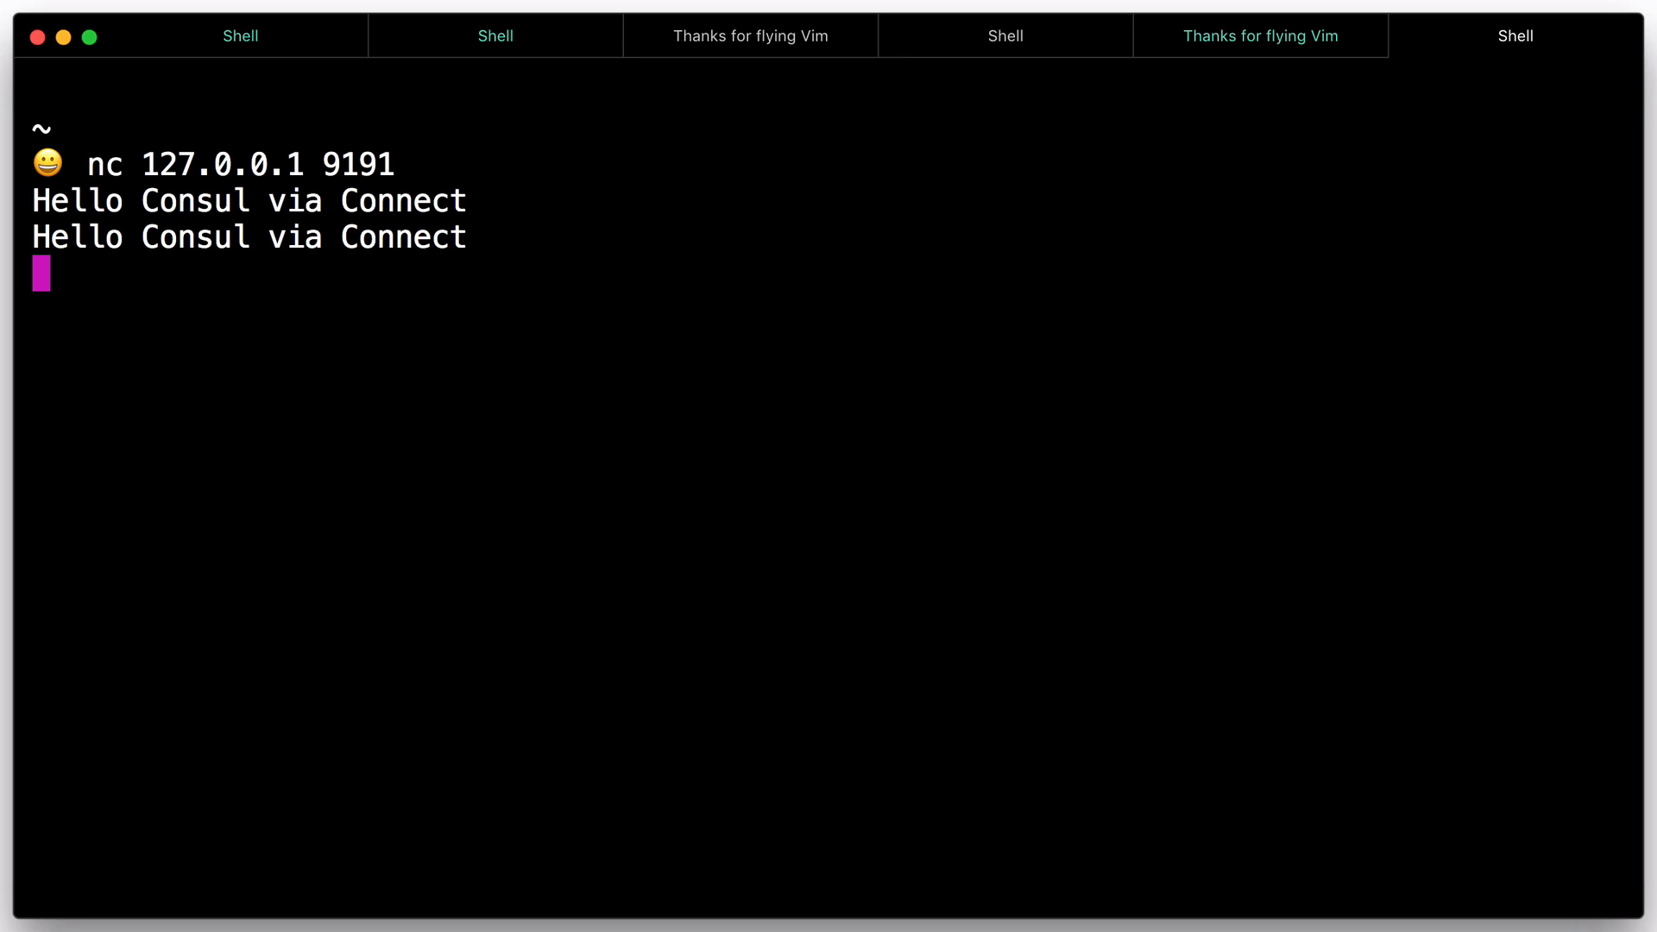
key("ctrl+c")
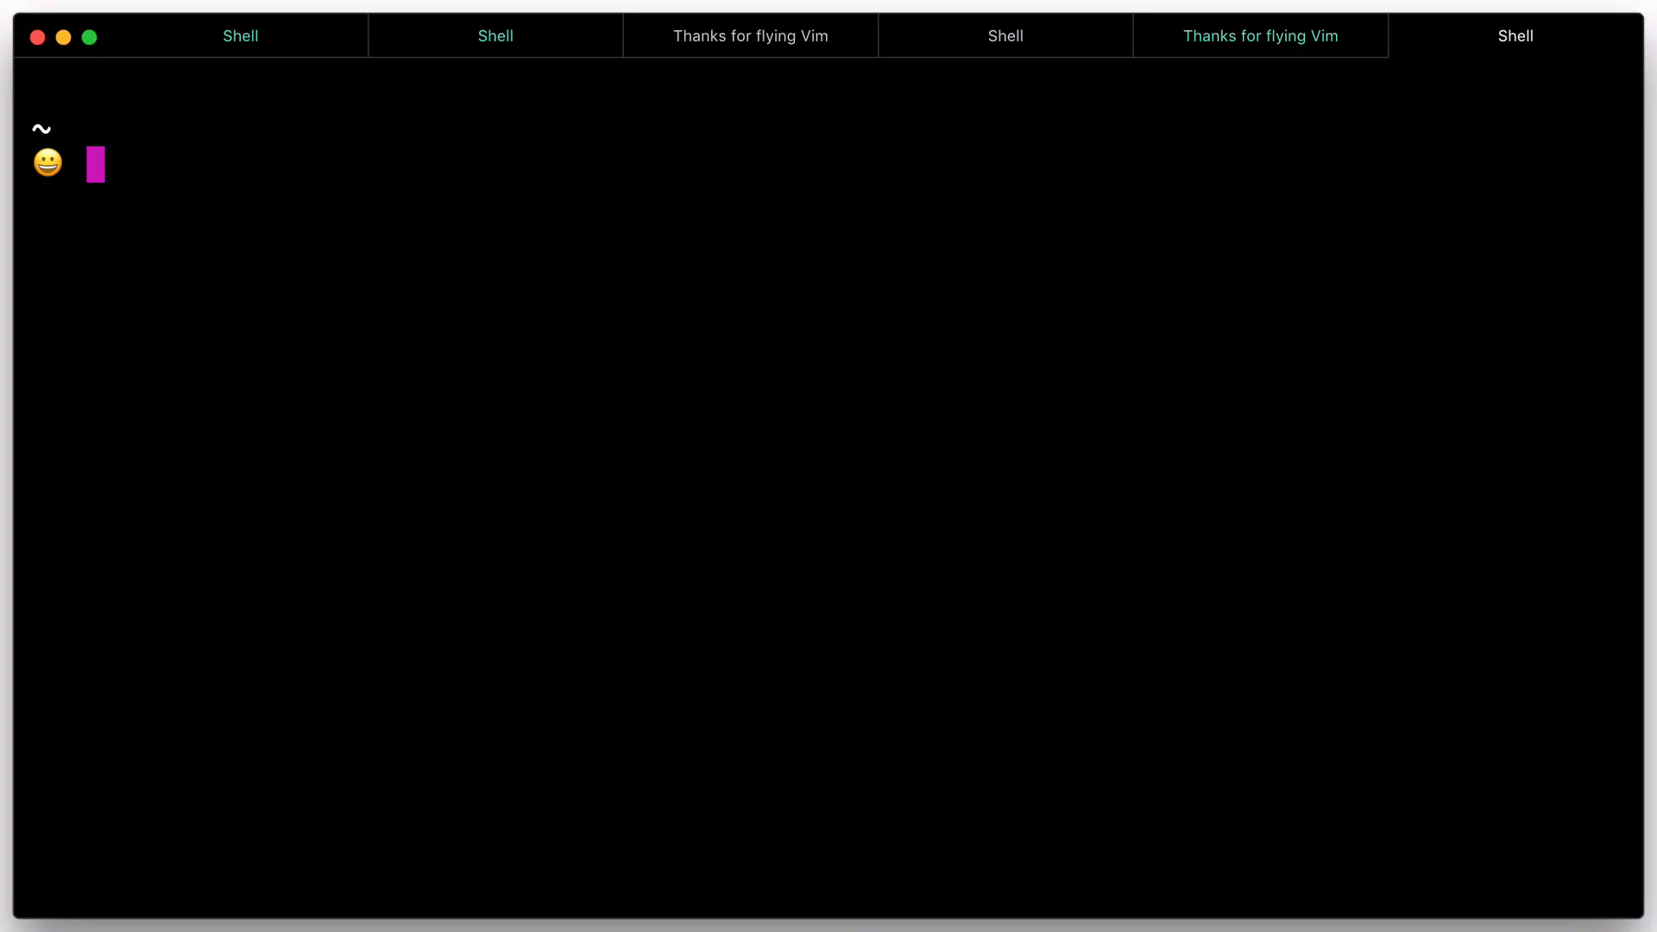
- Create a Consul deny intention from web to socat
type("consul i")
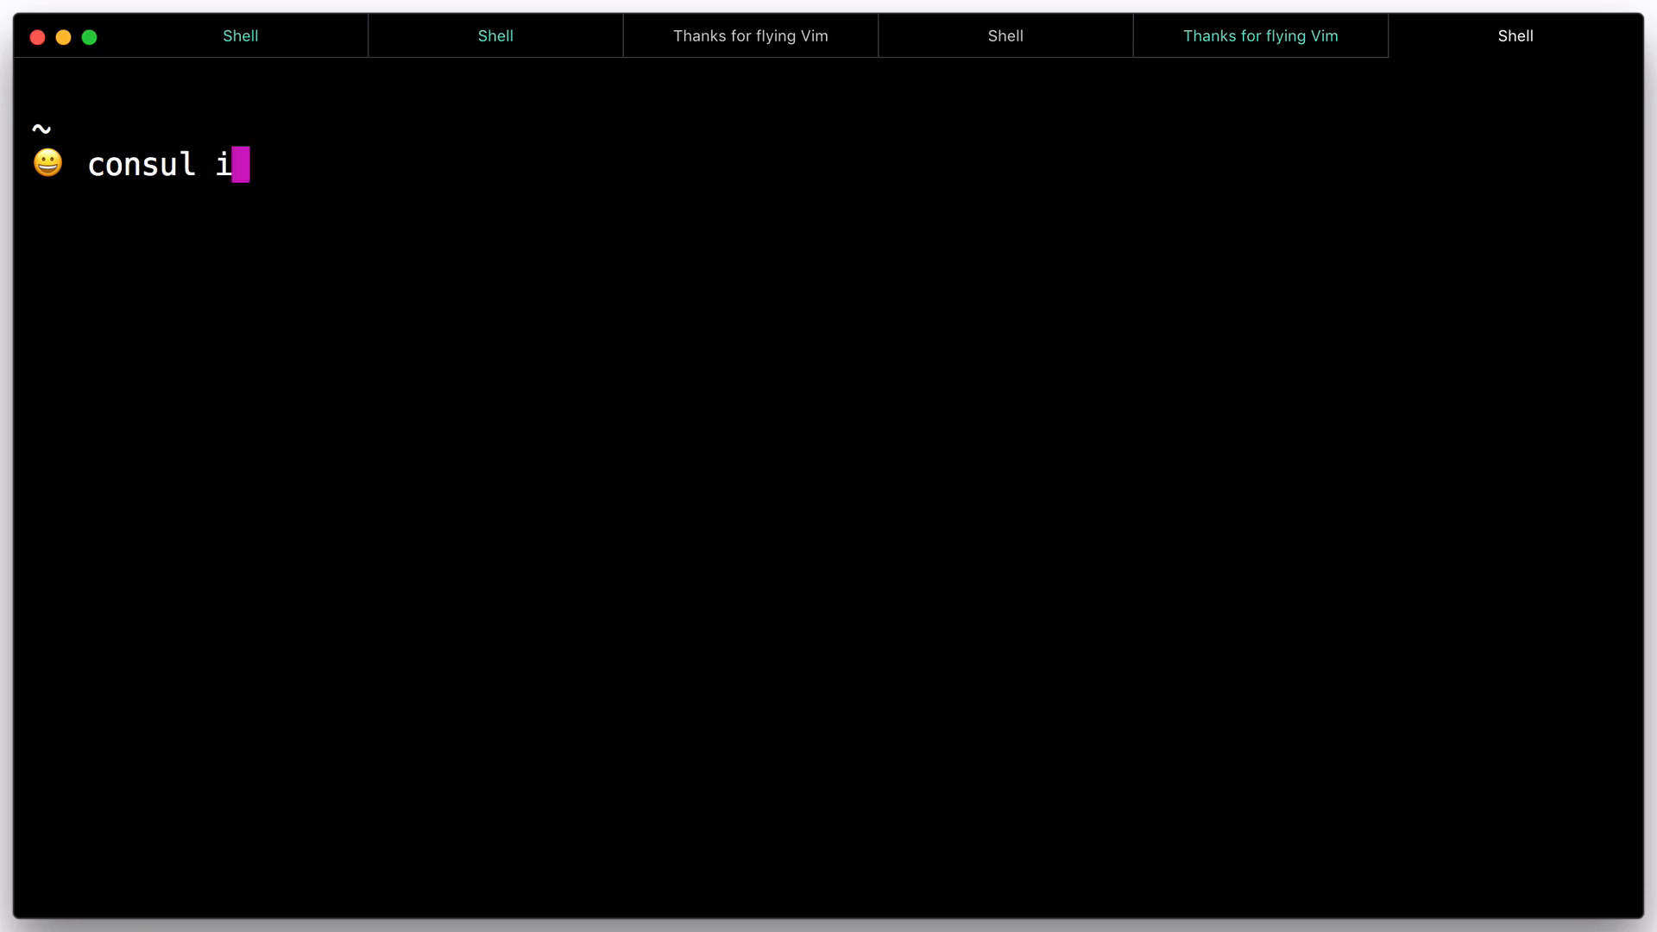
type("ntention create")
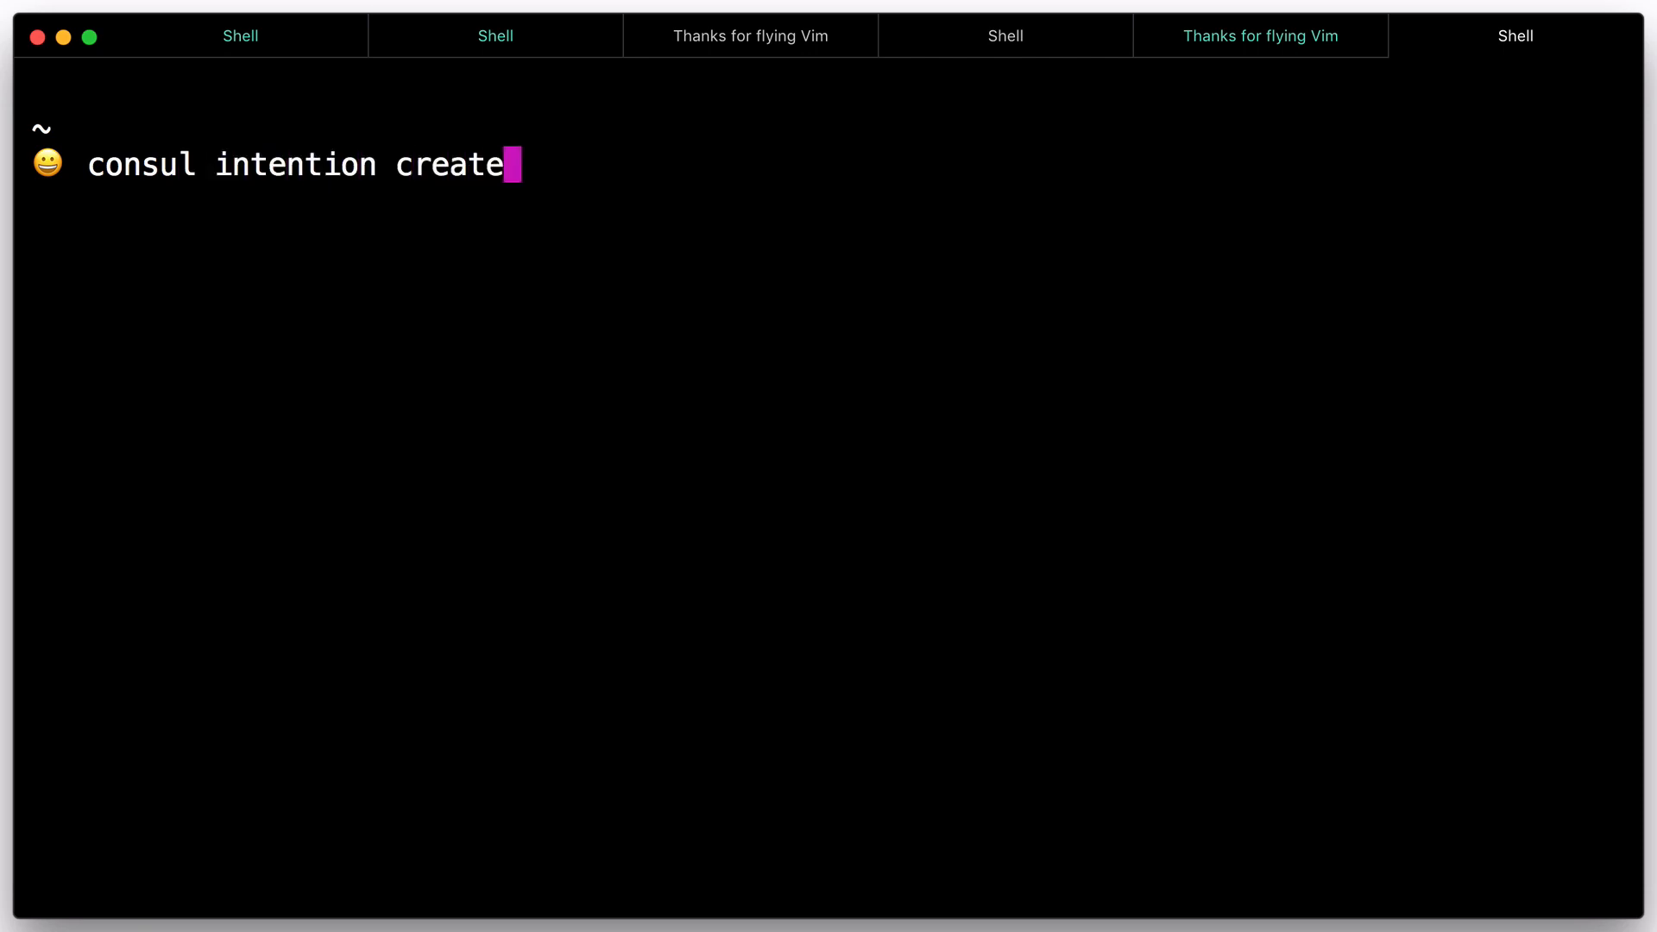
type("-deny w")
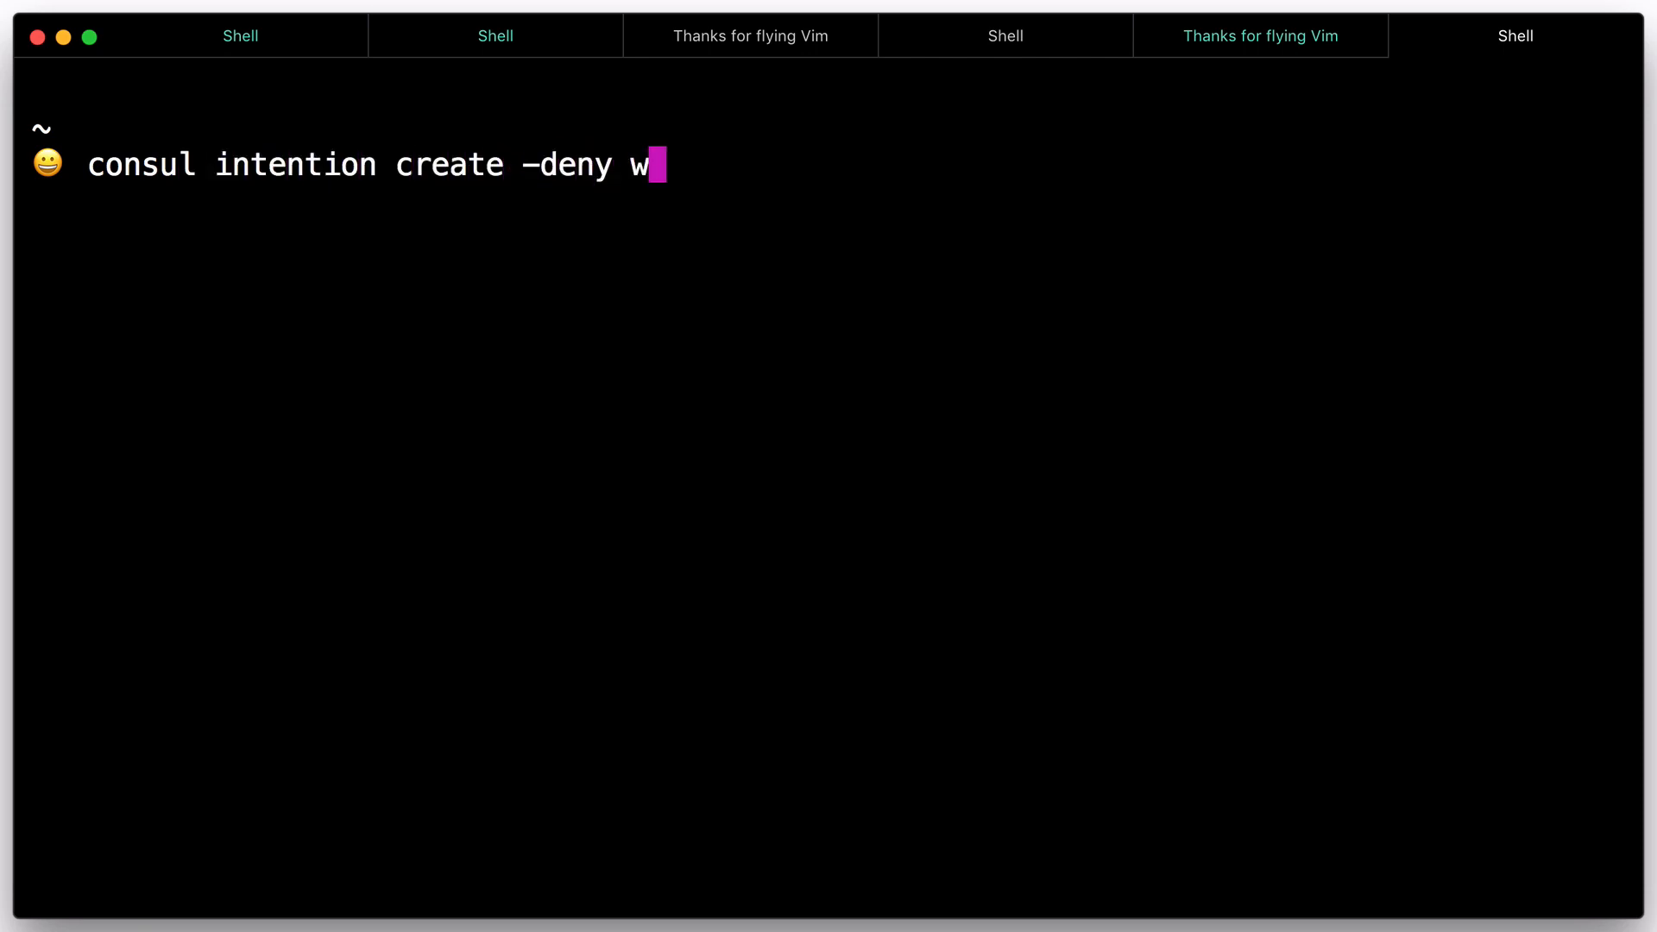
type("eb socat")
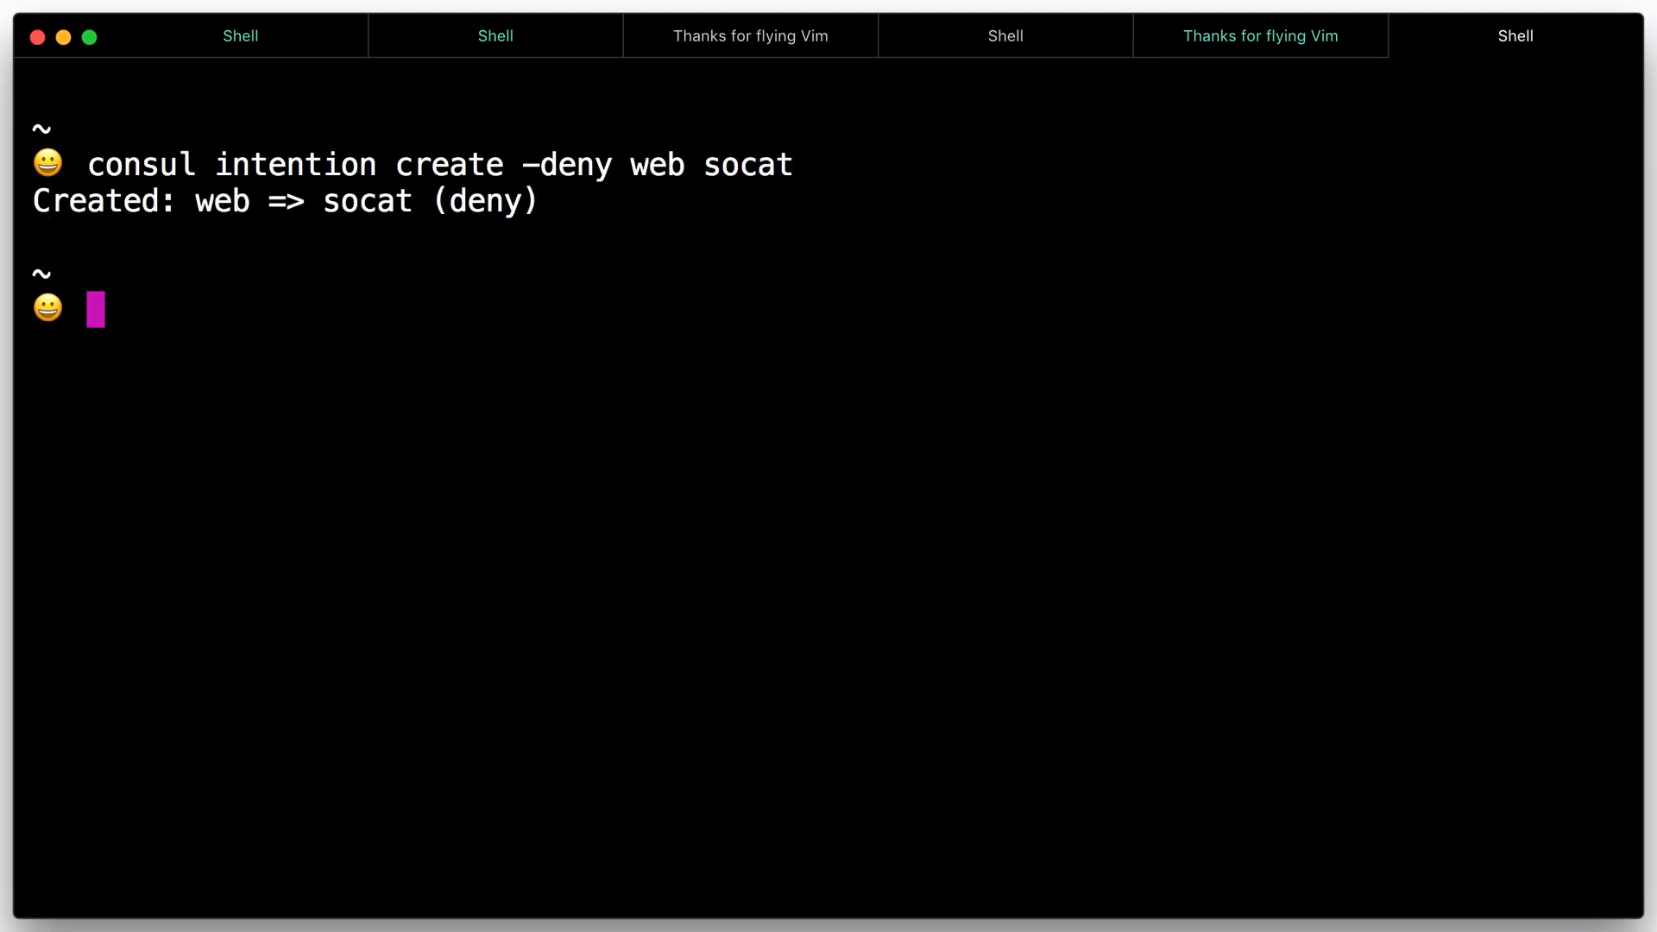
- Retry netcat to 127.0.0.1 port 9191 to confirm the connection is now blocked
type("nc")
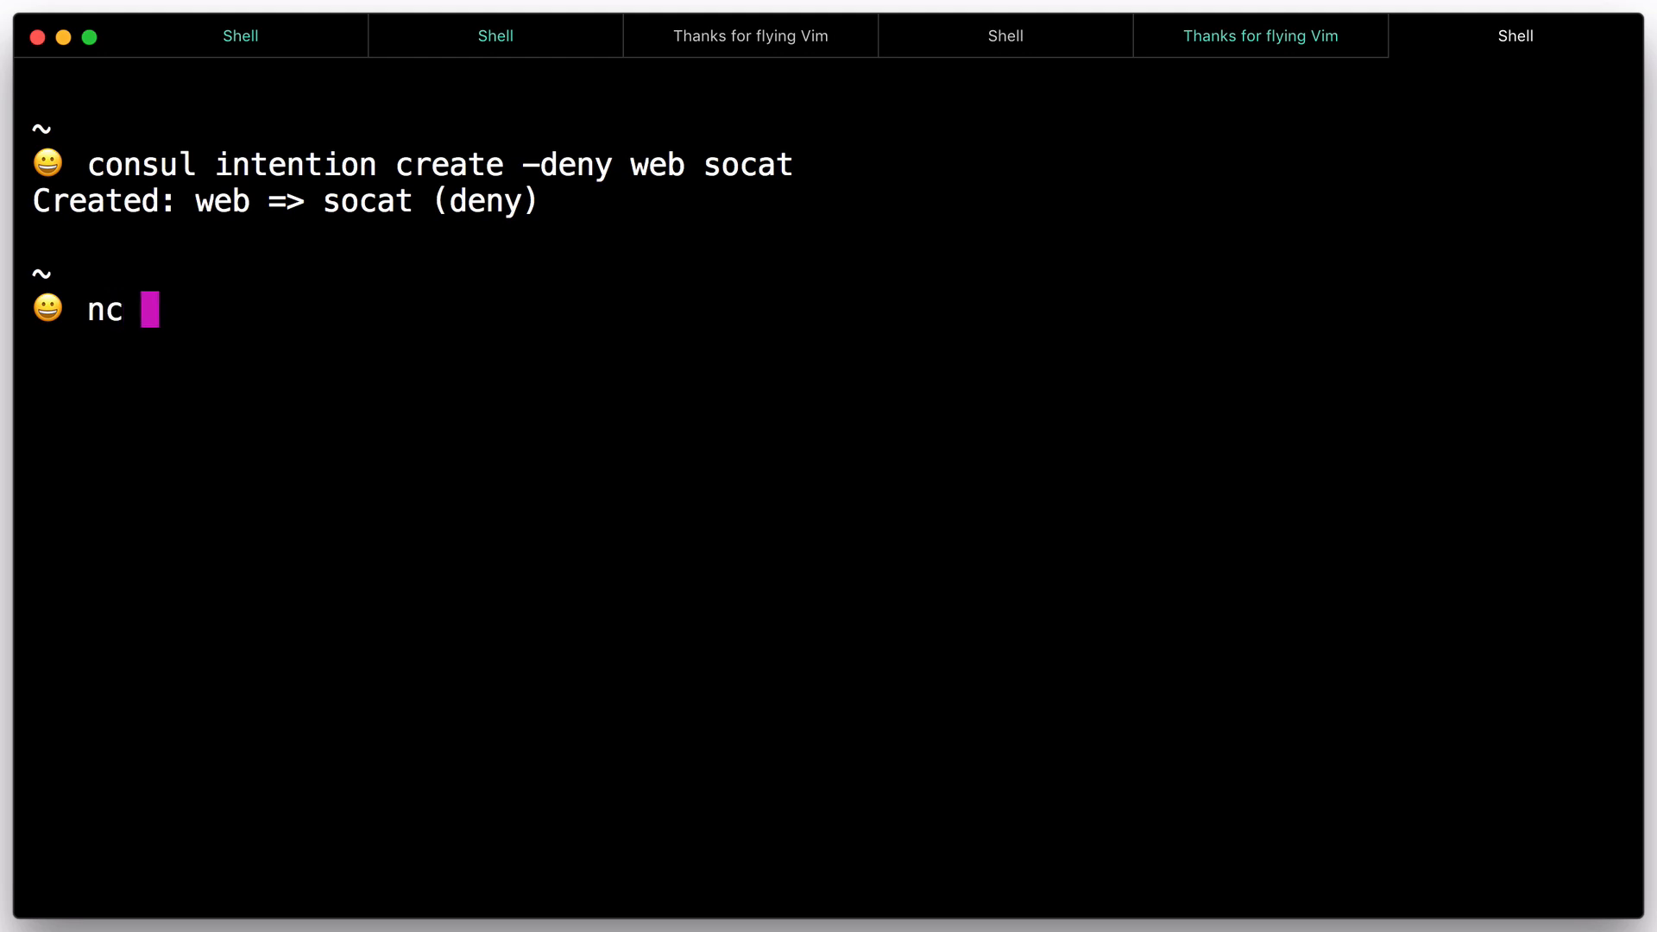
type("127.0.0.1")
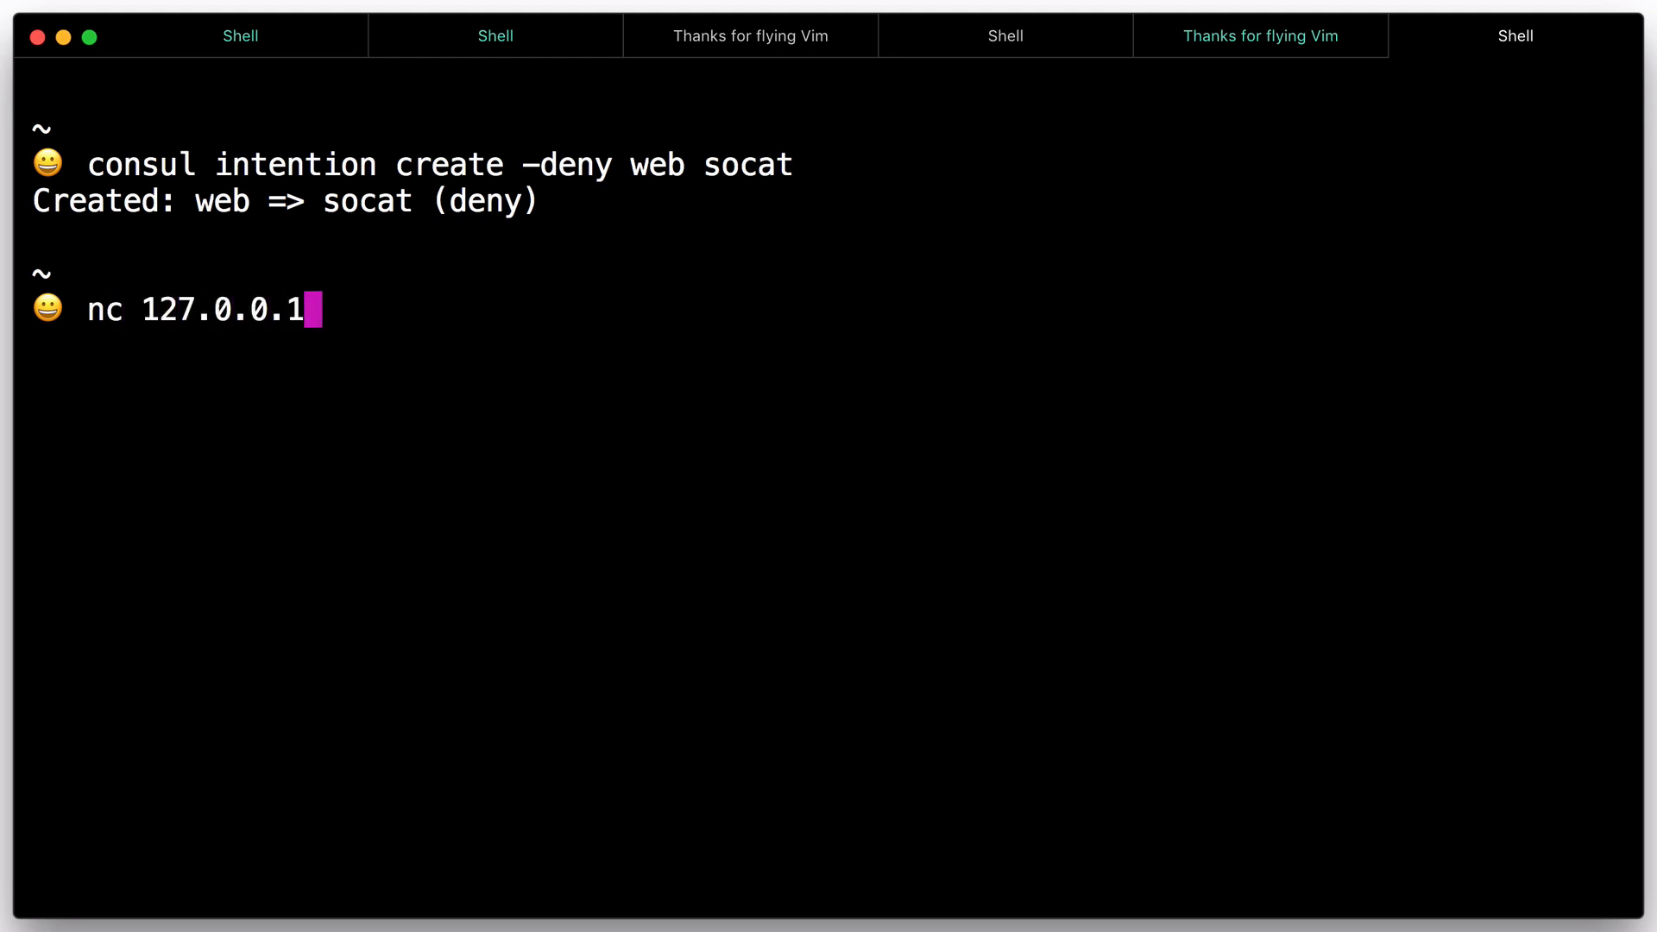
type("9191")
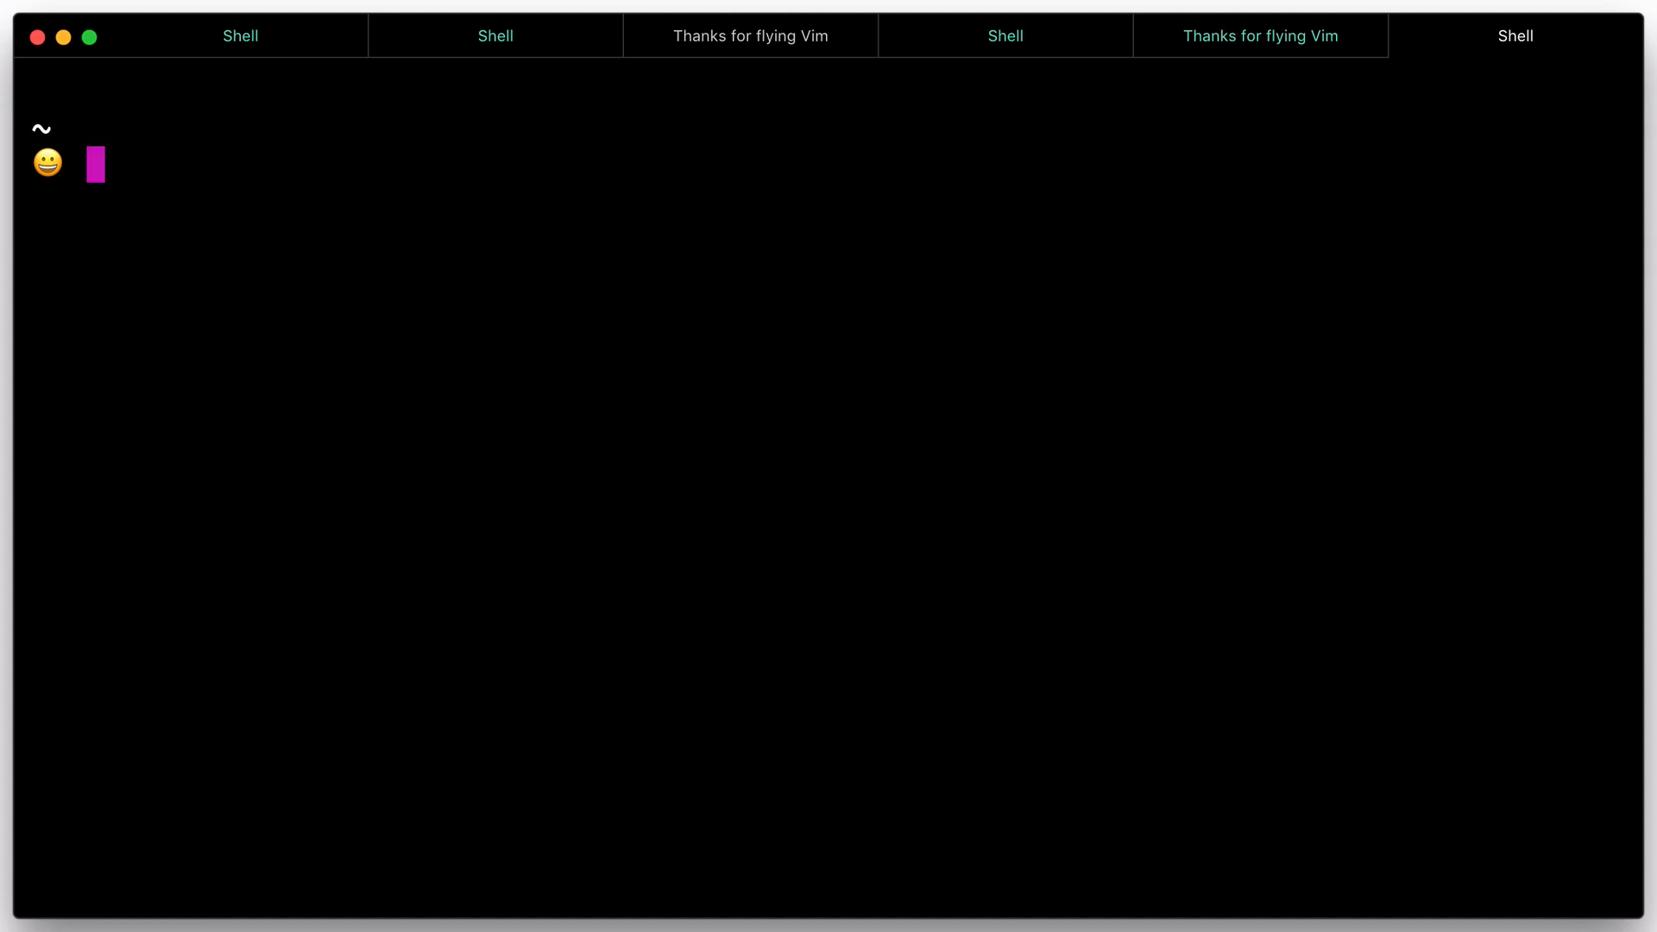
- Delete the web-to-socat intention so connections are allowed again
type("consul inten")
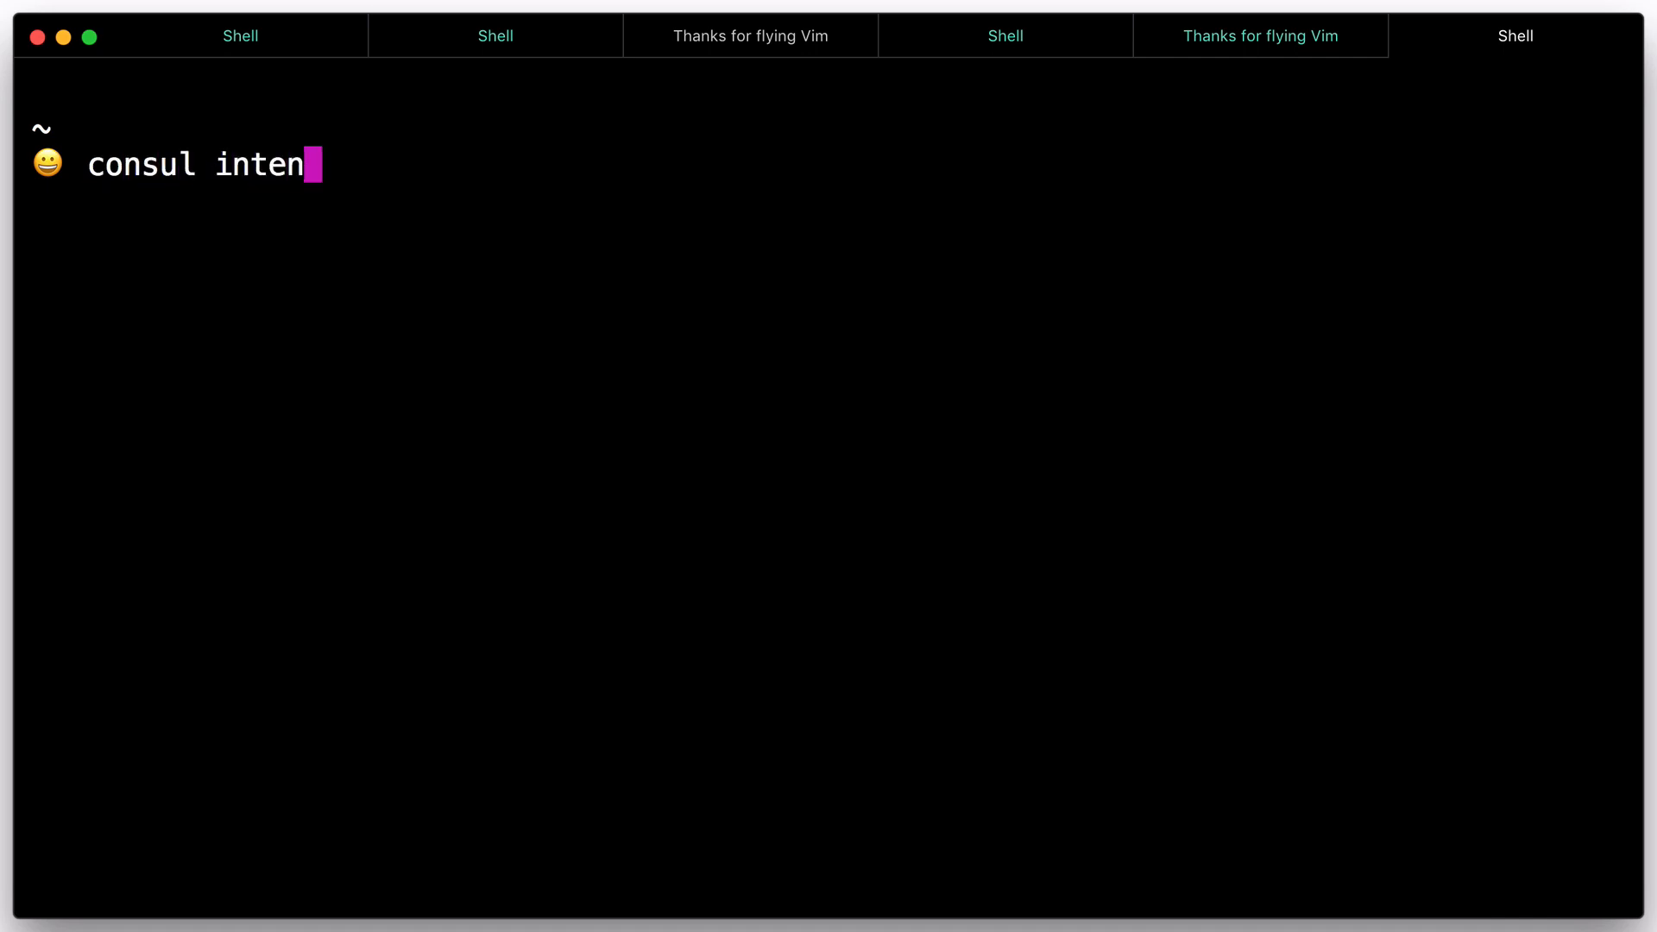
type("tion delete")
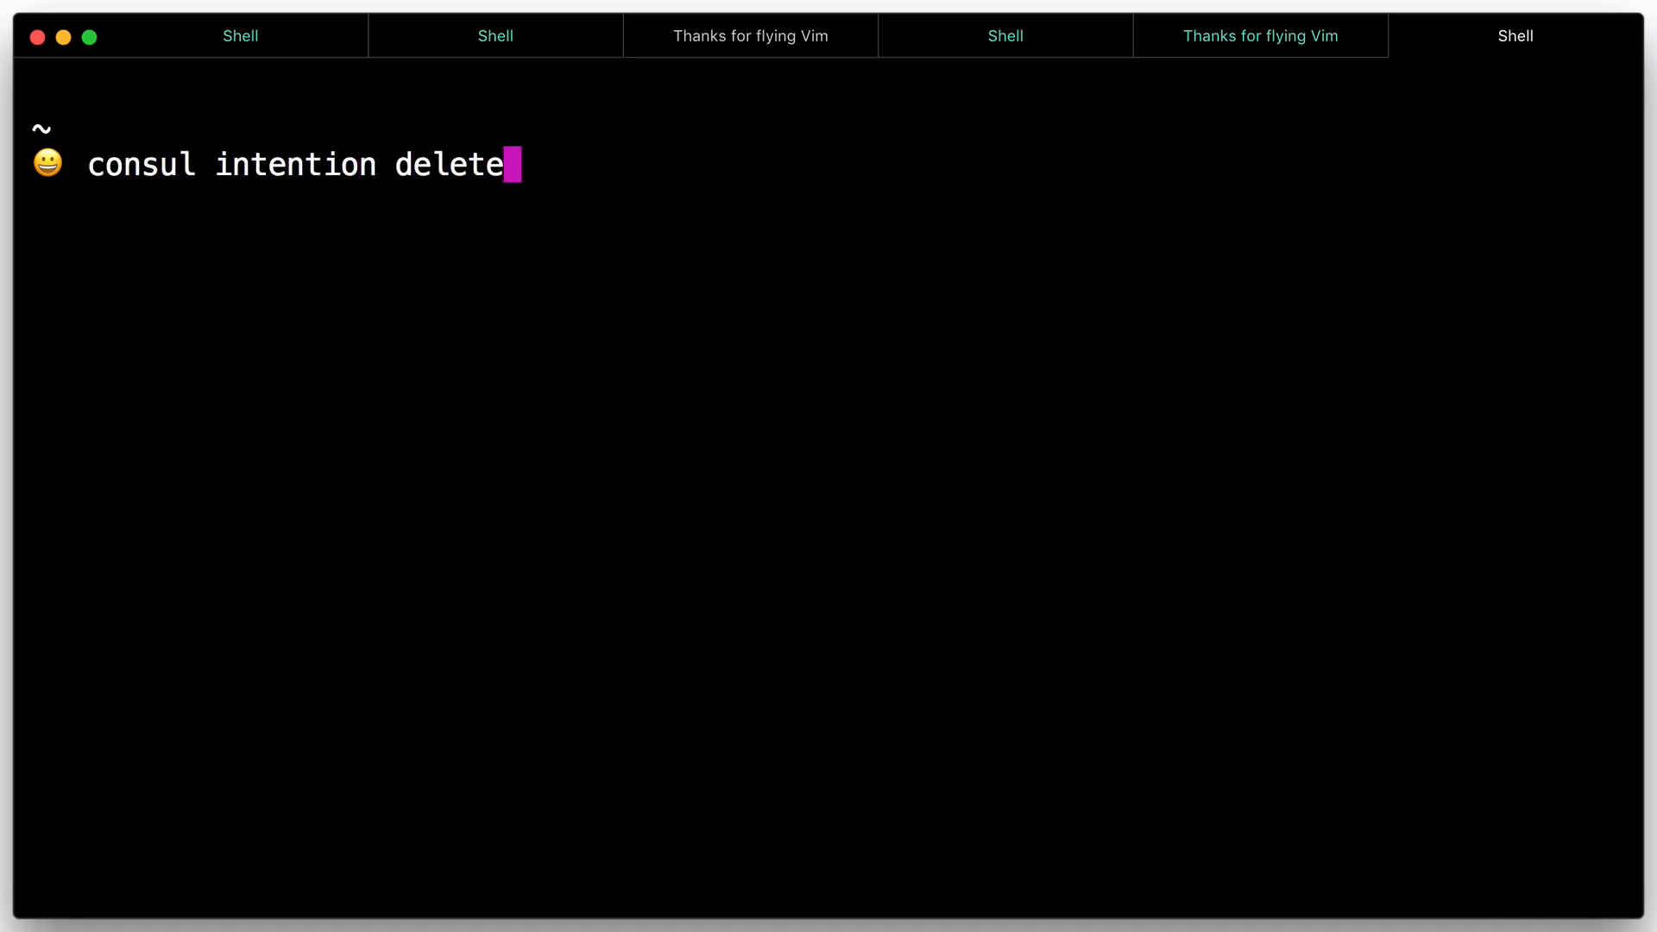
type("web socat")
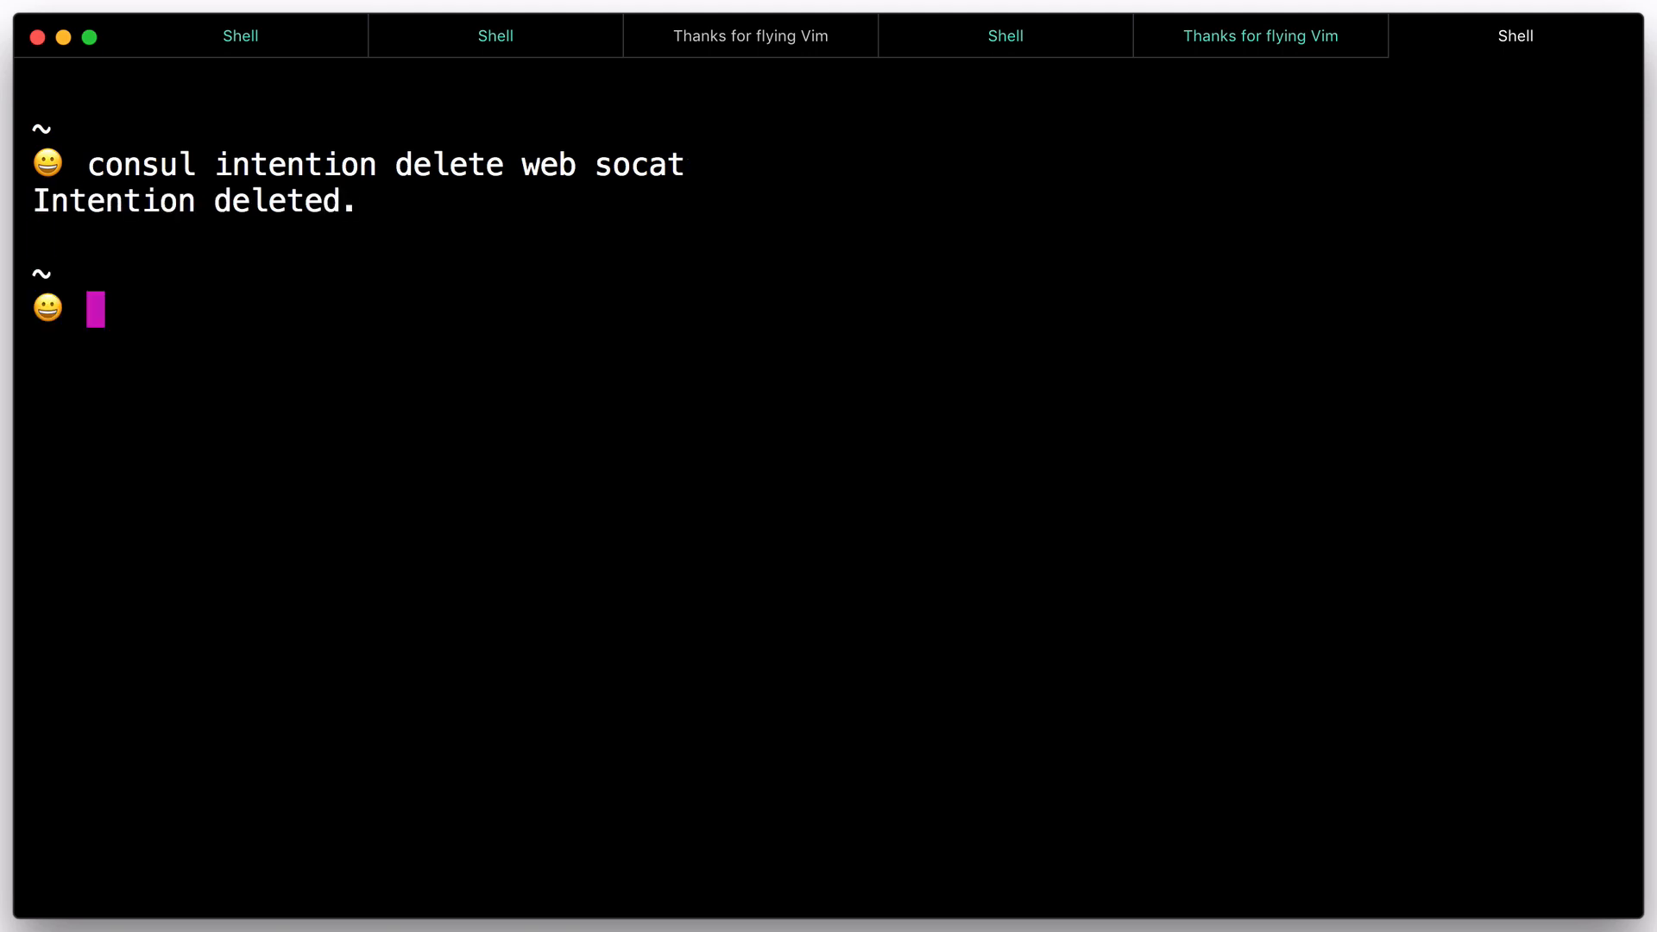
- Reconnect netcat on port 9191, get 'Hello Consul via Connect' echoed, and end the session
type("nc 12")
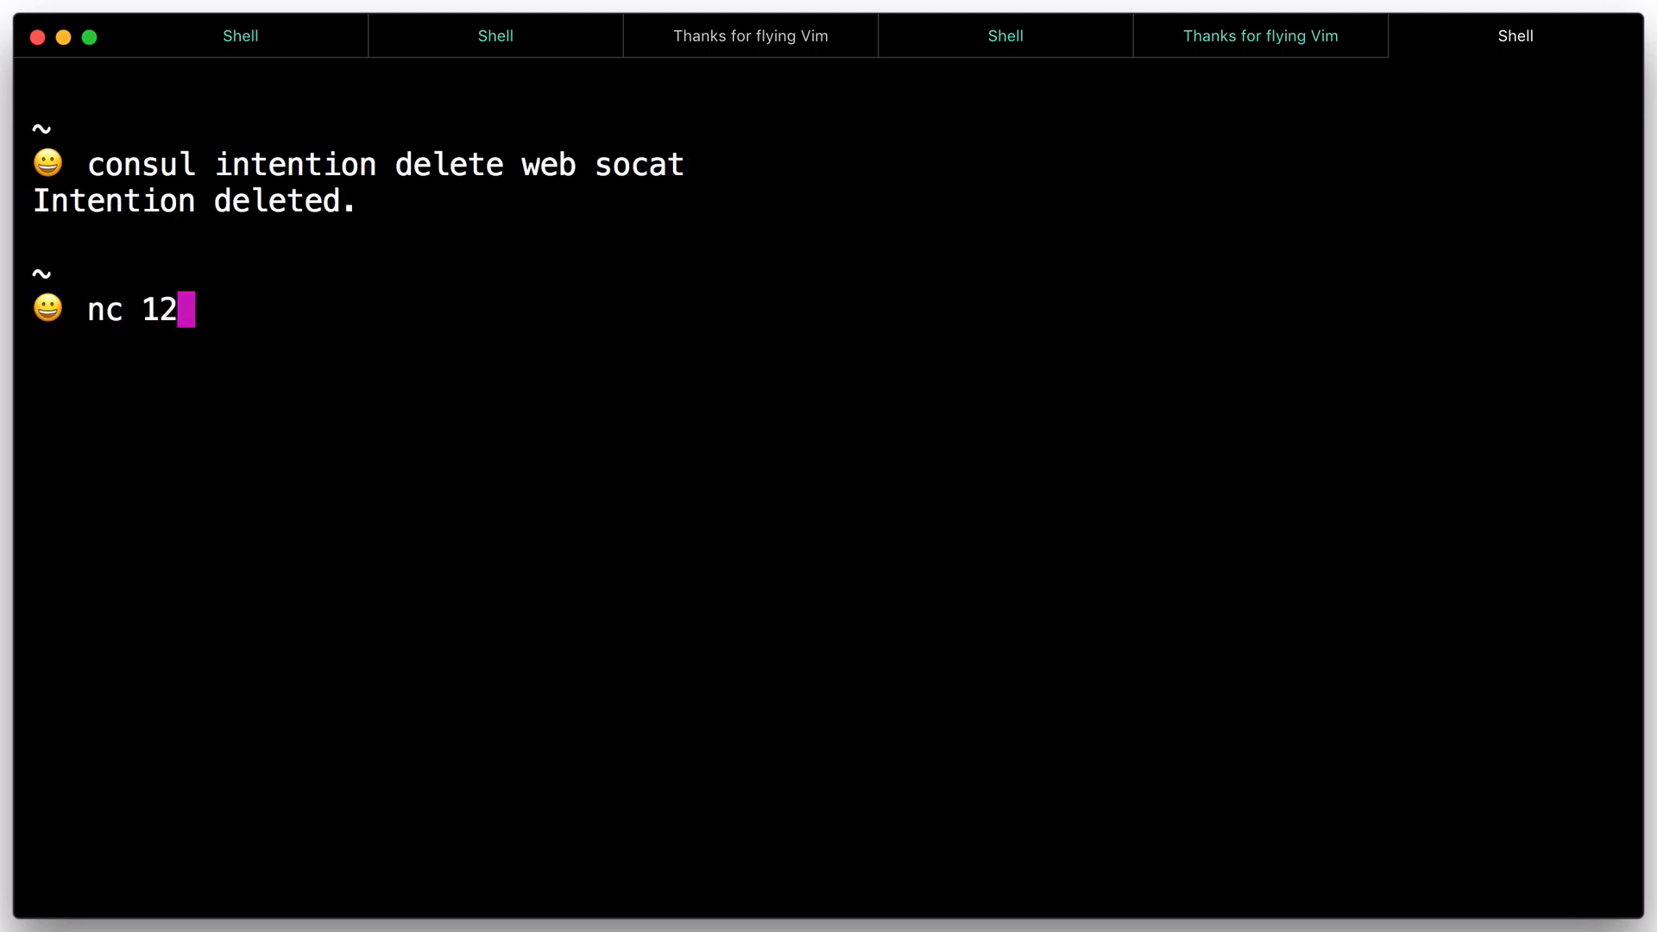
type("7.0.0.1")
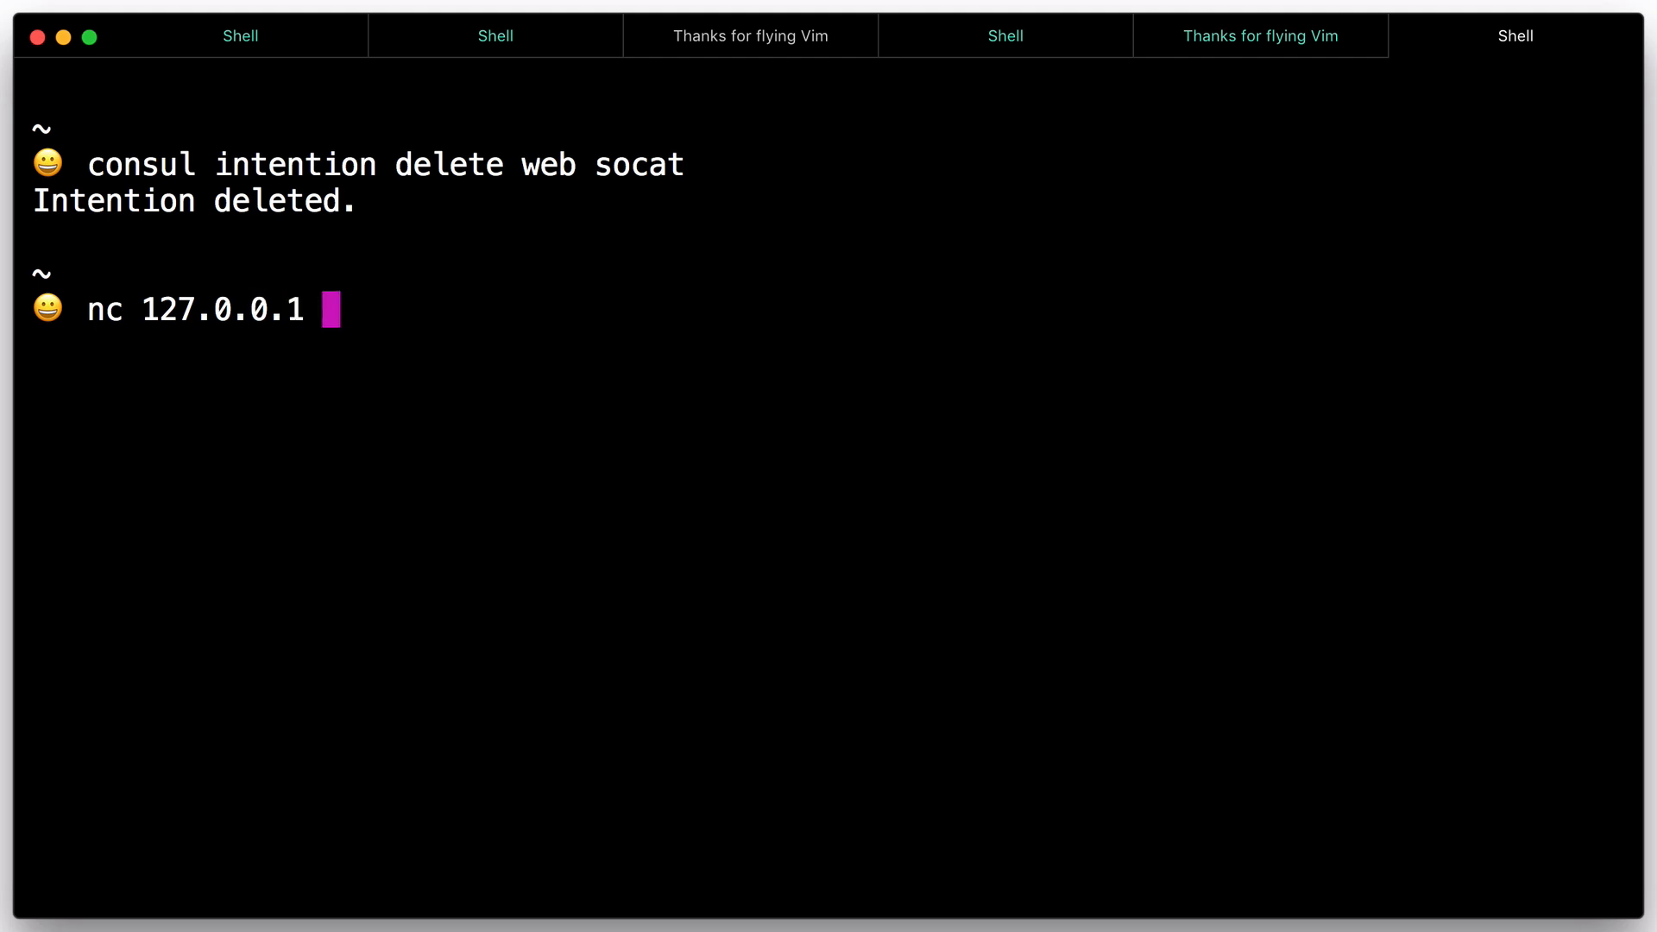
type("9191")
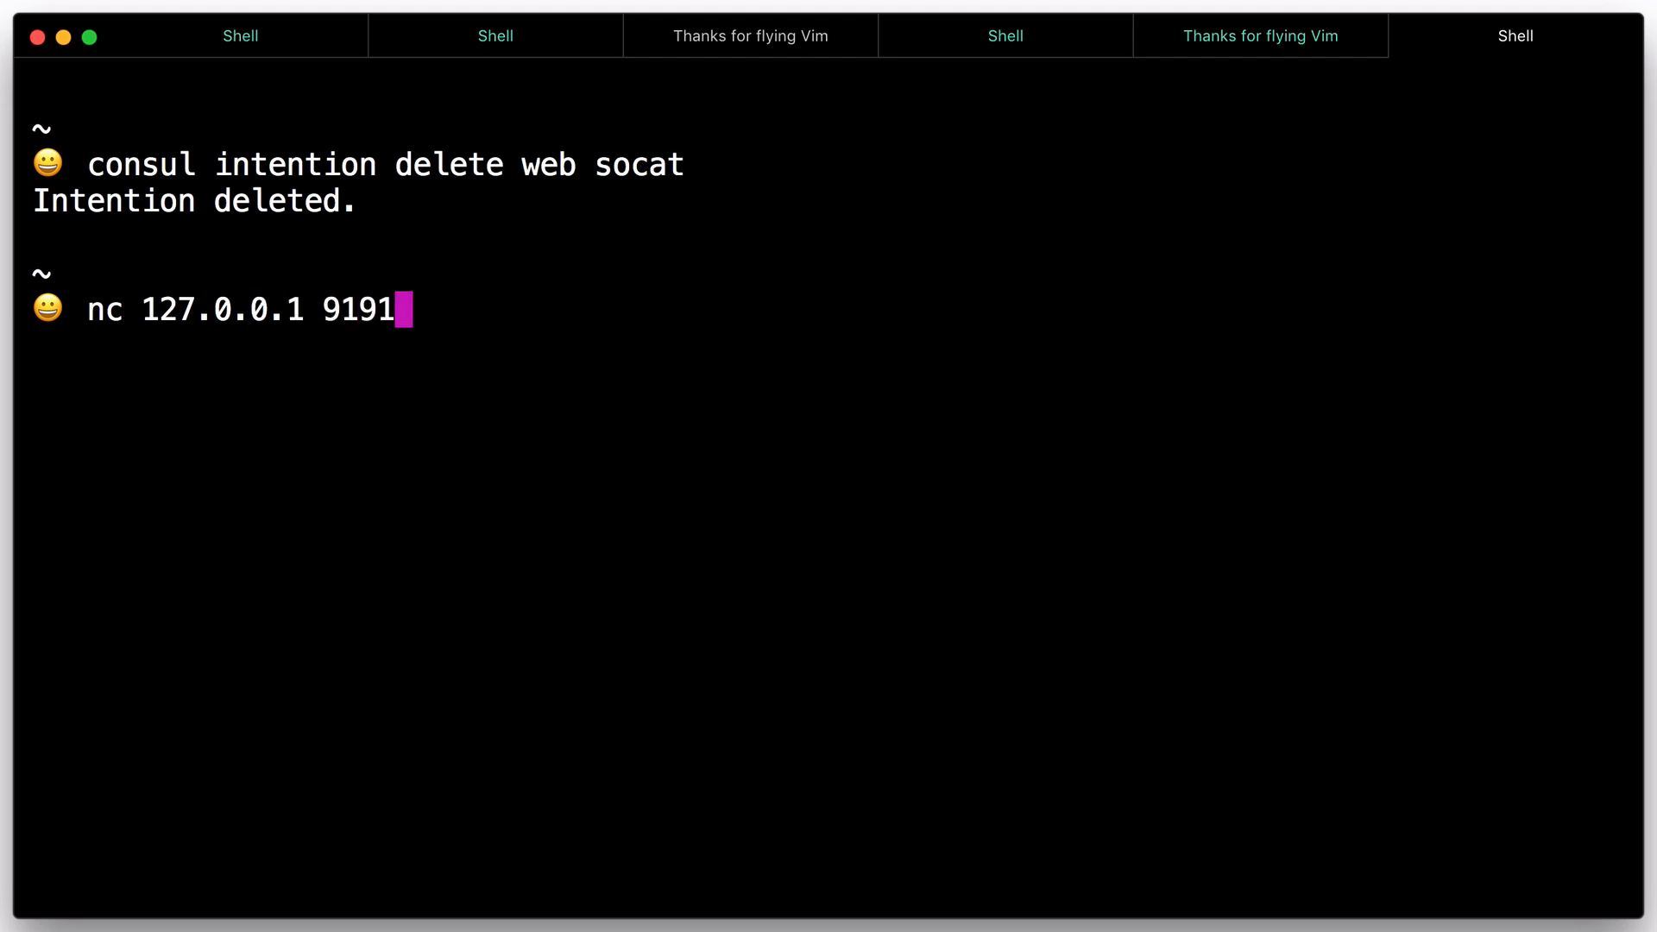
type("H")
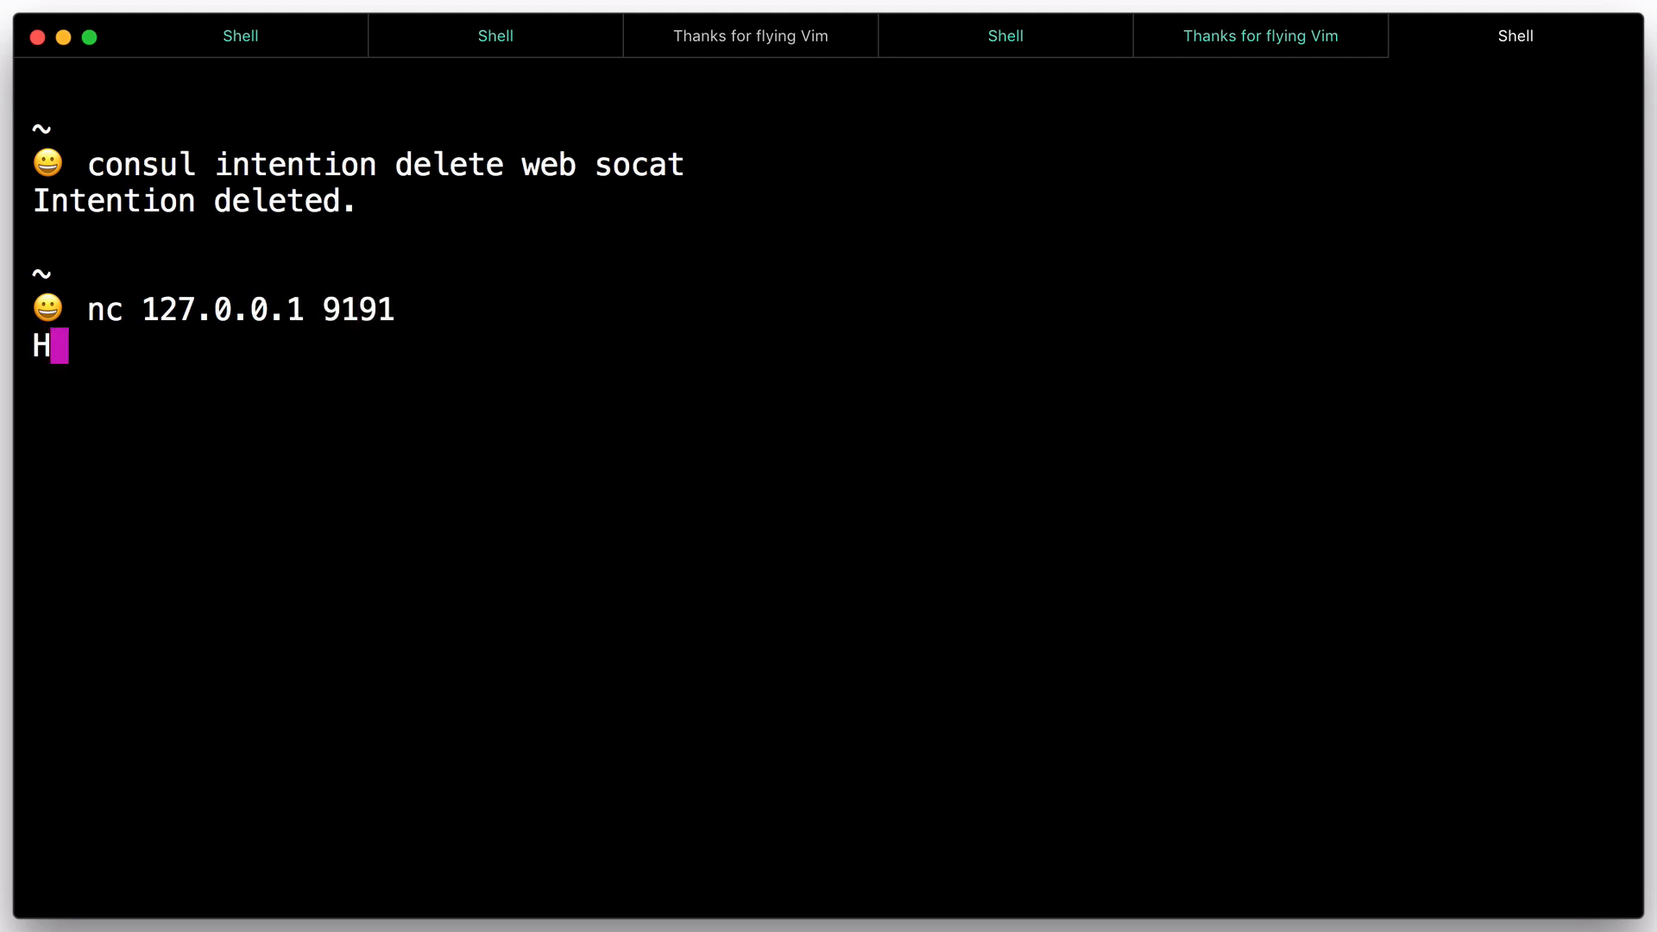
type("ello Consul via")
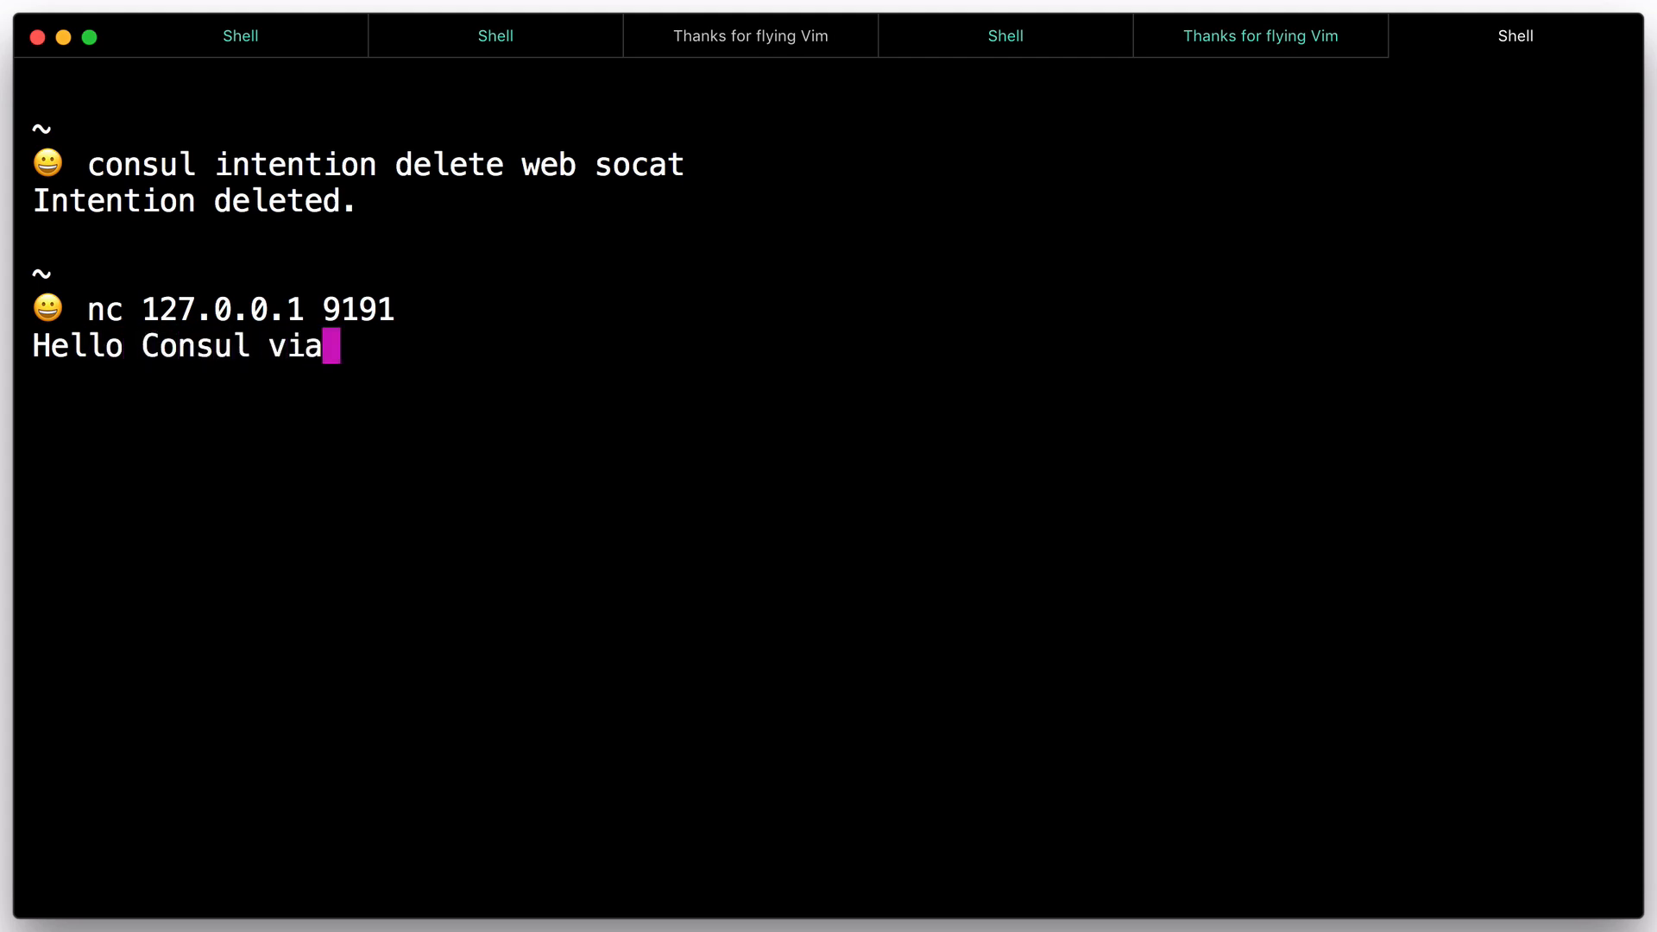
type("Connect")
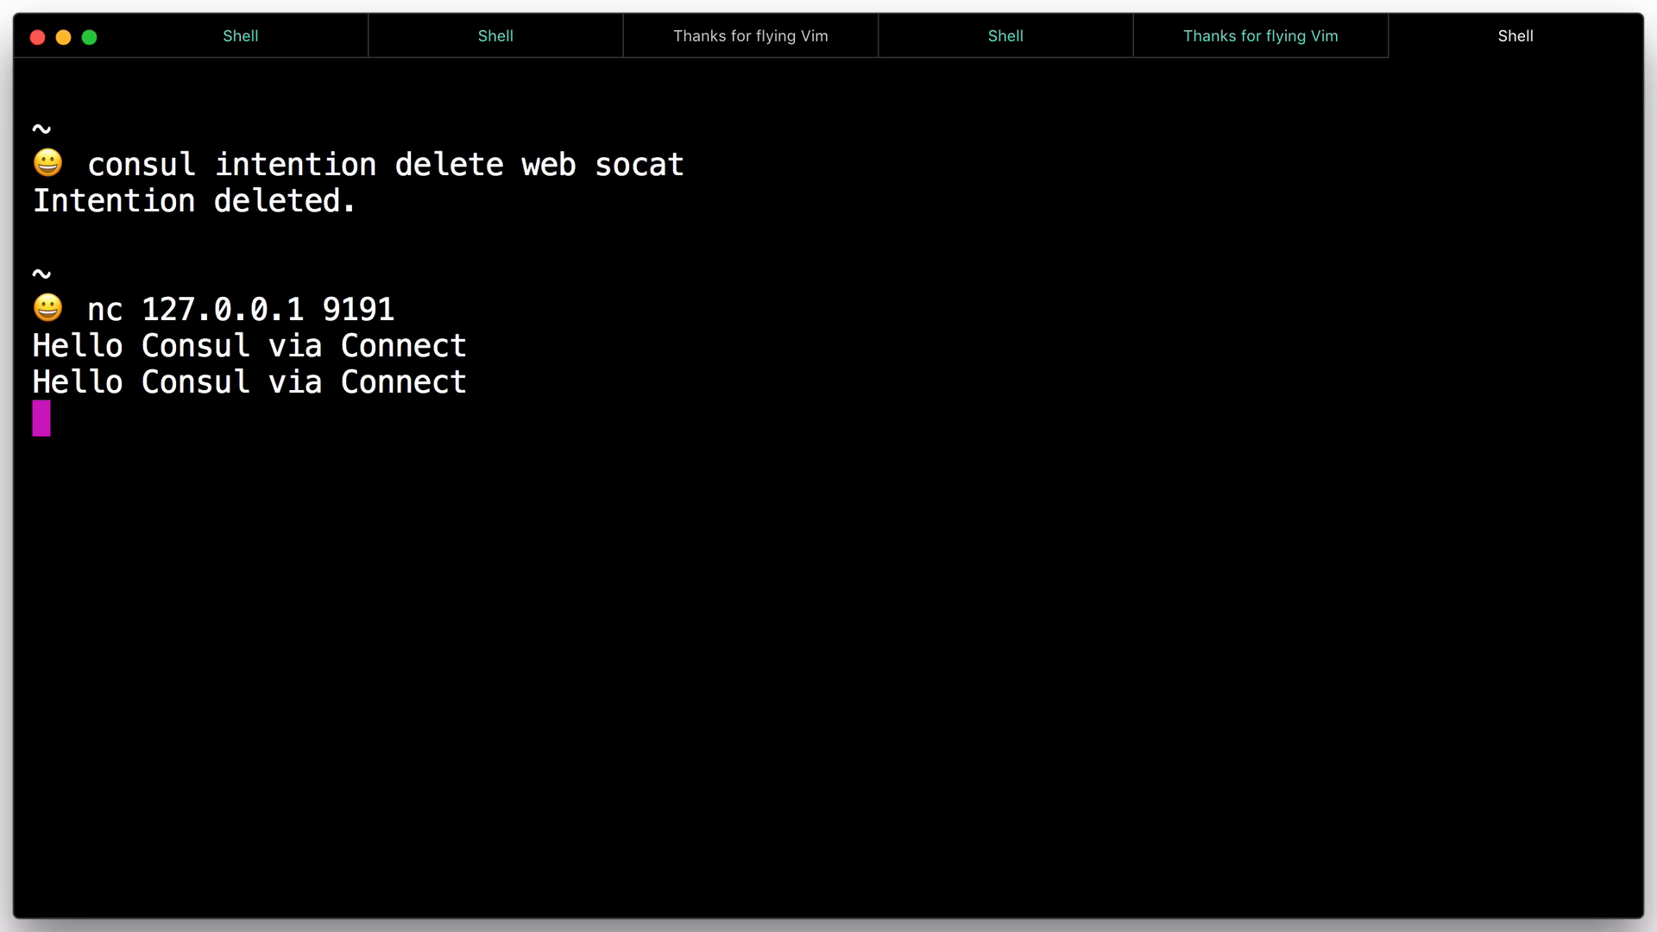
key("ctrl+c")
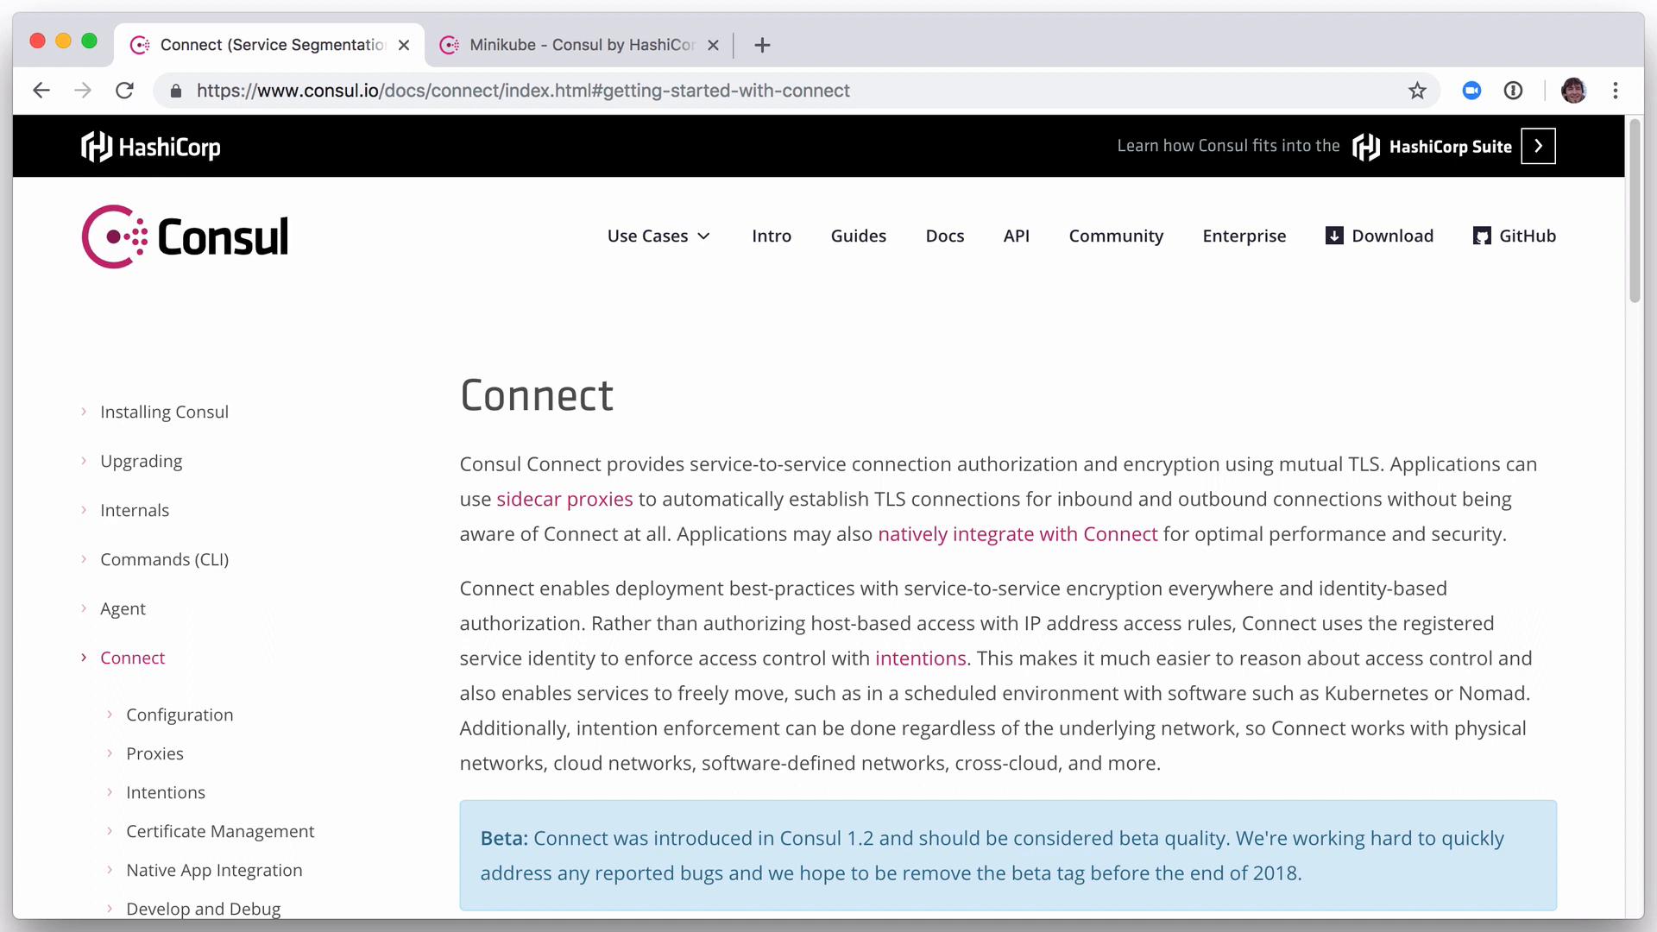
- Switch to the browser tab showing the Consul Installation to Minikube via Helm guide
left_click(580, 45)
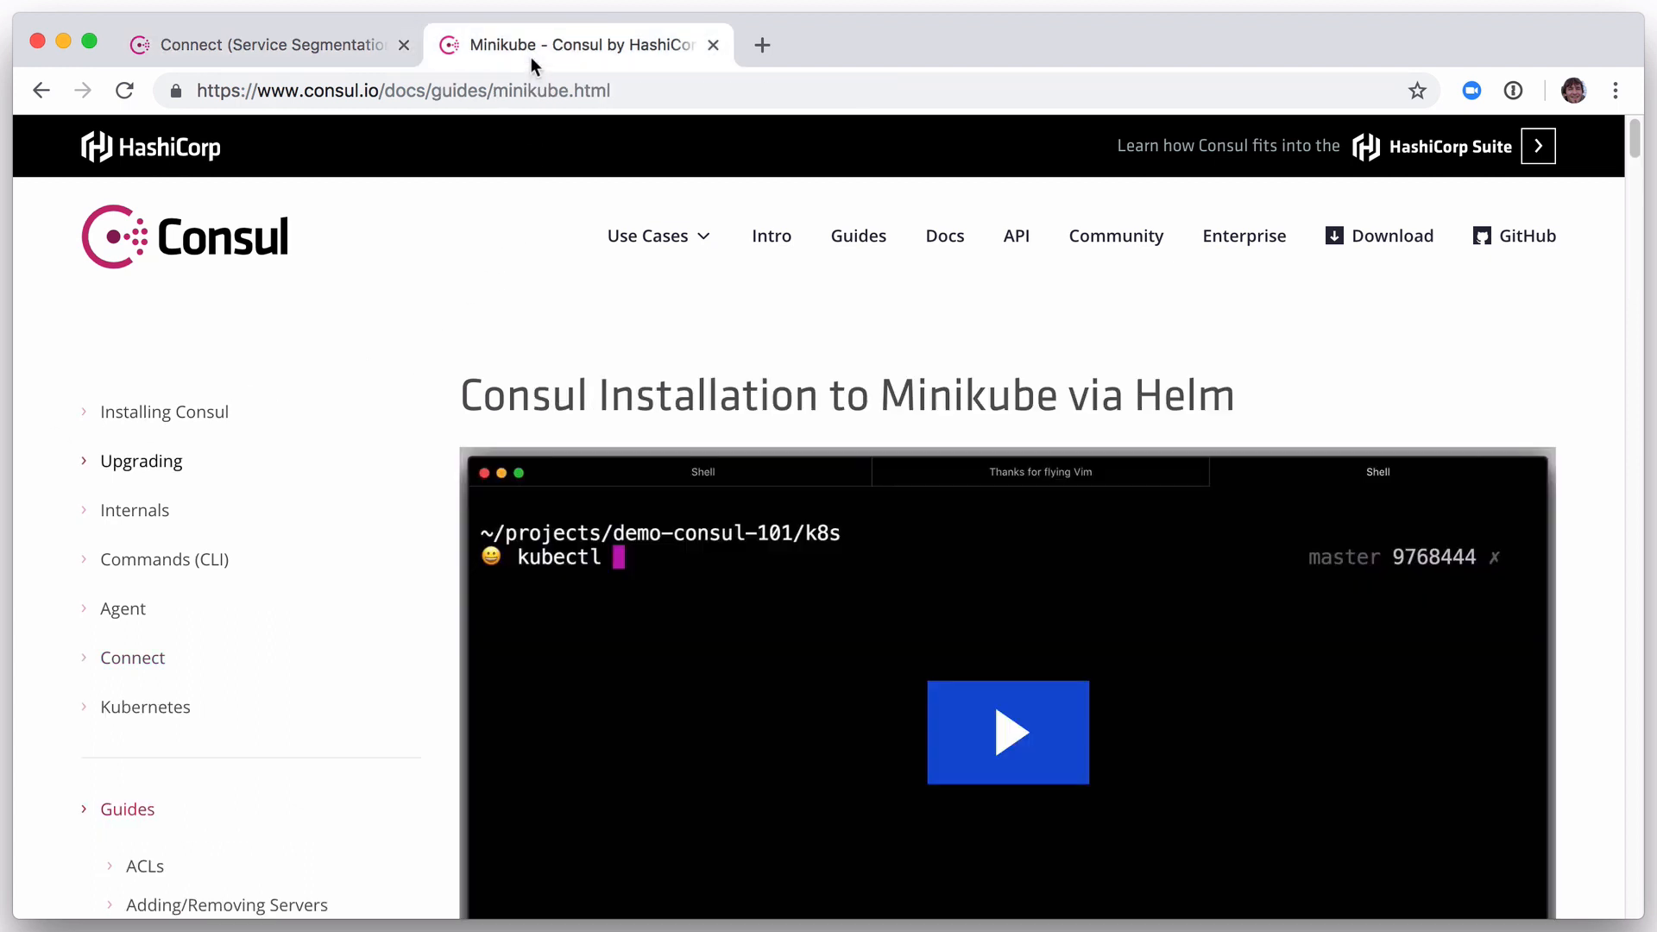